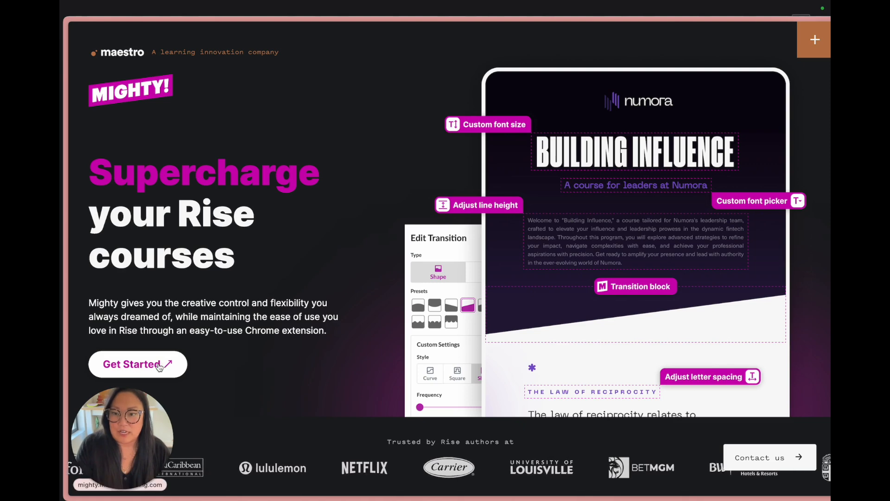
Open Mighty's 'Get started in 3 steps' page, then switch to the Successful Collaboration – Demo course
{"action": "left_click", "coordinate": [137, 364]}
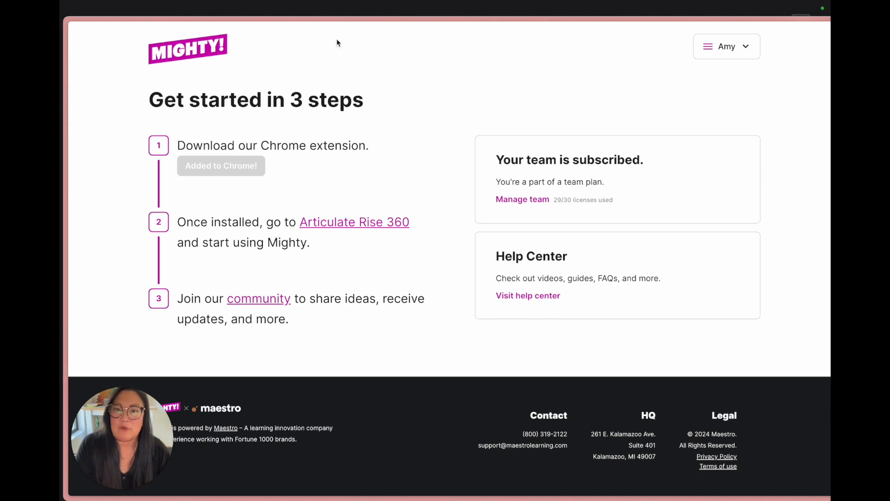
{"action": "mouse_move", "coordinate": [376, 130]}
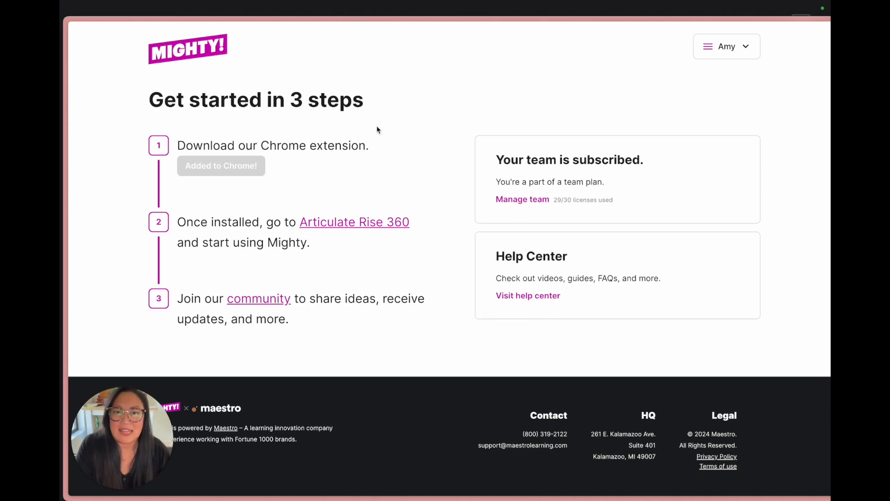
{"action": "mouse_move", "coordinate": [221, 166]}
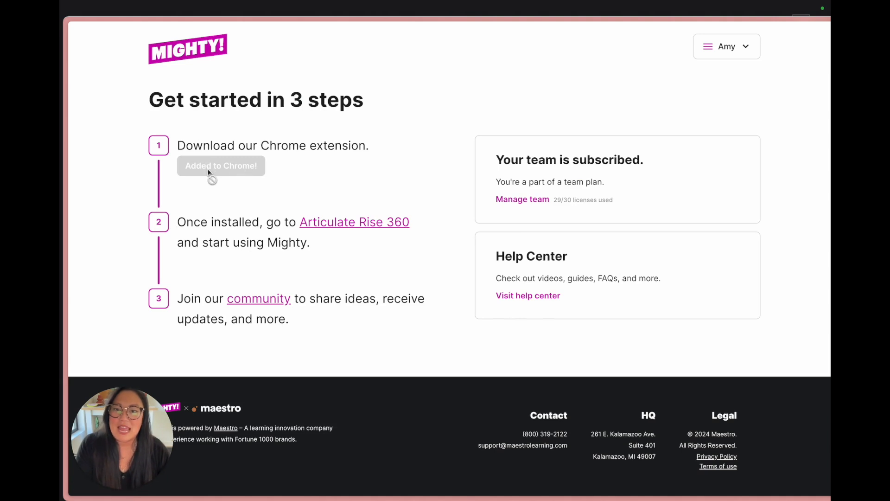
{"action": "mouse_move", "coordinate": [61, 222]}
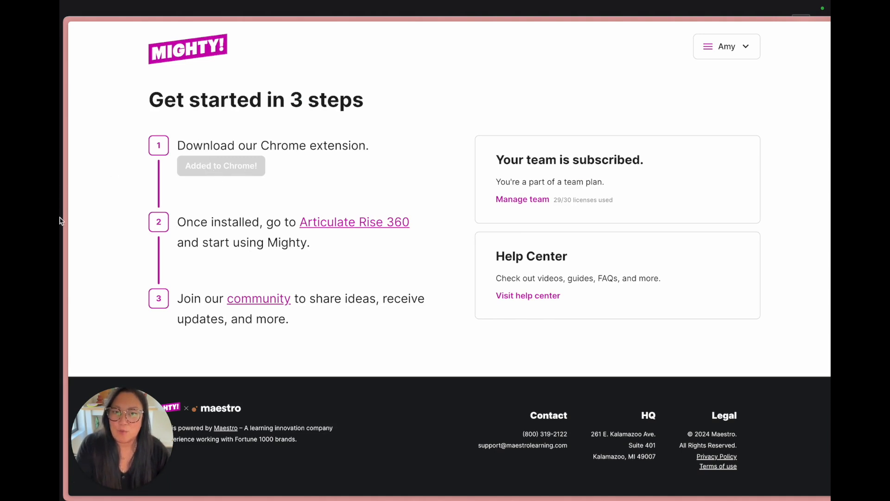
{"action": "left_click", "coordinate": [354, 222]}
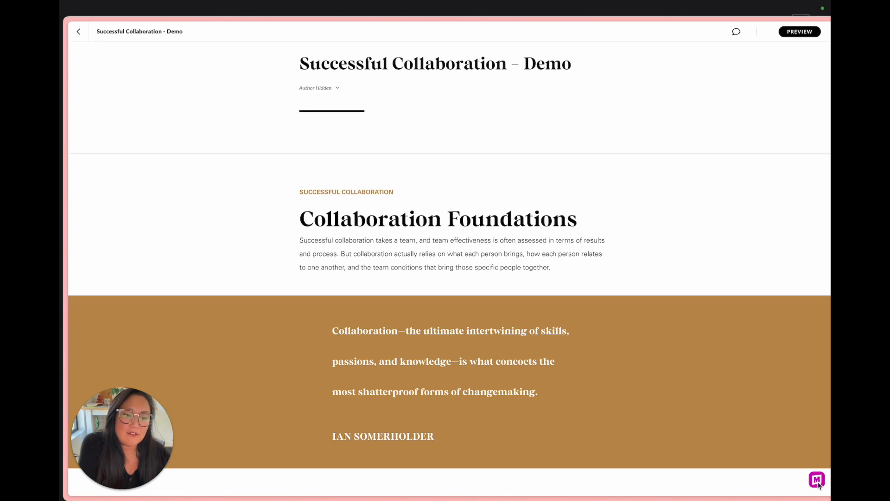
Open the Mighty welcome panel from the M icon at the editor's bottom-right
{"action": "left_click", "coordinate": [816, 479]}
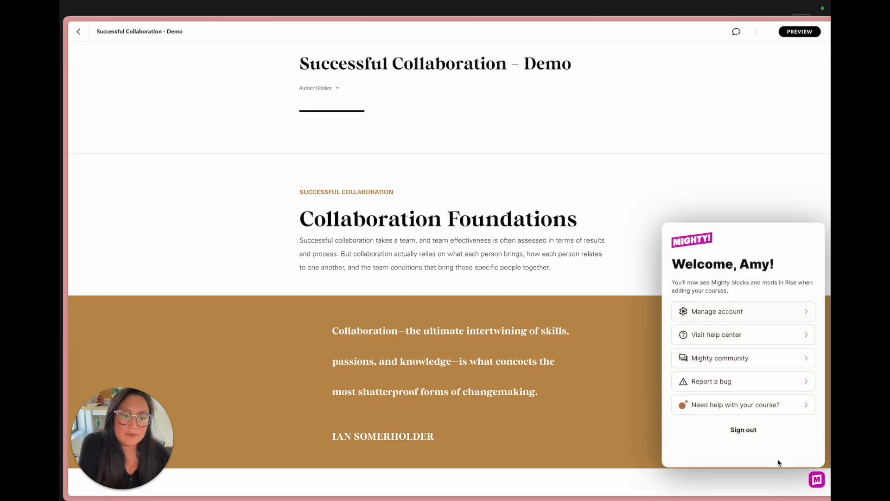
{"action": "mouse_move", "coordinate": [726, 445]}
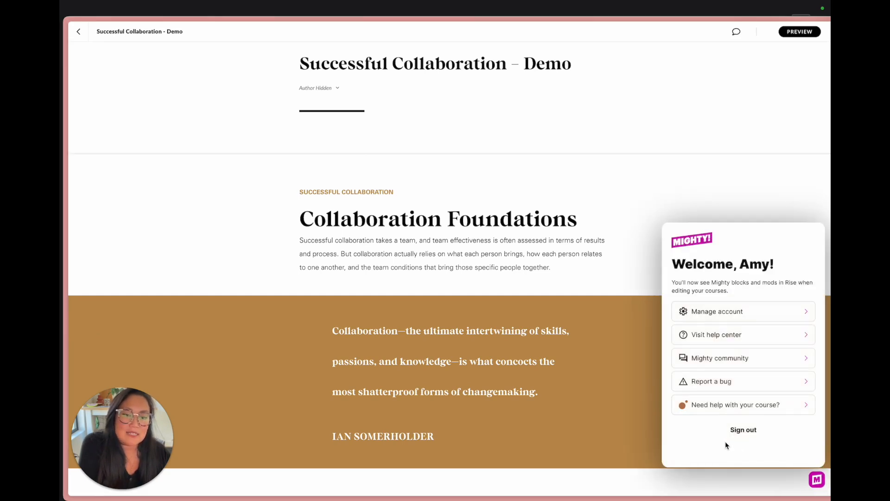
{"action": "mouse_move", "coordinate": [676, 370]}
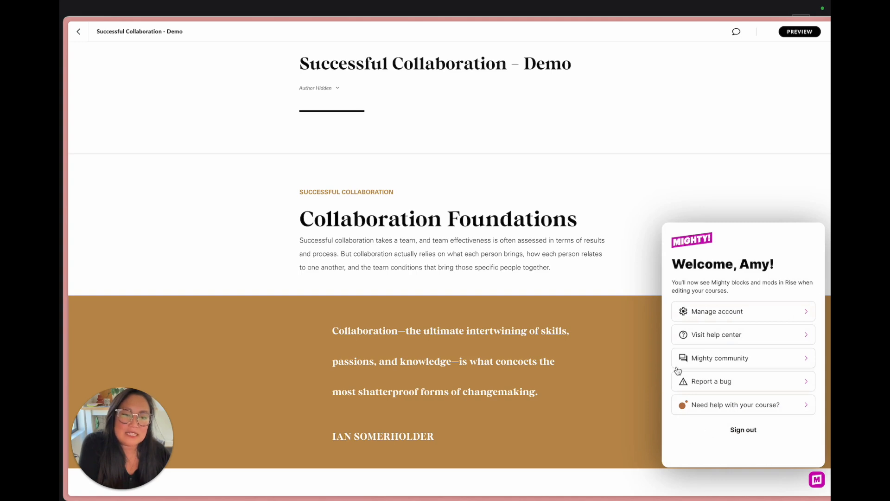
{"action": "mouse_move", "coordinate": [670, 335]}
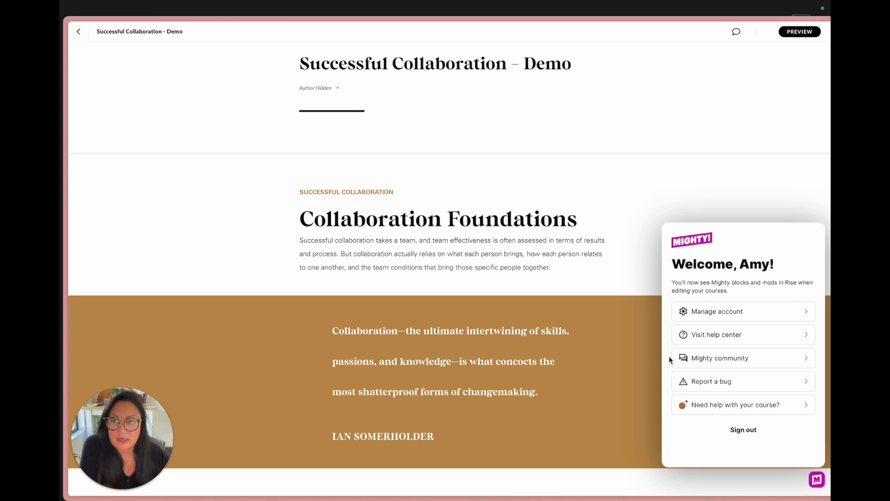
{"action": "mouse_move", "coordinate": [693, 391]}
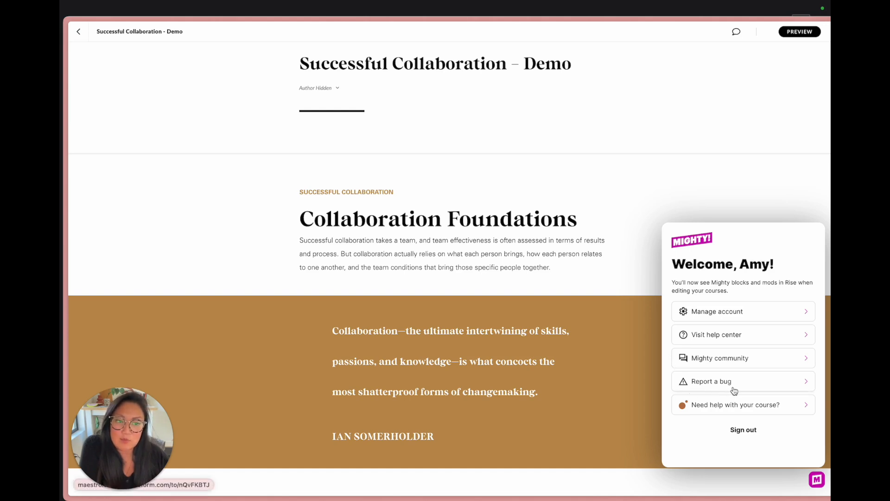
{"action": "mouse_move", "coordinate": [622, 386]}
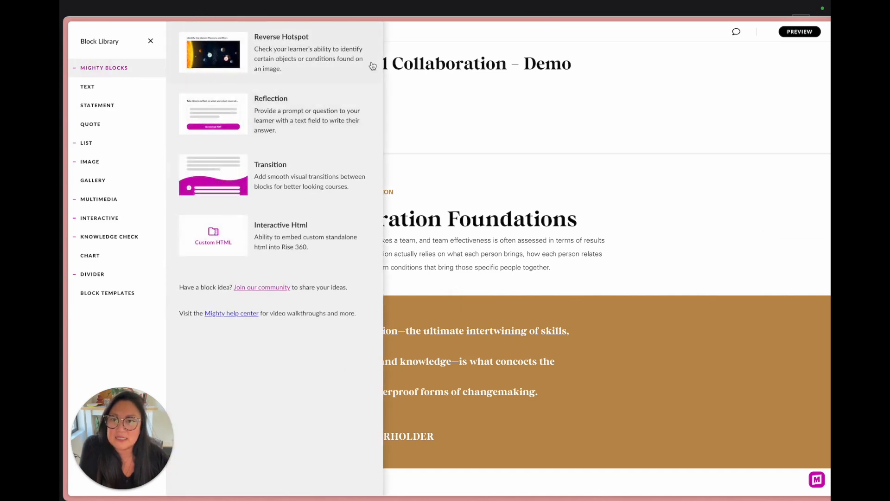
{"action": "mouse_move", "coordinate": [401, 345]}
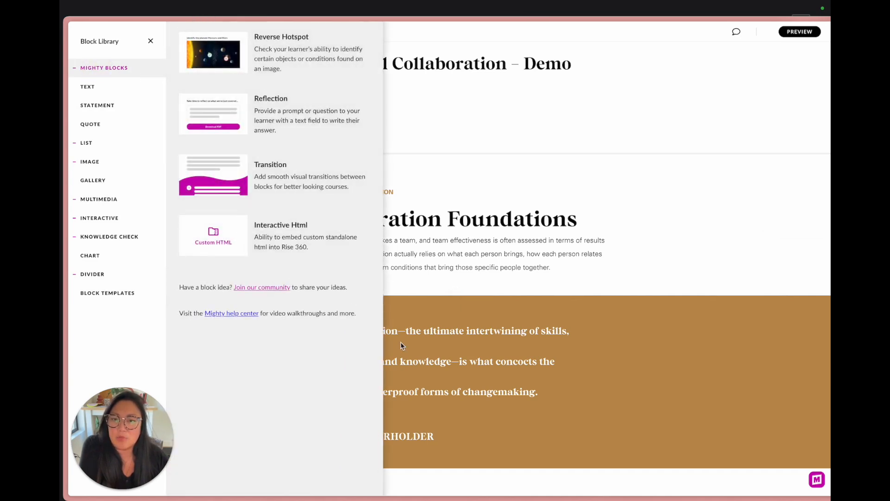
{"action": "mouse_move", "coordinate": [559, 312]}
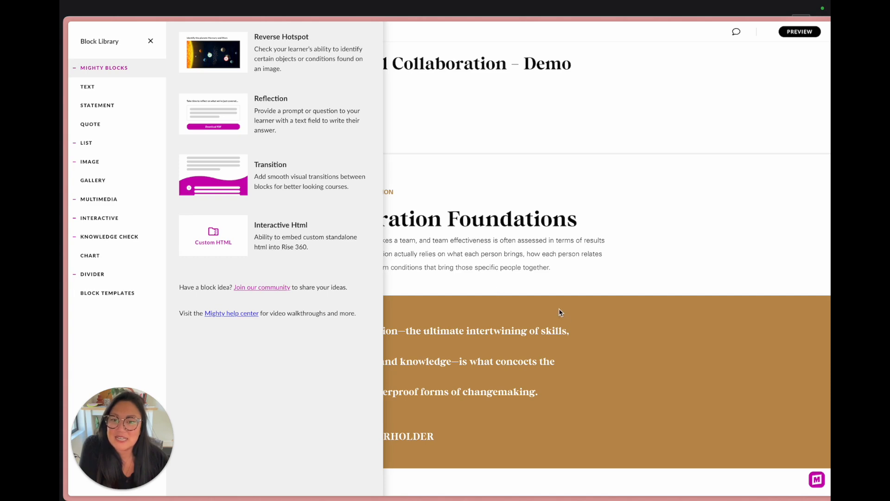
{"action": "mouse_move", "coordinate": [86, 142]}
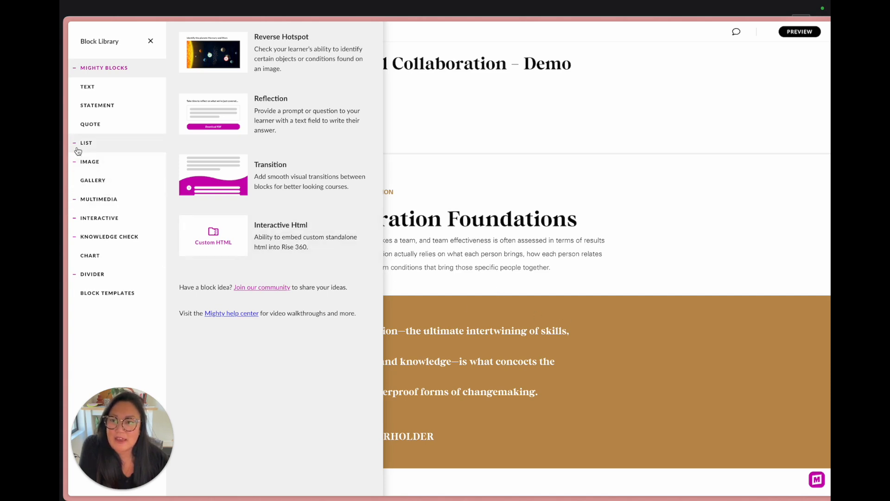
Browse the Image and List categories to see numbered, checkbox and bulleted blocks with MODS badges
{"action": "left_click", "coordinate": [89, 161]}
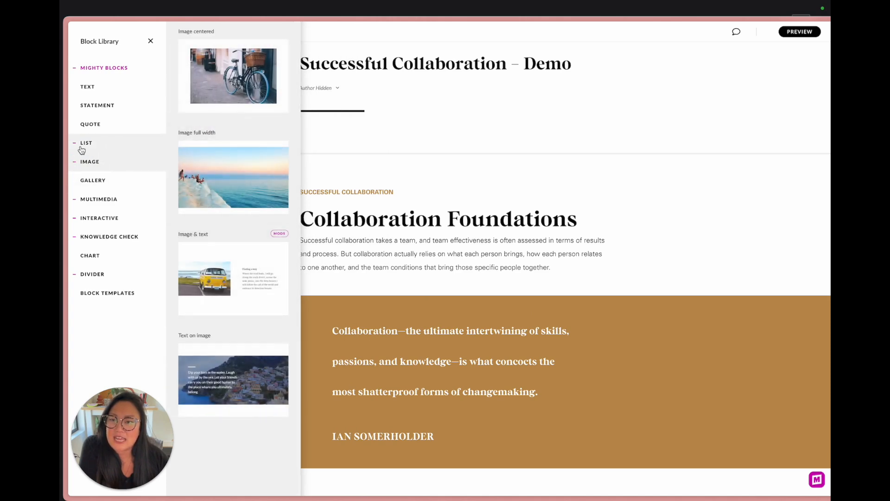
{"action": "left_click", "coordinate": [86, 142]}
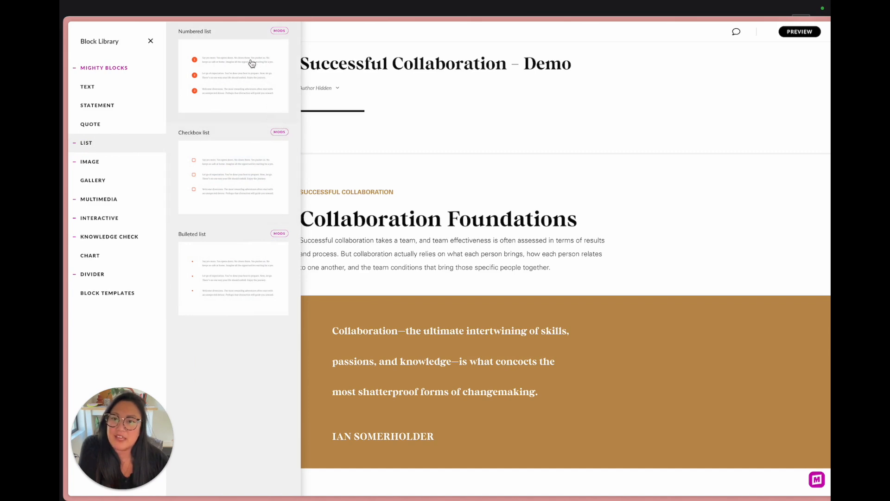
{"action": "mouse_move", "coordinate": [288, 33]}
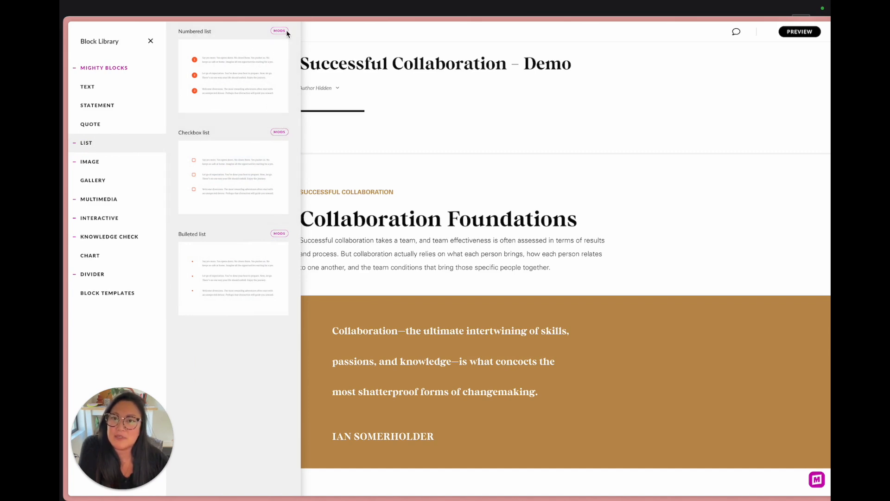
{"action": "mouse_move", "coordinate": [538, 288]}
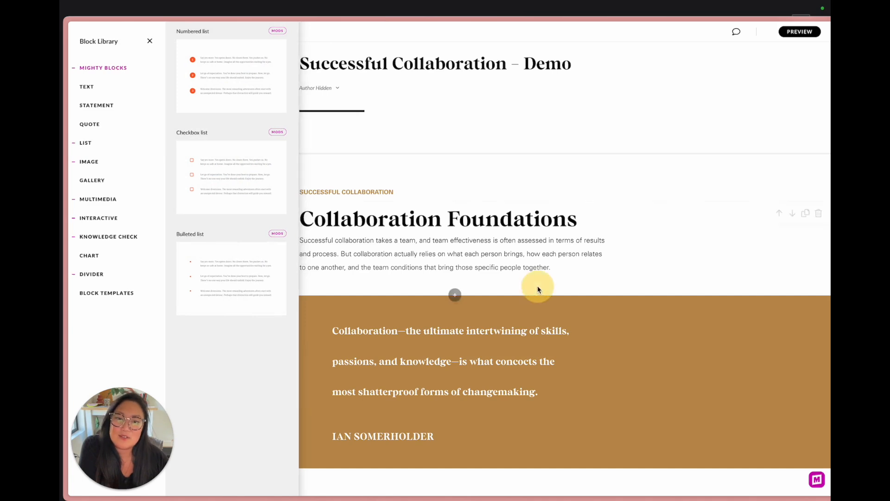
Close the block library and select the 'Collaboration Foundations' heading text
{"action": "left_click", "coordinate": [150, 41]}
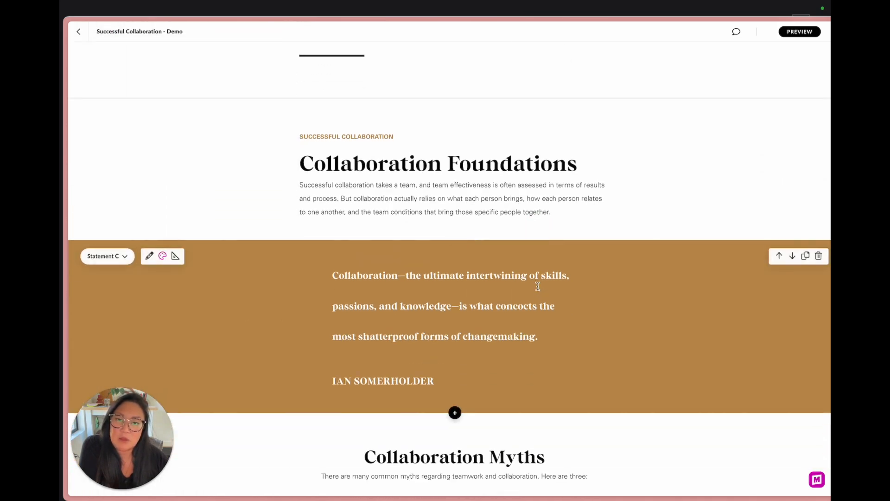
{"action": "scroll", "scroll_direction": "up", "scroll_amount": 3}
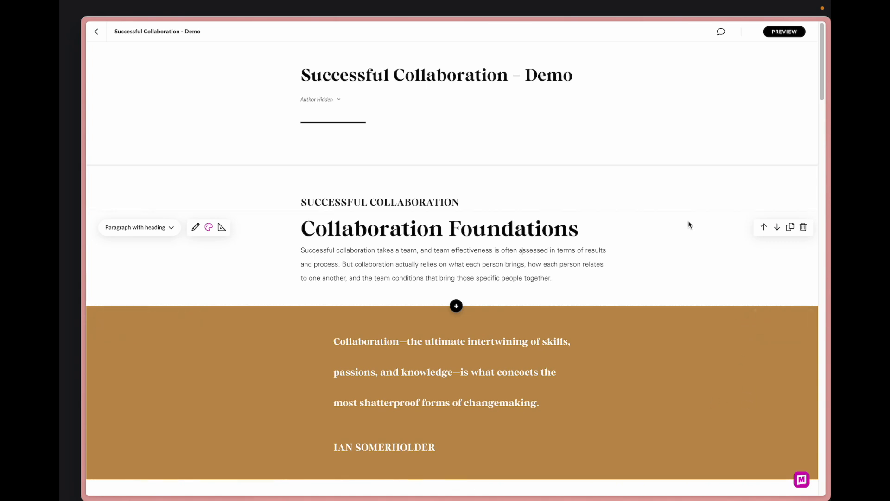
{"action": "mouse_move", "coordinate": [674, 227]}
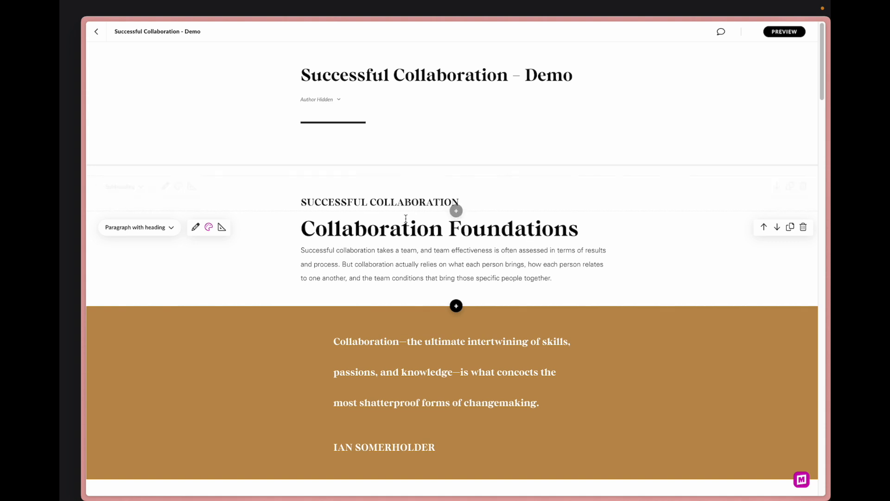
{"action": "mouse_move", "coordinate": [443, 257]}
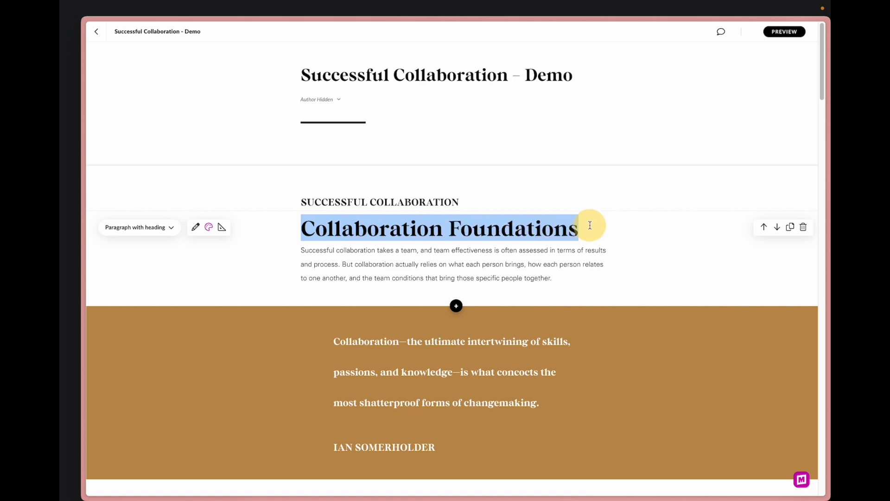
{"action": "left_click", "coordinate": [495, 254]}
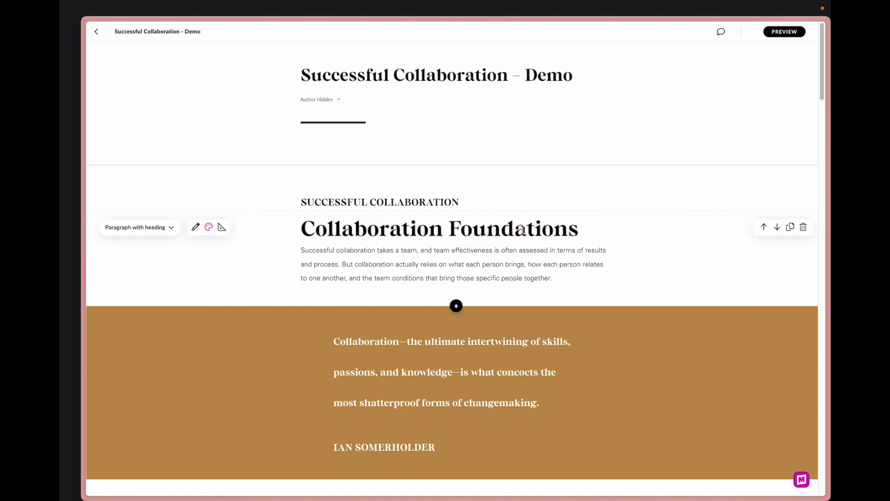
{"action": "double_click", "coordinate": [439, 228]}
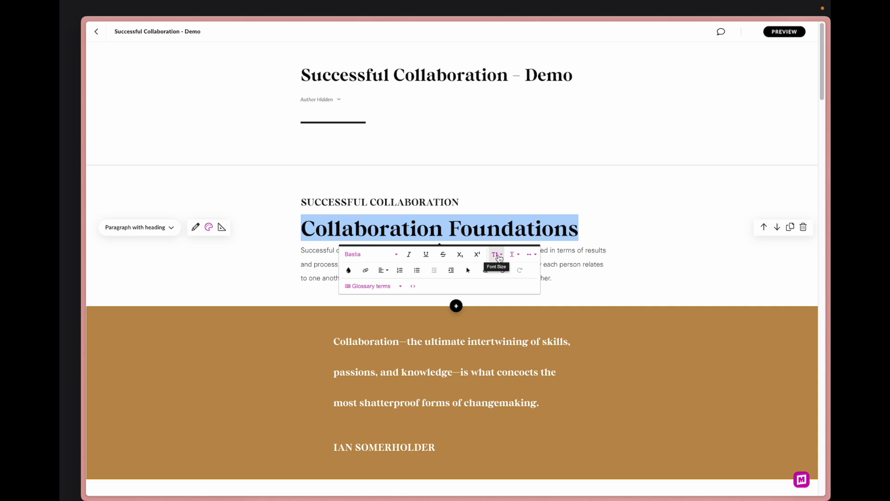
Enlarge the 'Collaboration Foundations' heading to font size 108
{"action": "left_click", "coordinate": [495, 254]}
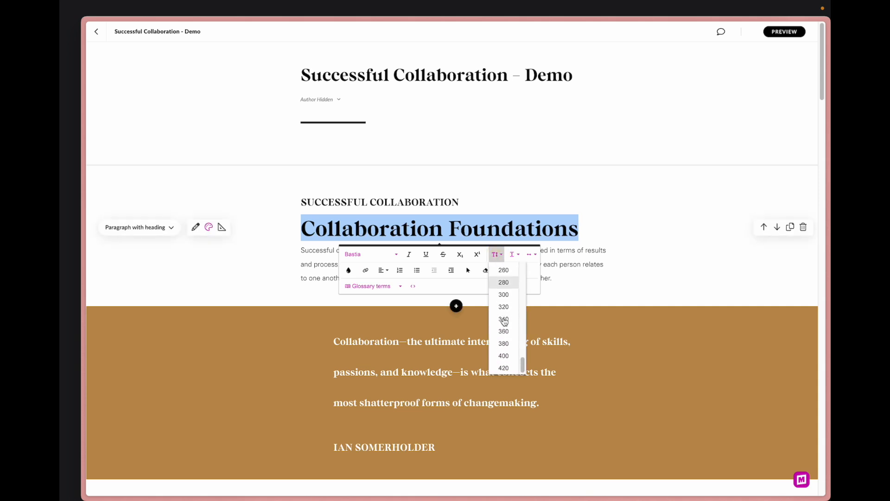
{"action": "mouse_move", "coordinate": [503, 367]}
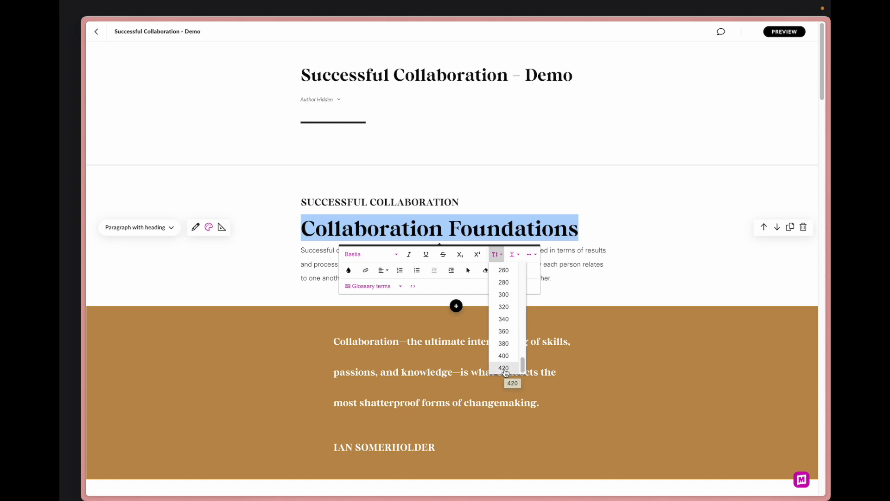
{"action": "scroll", "scroll_direction": "up", "scroll_amount": 3}
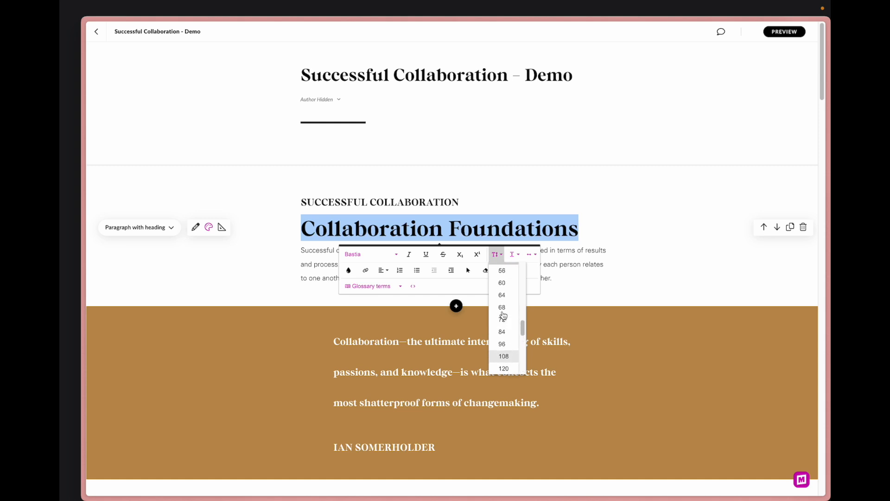
{"action": "mouse_move", "coordinate": [506, 362]}
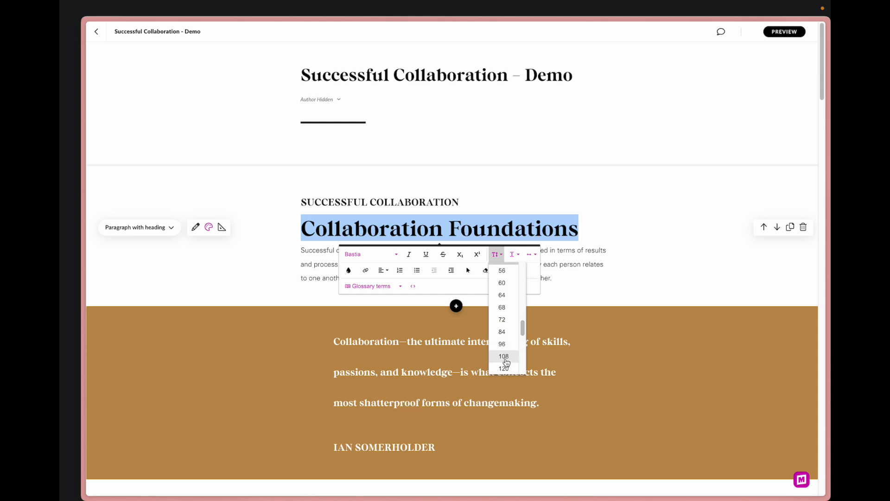
{"action": "left_click", "coordinate": [502, 356]}
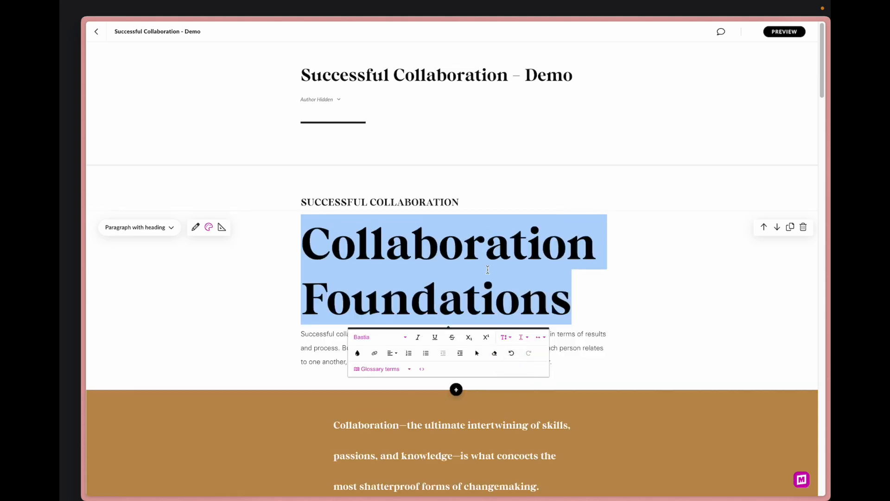
{"action": "left_click", "coordinate": [302, 244]}
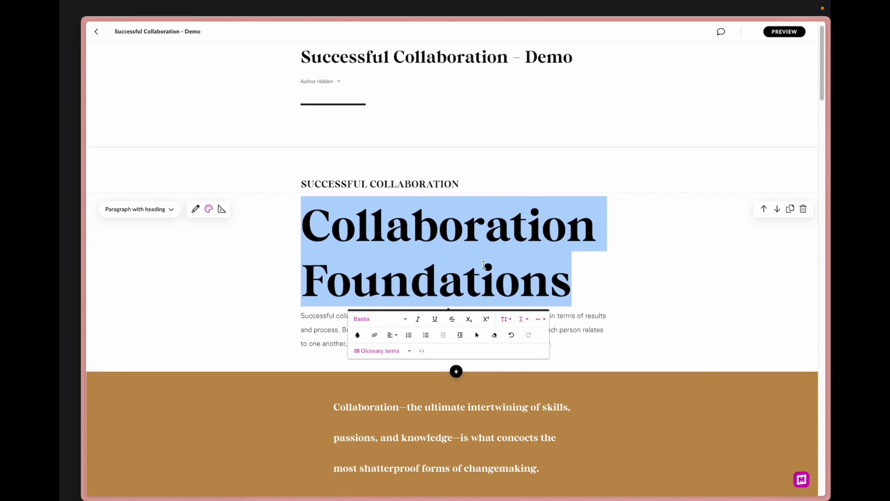
{"action": "mouse_move", "coordinate": [504, 319]}
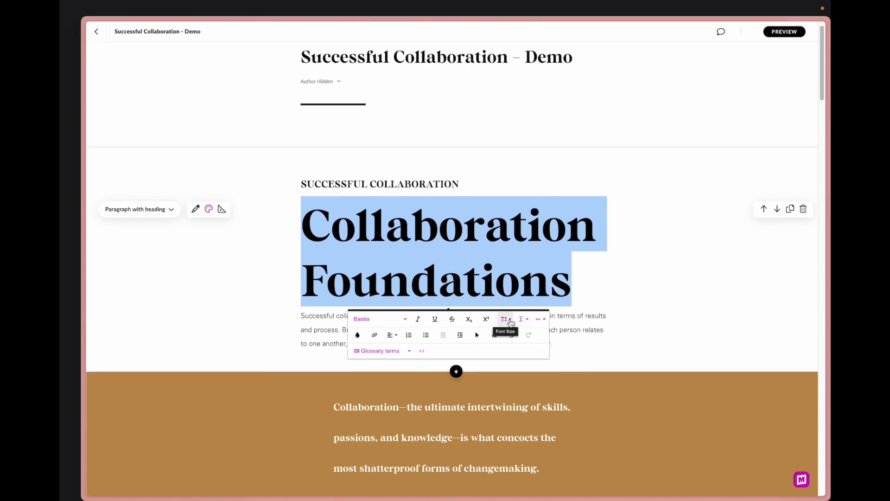
Set the heading's line height to 1.0 and deselect it
{"action": "left_click", "coordinate": [522, 318]}
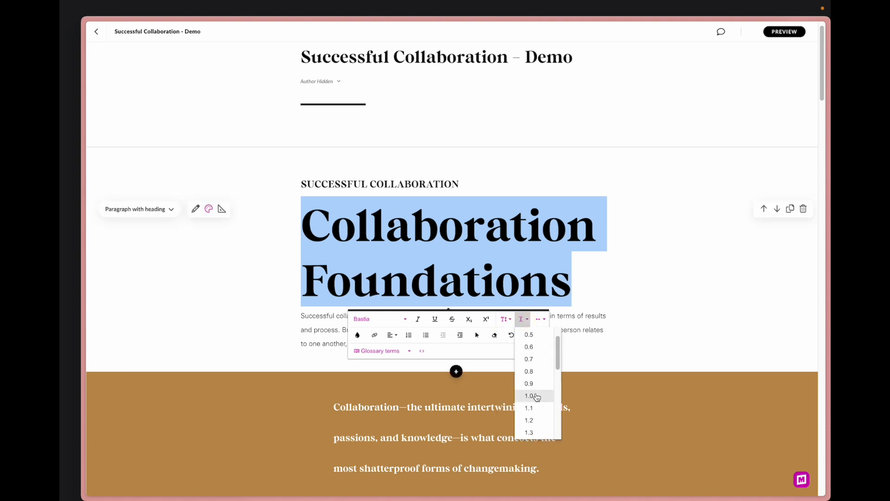
{"action": "left_click", "coordinate": [529, 396]}
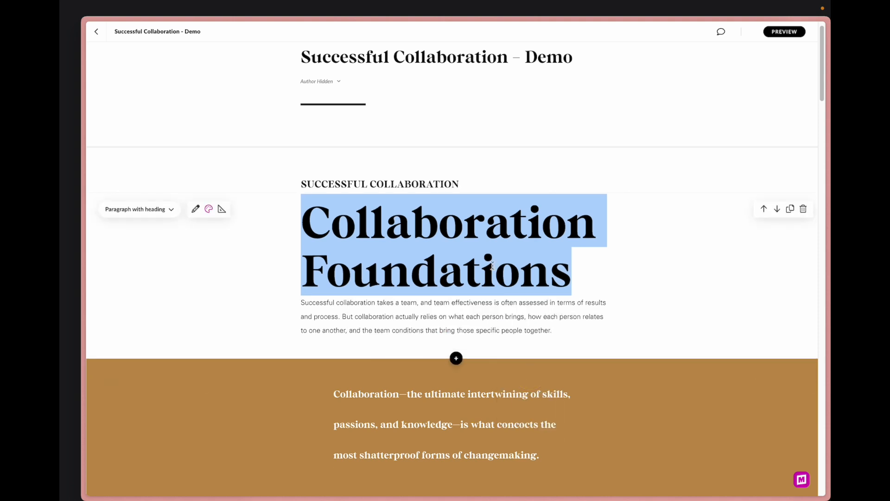
{"action": "left_click", "coordinate": [496, 270]}
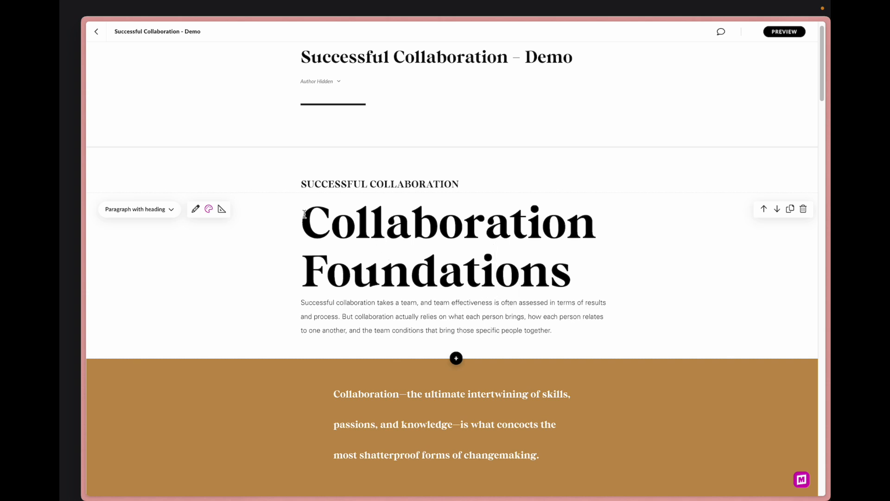
Change the SUCCESSFUL COLLABORATION subheading font to Gotham Medium
{"action": "double_click", "coordinate": [378, 183]}
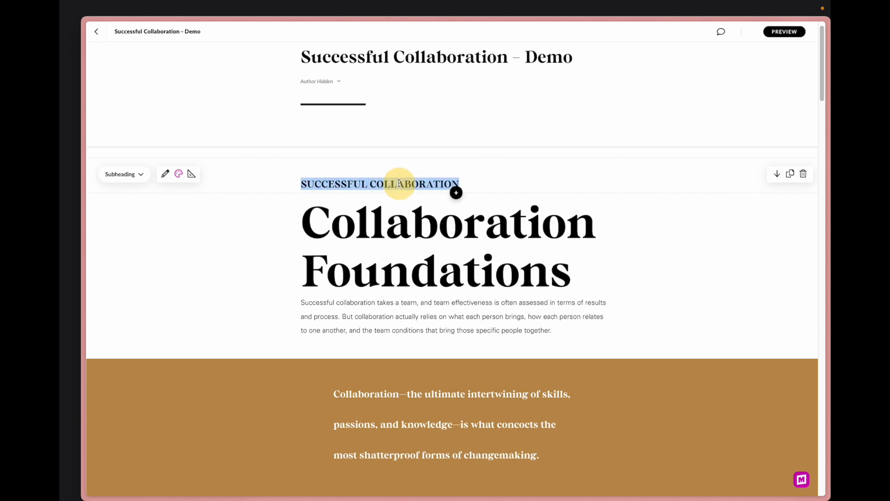
{"action": "left_click", "coordinate": [309, 202]}
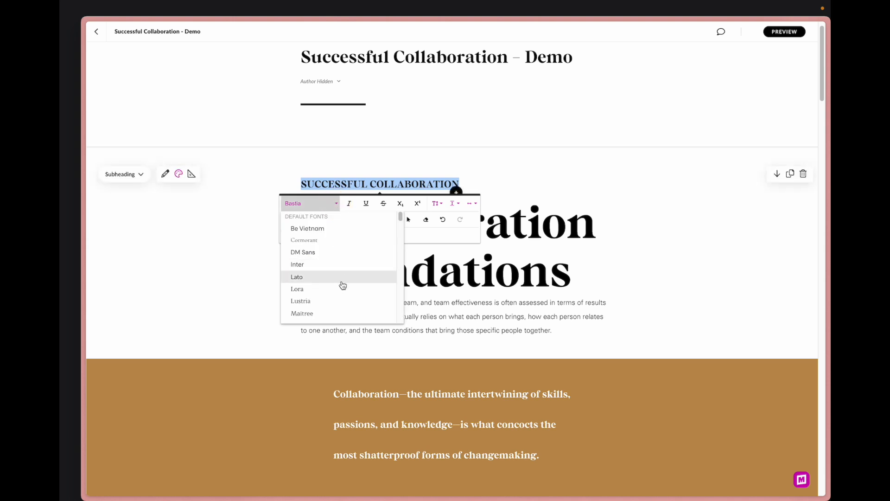
{"action": "scroll", "scroll_direction": "down", "scroll_amount": 3}
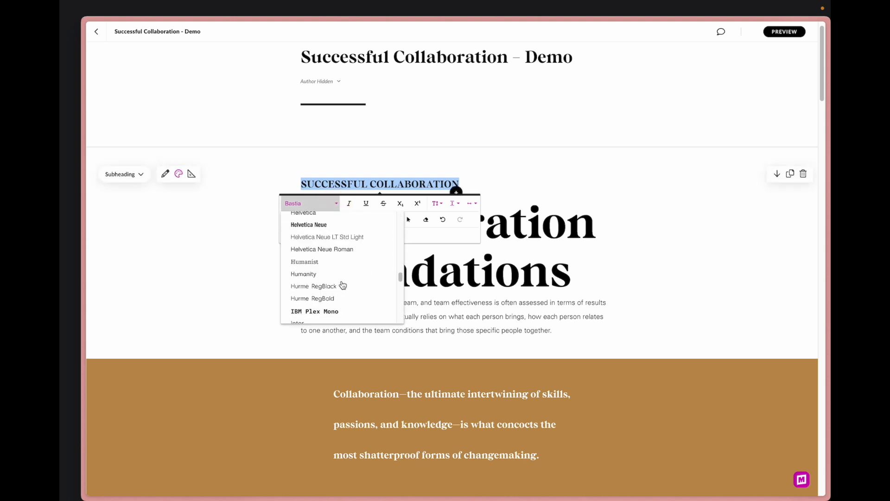
{"action": "scroll", "scroll_direction": "down", "scroll_amount": 3}
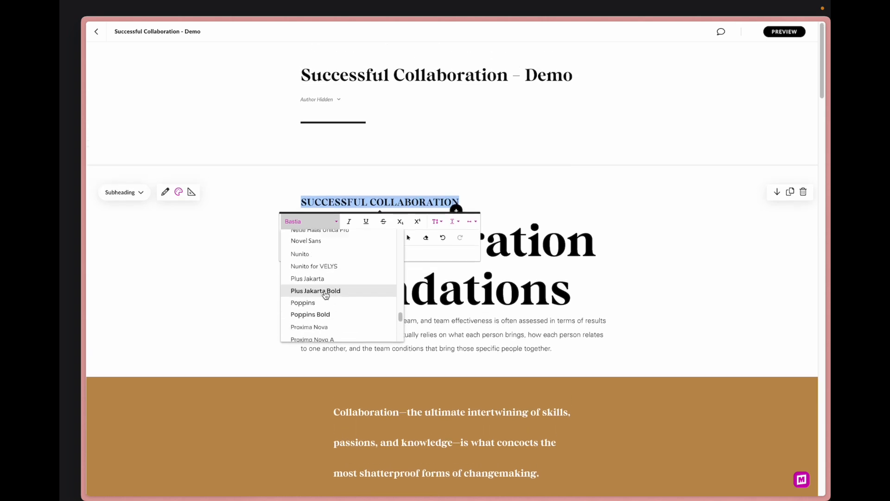
{"action": "scroll", "scroll_direction": "up", "scroll_amount": 3}
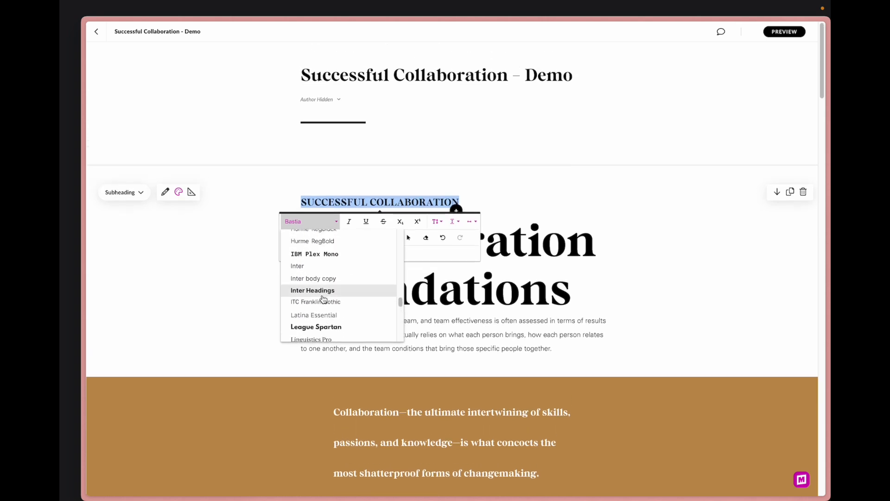
{"action": "scroll", "scroll_direction": "up", "scroll_amount": 3}
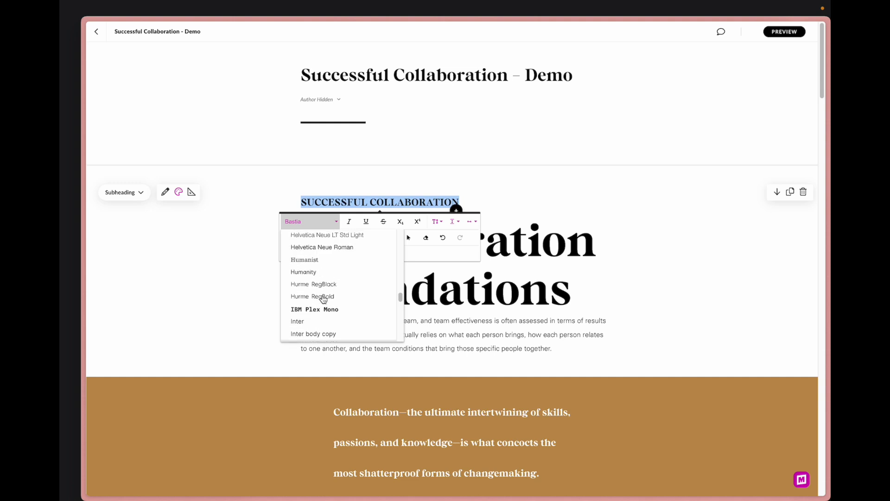
{"action": "scroll", "scroll_direction": "up", "scroll_amount": 3}
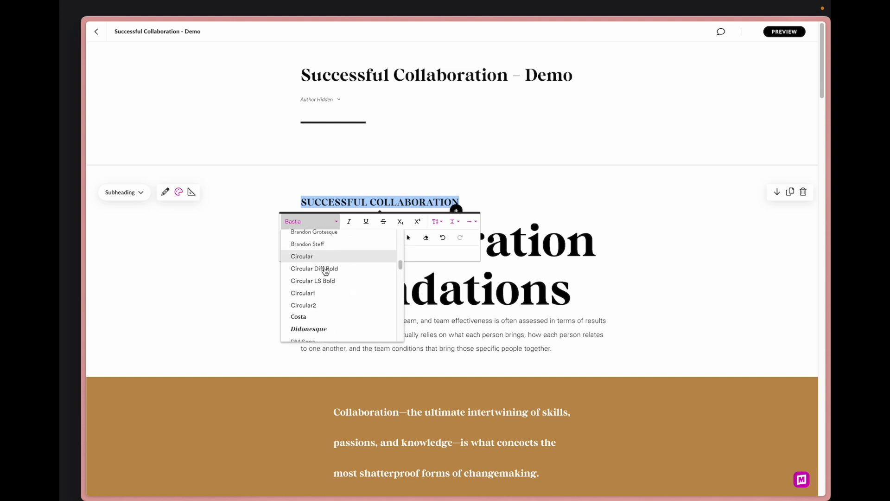
{"action": "scroll", "scroll_direction": "down", "scroll_amount": 3}
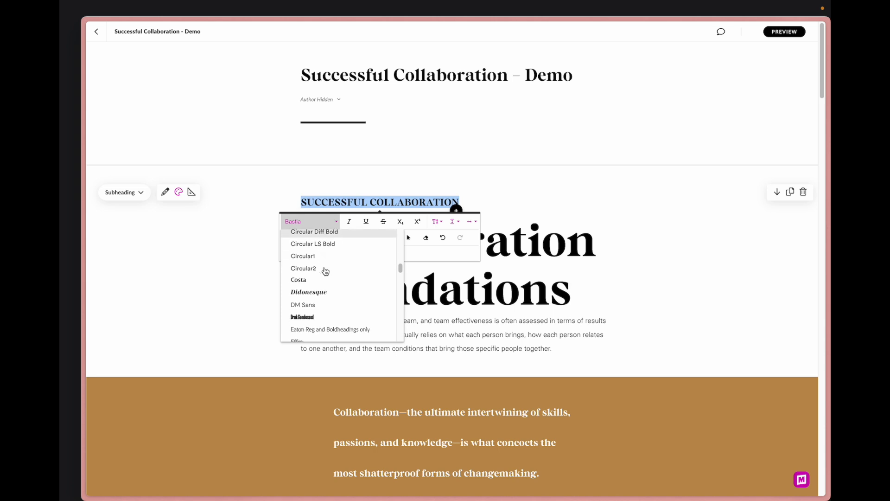
{"action": "scroll", "scroll_direction": "down", "scroll_amount": 3}
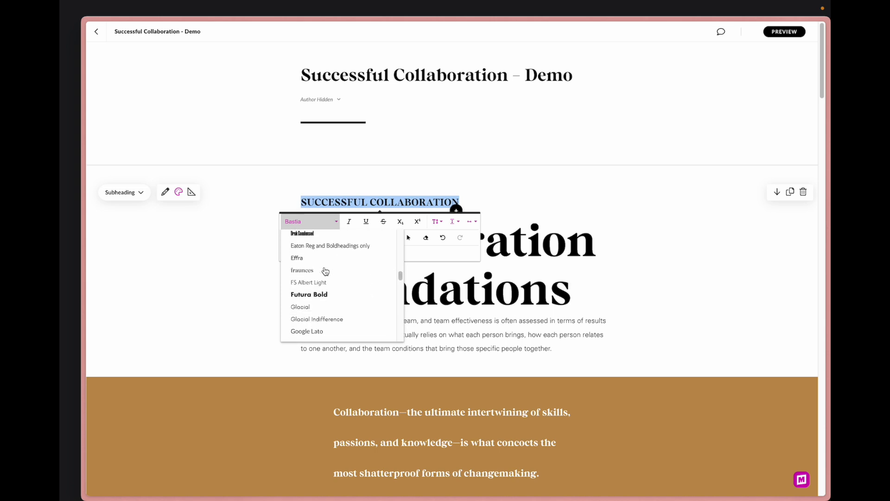
{"action": "scroll", "scroll_direction": "down", "scroll_amount": 3}
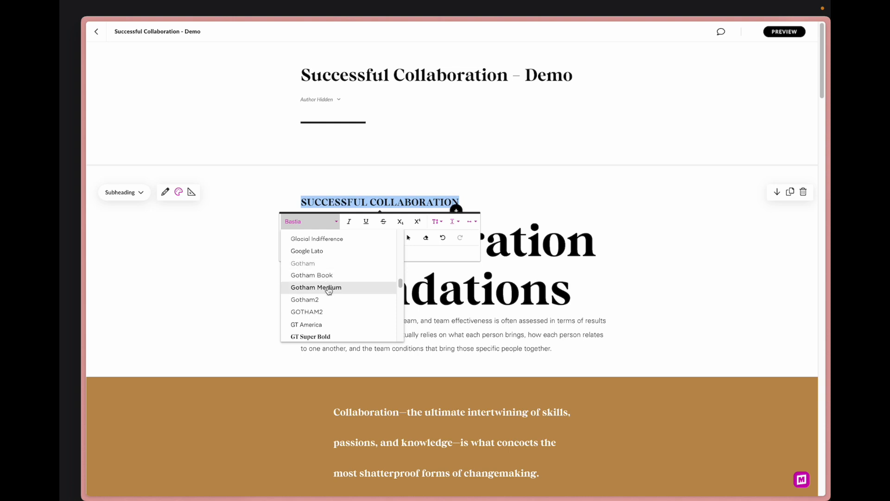
{"action": "mouse_move", "coordinate": [315, 286]}
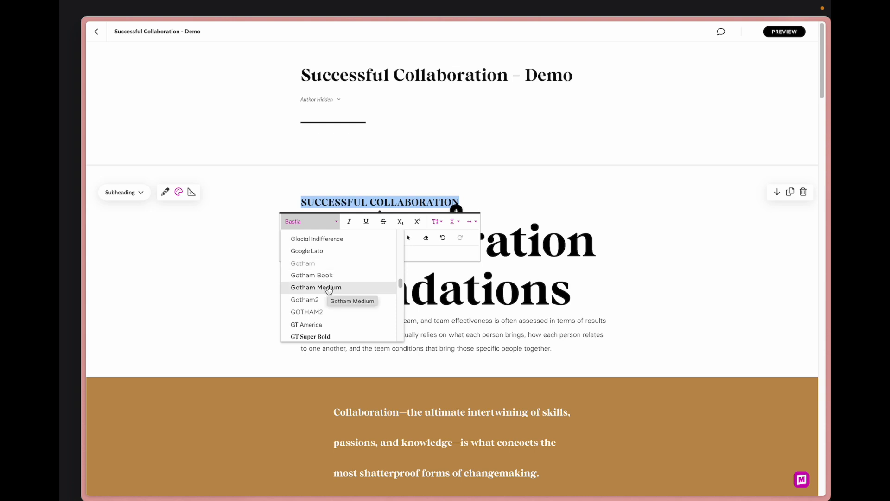
{"action": "left_click", "coordinate": [316, 286]}
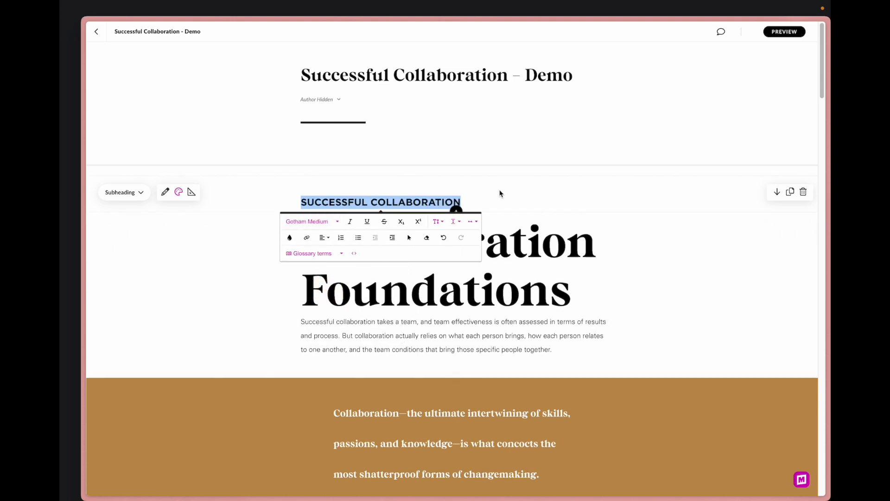
{"action": "mouse_move", "coordinate": [437, 221]}
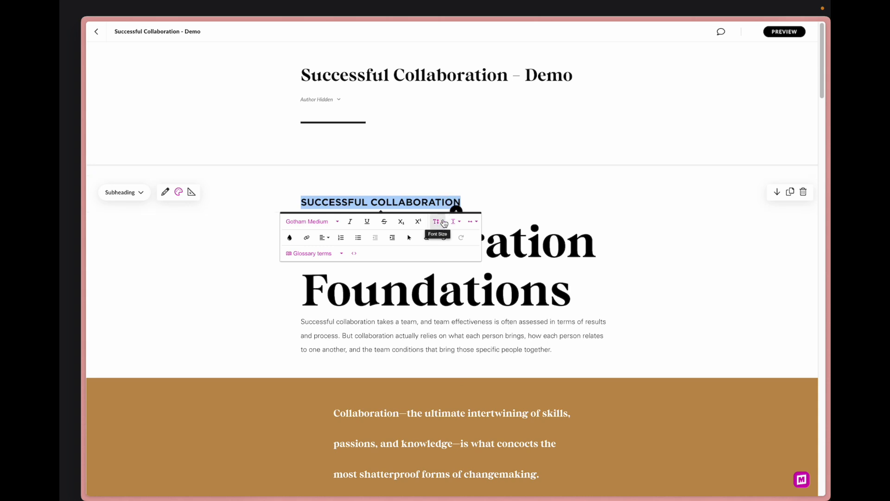
Shrink the subheading's font size, widen its letter spacing and colour it gold
{"action": "left_click", "coordinate": [436, 220]}
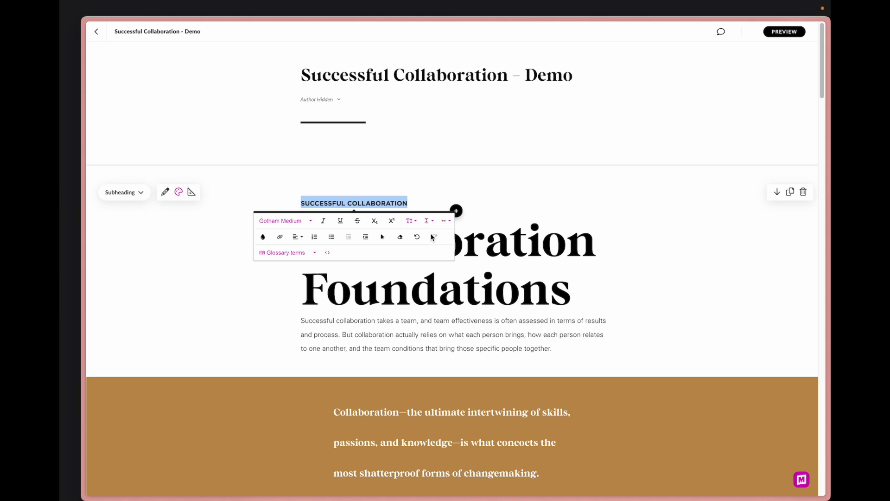
{"action": "mouse_move", "coordinate": [446, 220]}
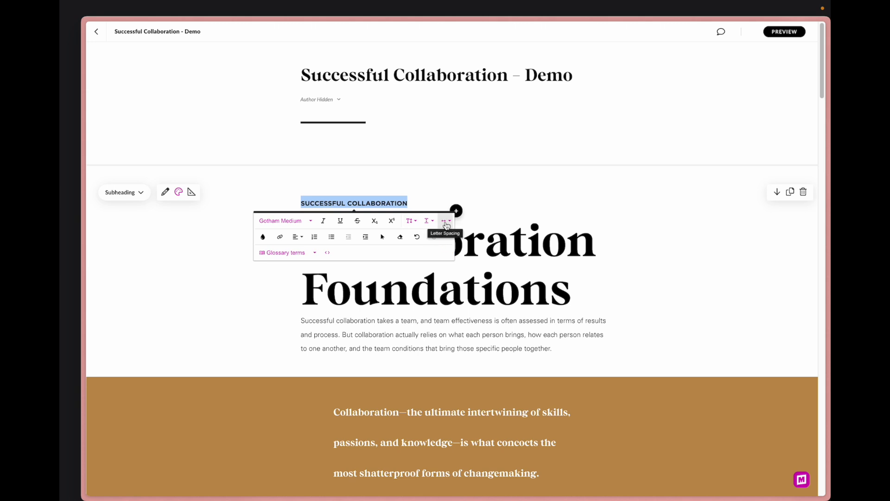
{"action": "left_click", "coordinate": [446, 220]}
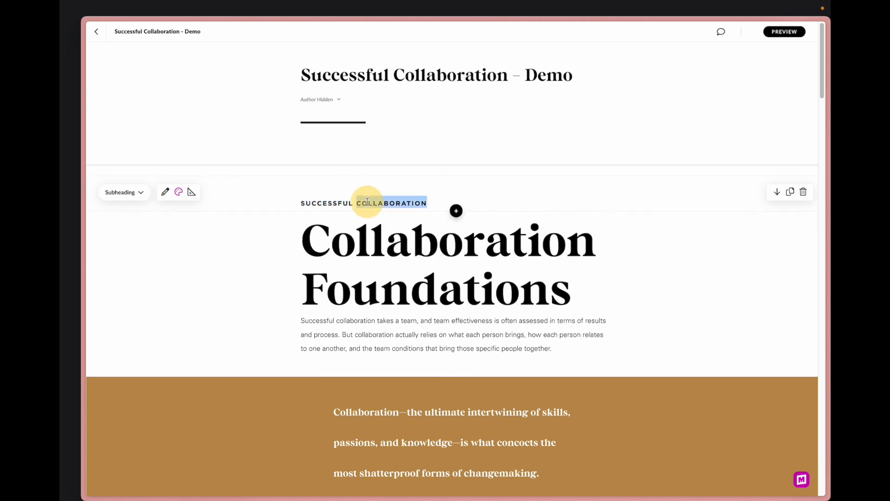
{"action": "left_click", "coordinate": [178, 192]}
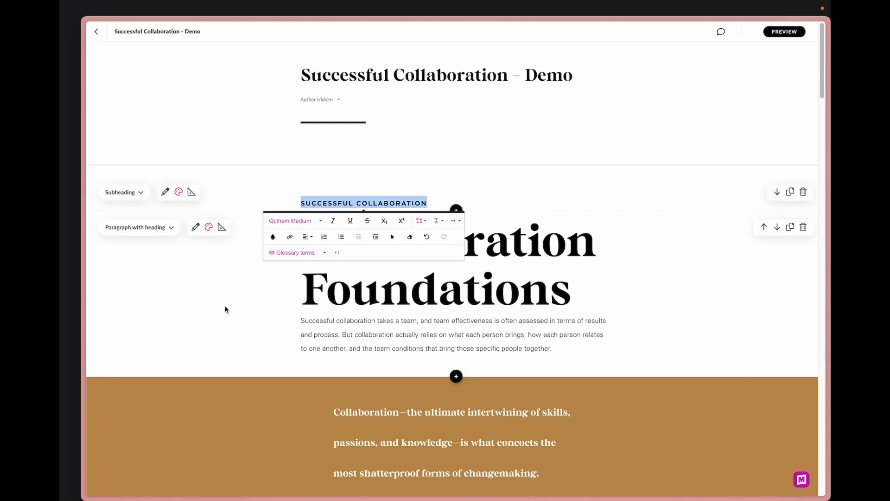
{"action": "left_click", "coordinate": [723, 309]}
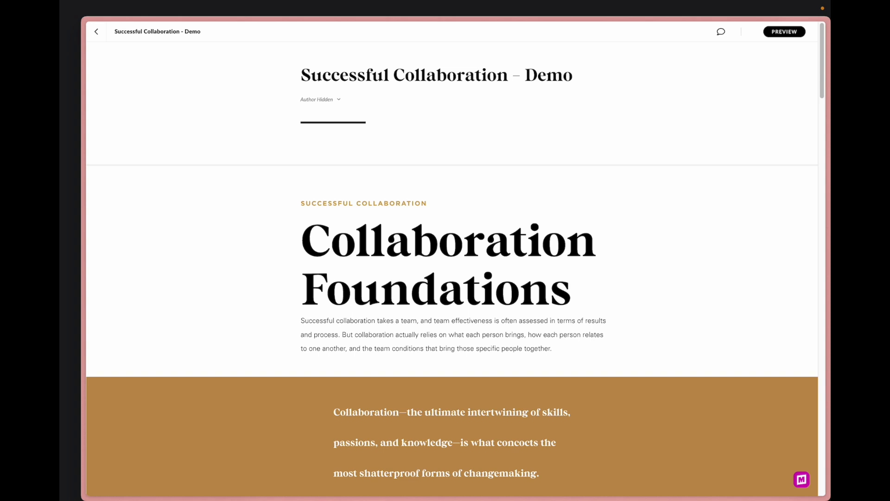
Scroll down to the Collaboration Myths accordion with its three myth items
{"action": "scroll", "scroll_direction": "down", "scroll_amount": 3}
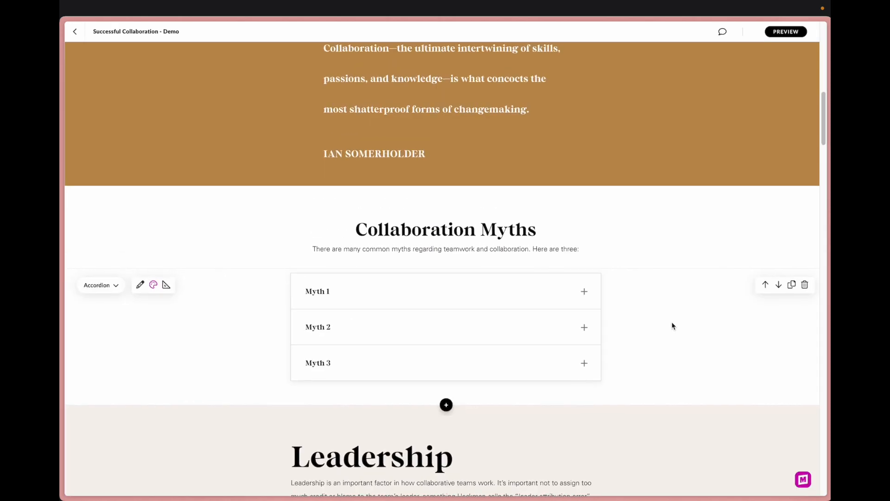
{"action": "scroll", "scroll_direction": "down", "scroll_amount": 3}
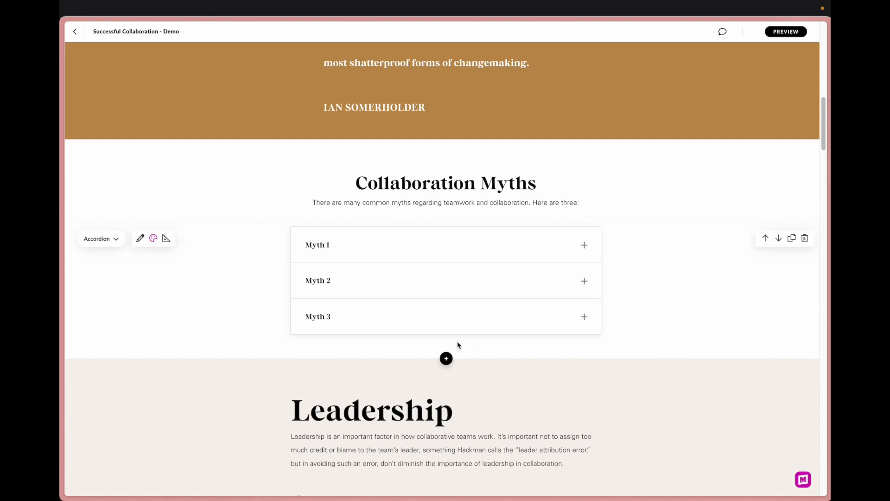
{"action": "mouse_move", "coordinate": [446, 367]}
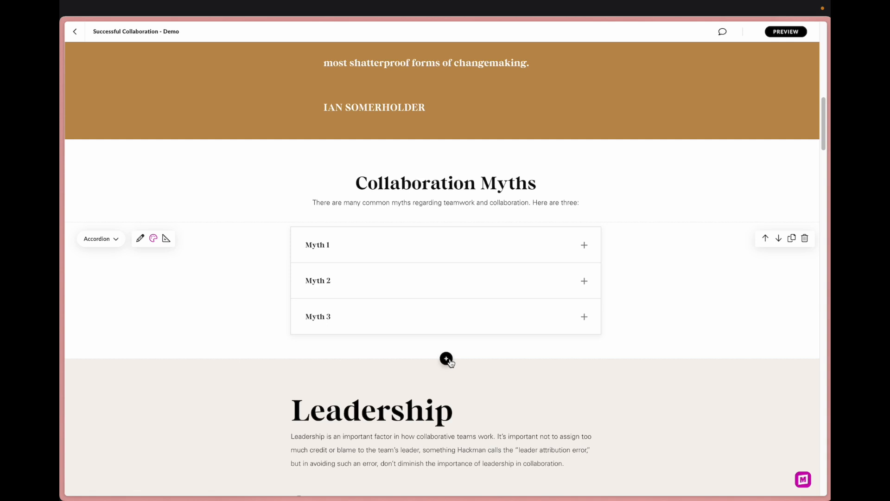
{"action": "mouse_move", "coordinate": [448, 364]}
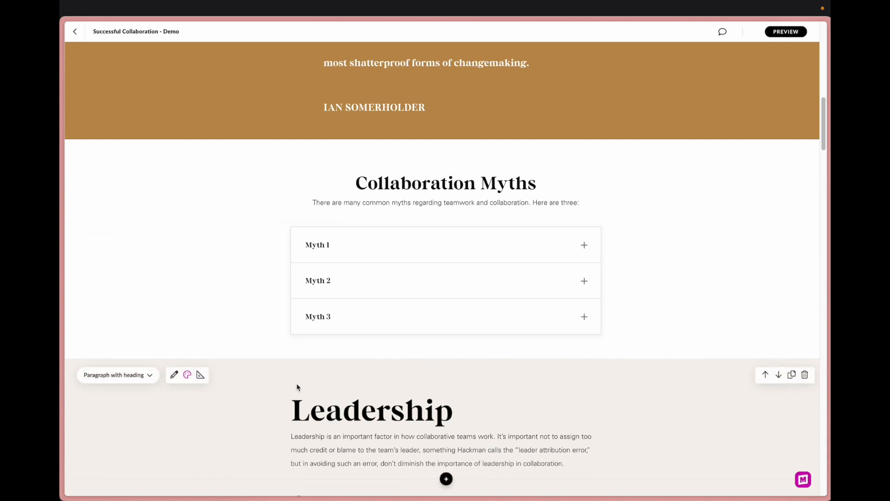
{"action": "left_click", "coordinate": [445, 281]}
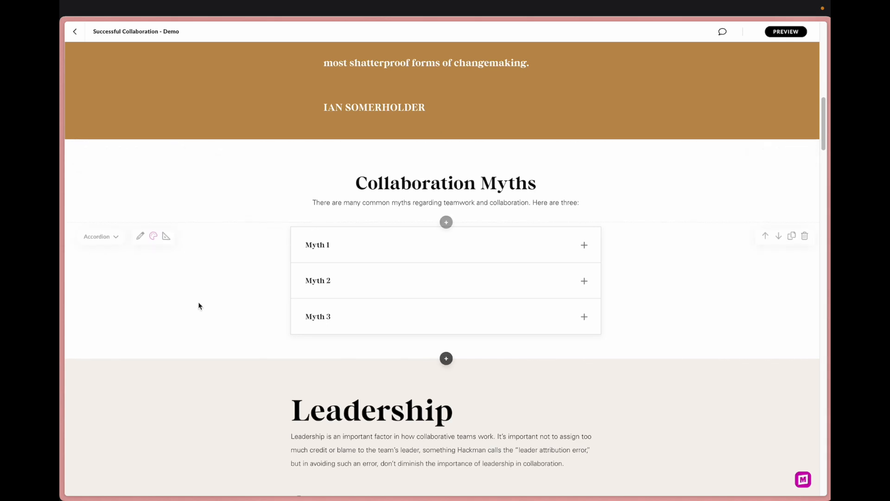
{"action": "mouse_move", "coordinate": [359, 360]}
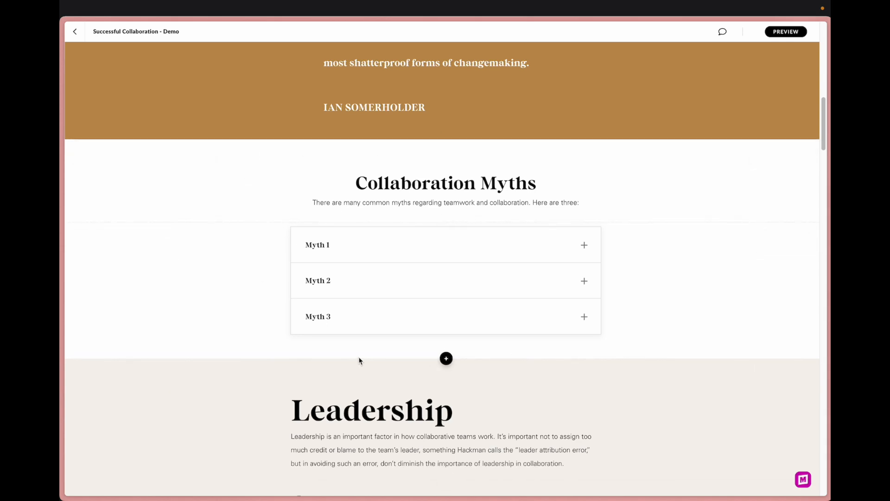
Add a wavy Mighty Transition block between the Collaboration Myths accordion and Leadership
{"action": "left_click", "coordinate": [445, 358]}
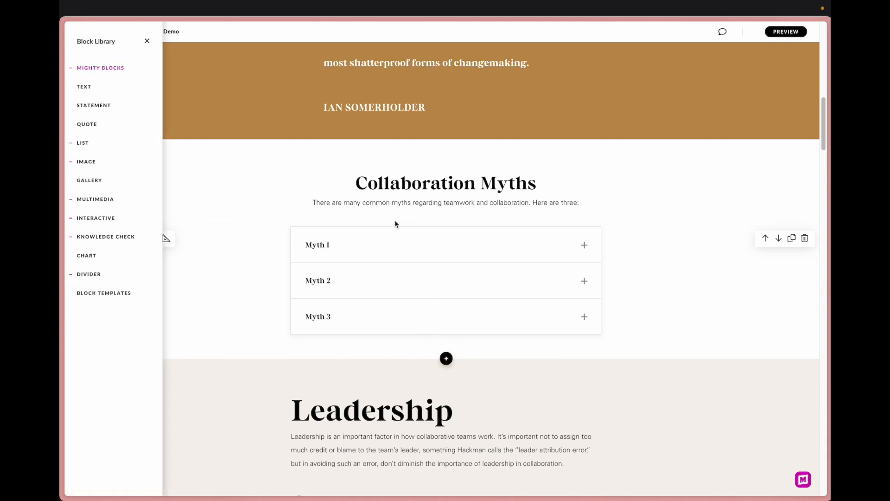
{"action": "mouse_move", "coordinate": [190, 101]}
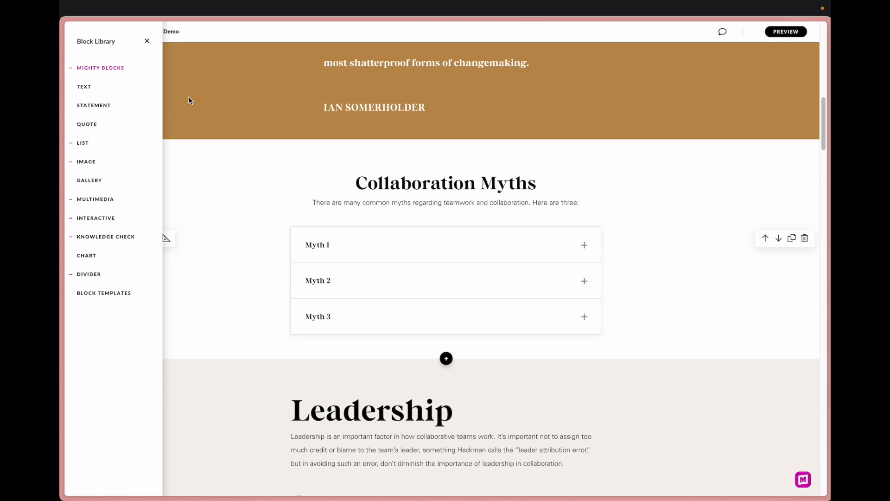
{"action": "mouse_move", "coordinate": [178, 136]}
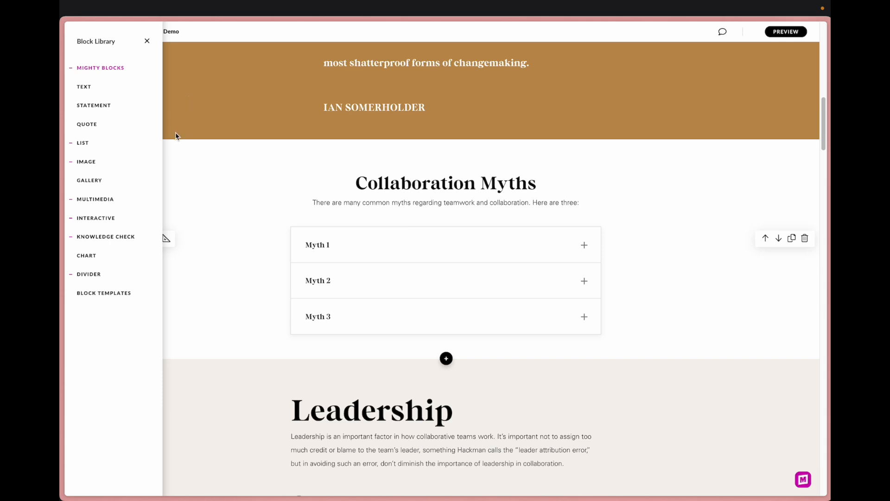
{"action": "mouse_move", "coordinate": [163, 132]}
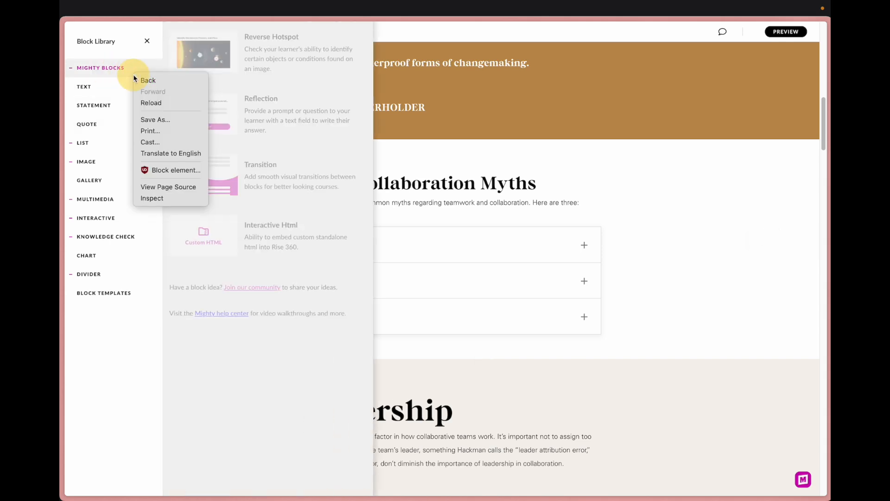
{"action": "left_click", "coordinate": [527, 334]}
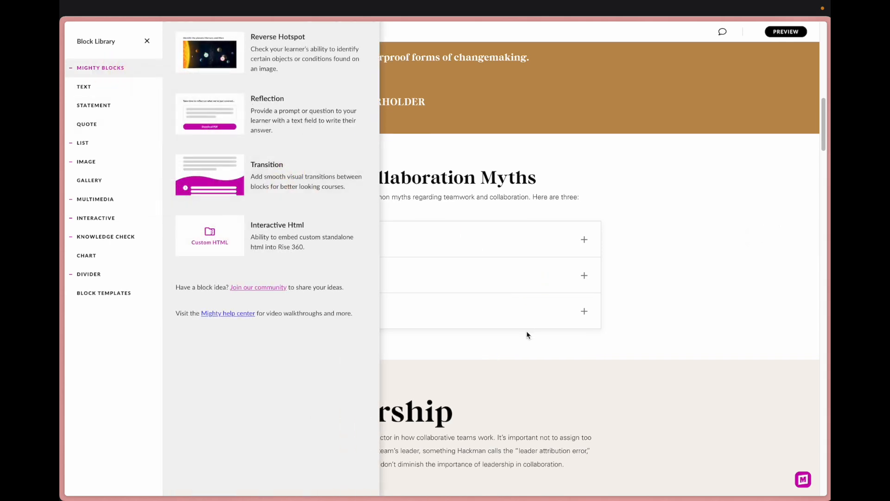
{"action": "left_click", "coordinate": [147, 40]}
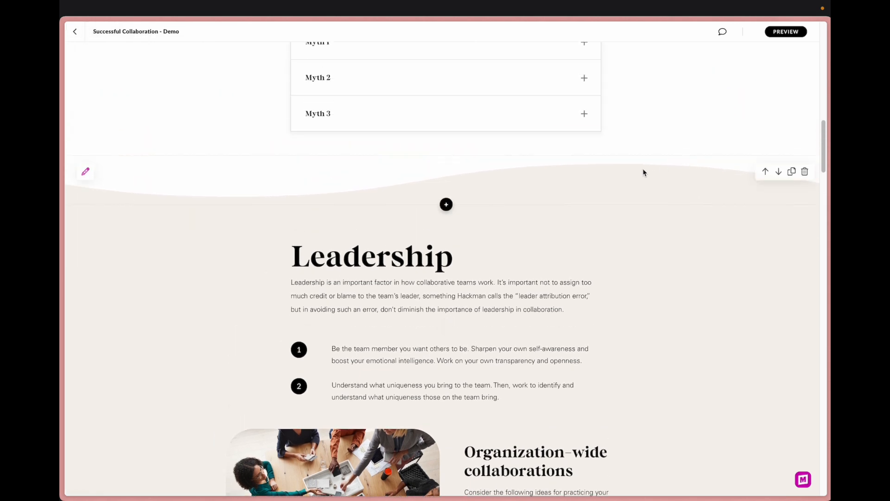
{"action": "mouse_move", "coordinate": [85, 172]}
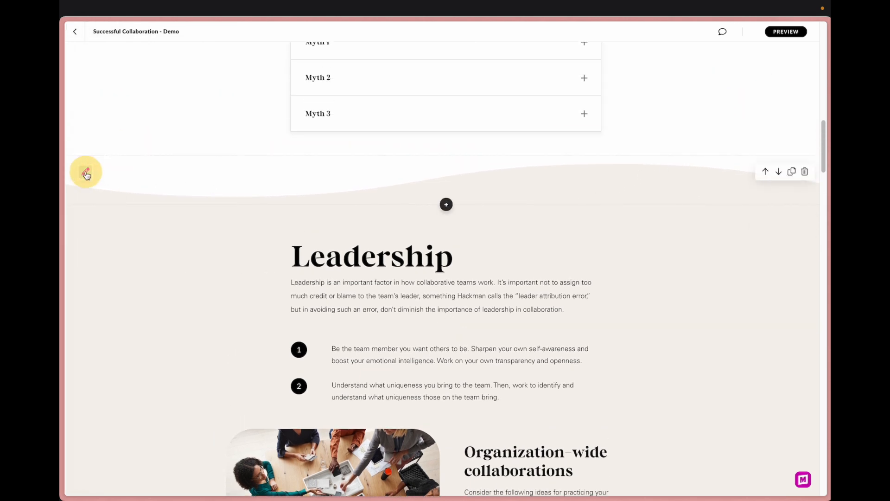
Make the transition a single broad arch that inherits the neighbouring section backgrounds
{"action": "left_click", "coordinate": [85, 171]}
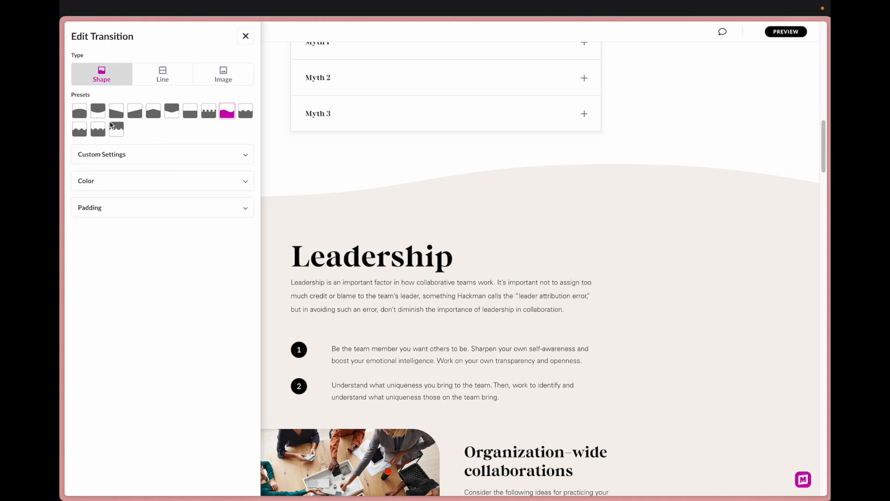
{"action": "left_click", "coordinate": [79, 111]}
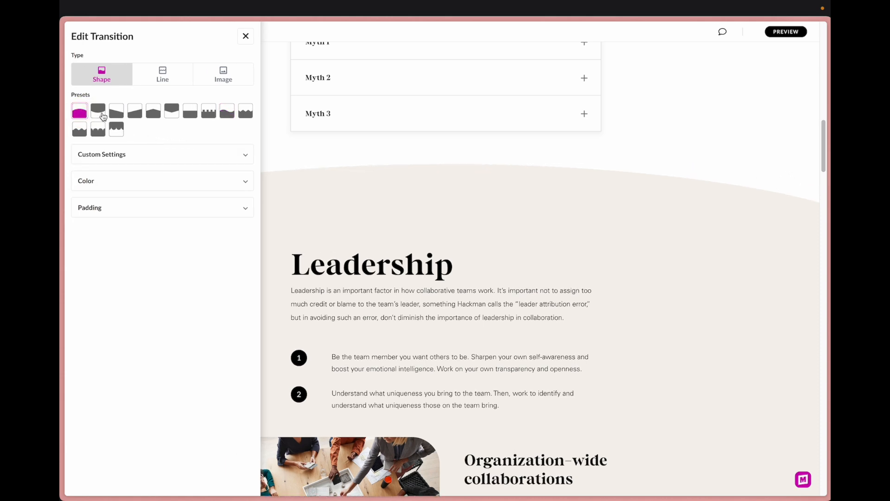
{"action": "left_click", "coordinate": [134, 111]}
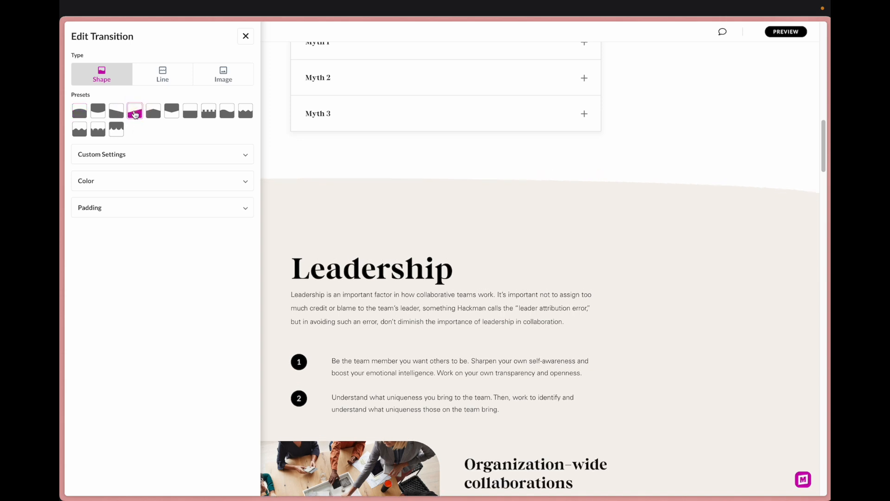
{"action": "left_click", "coordinate": [162, 154]}
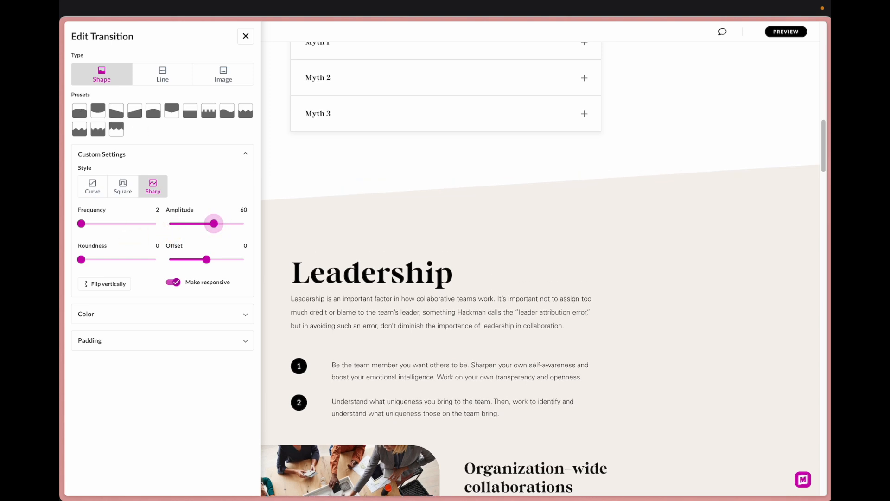
{"action": "left_click", "coordinate": [91, 183]}
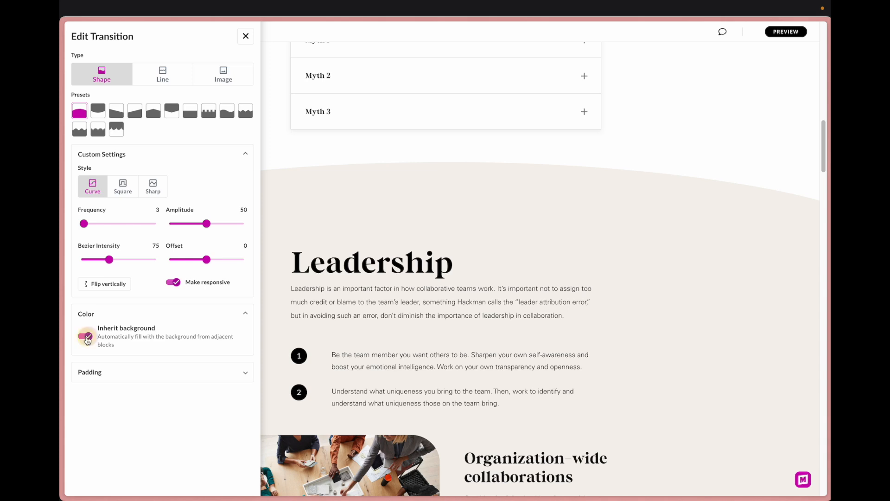
{"action": "left_click", "coordinate": [85, 336]}
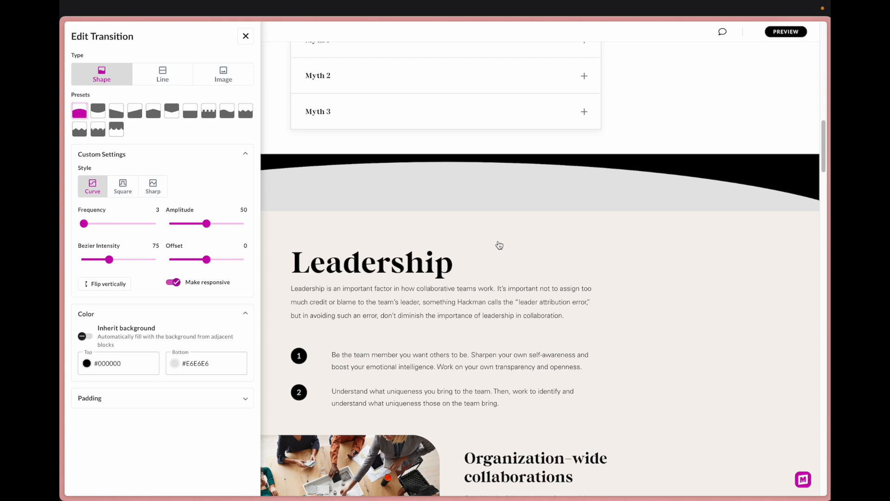
{"action": "mouse_move", "coordinate": [505, 154]}
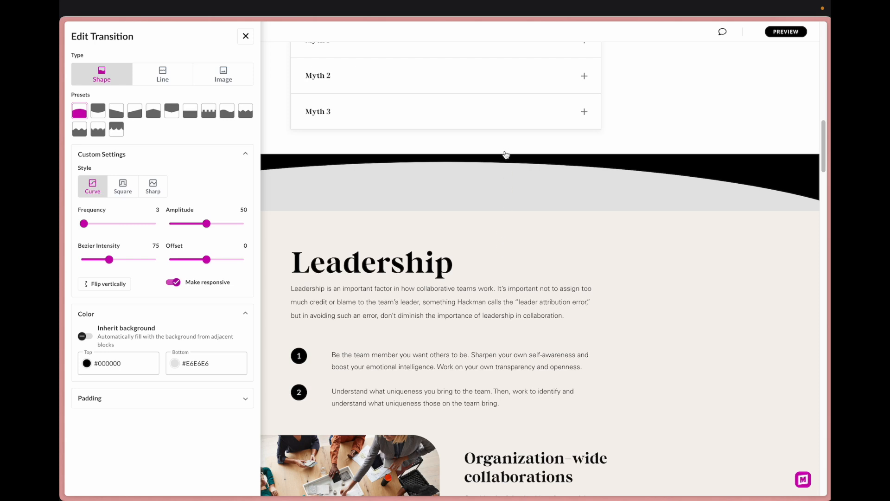
{"action": "mouse_move", "coordinate": [220, 316]}
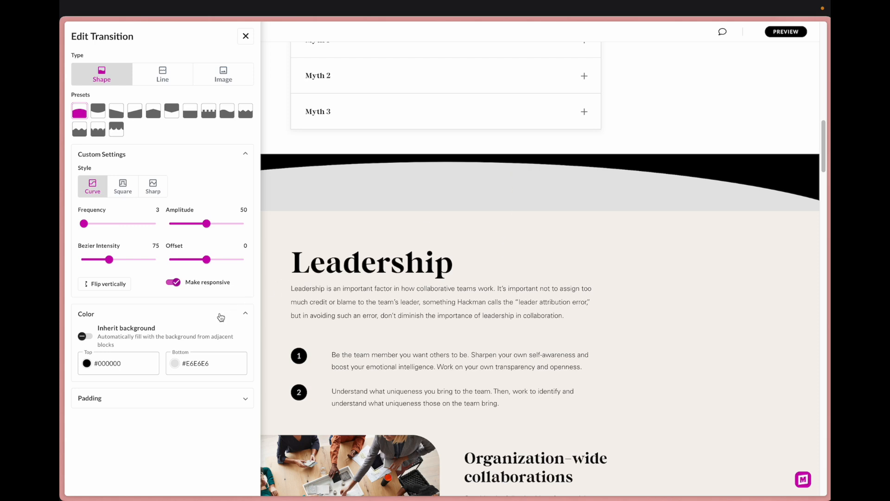
{"action": "left_click", "coordinate": [85, 336]}
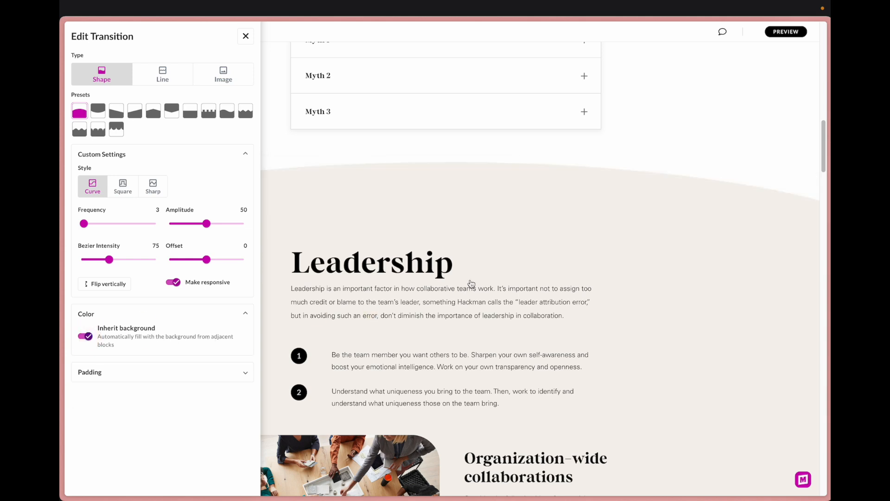
{"action": "mouse_move", "coordinate": [508, 210]}
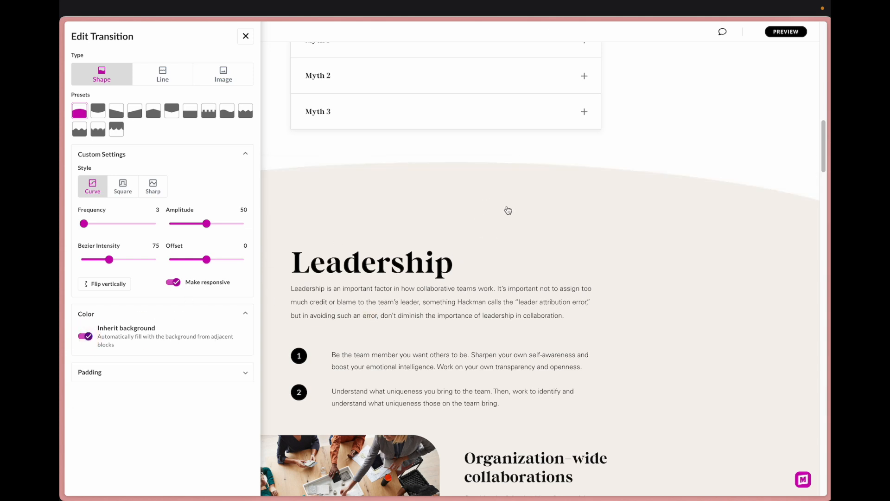
{"action": "mouse_move", "coordinate": [562, 211]}
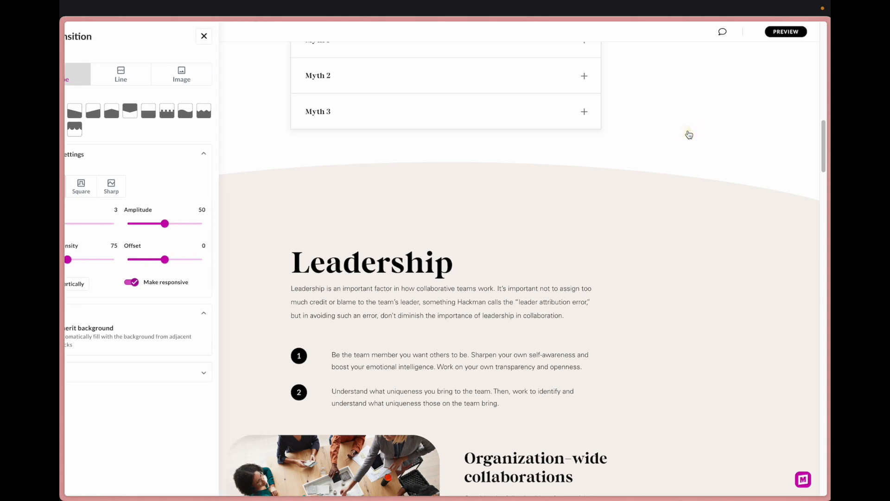
Close the transition editor and scroll to Leadership's four-item numbered list
{"action": "left_click", "coordinate": [204, 35]}
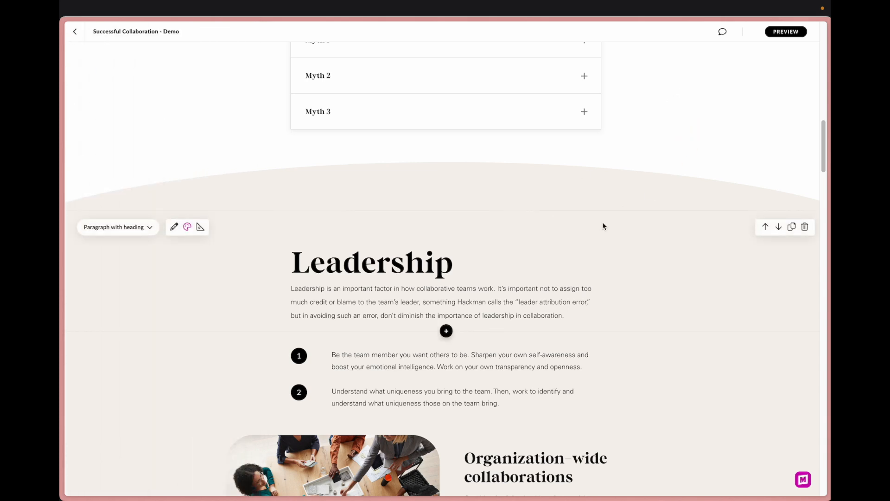
{"action": "mouse_move", "coordinate": [623, 236]}
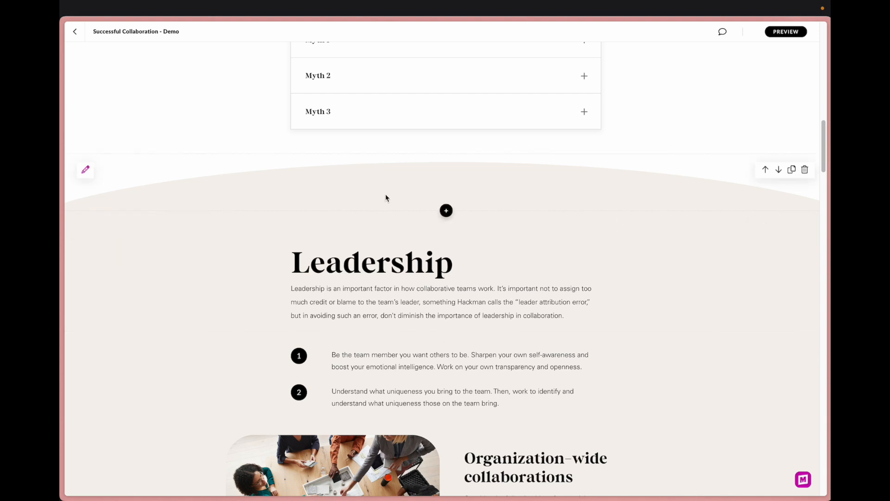
{"action": "scroll", "scroll_direction": "down", "scroll_amount": 3}
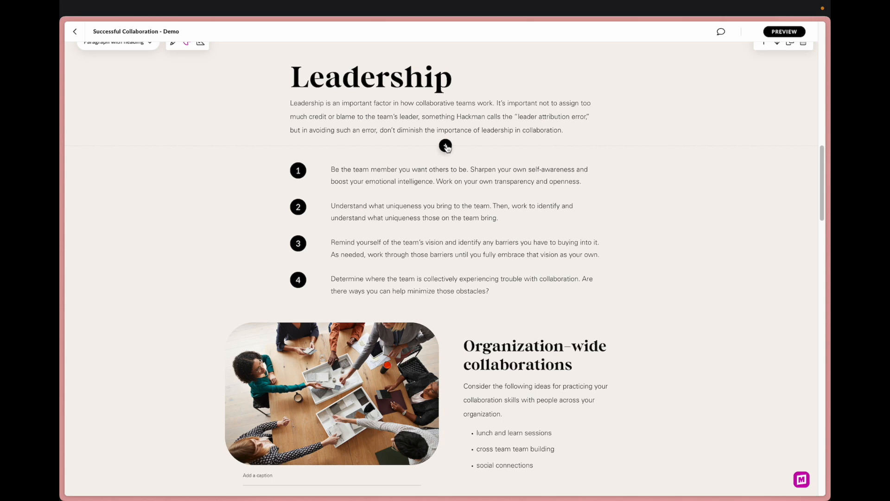
{"action": "mouse_move", "coordinate": [445, 146]}
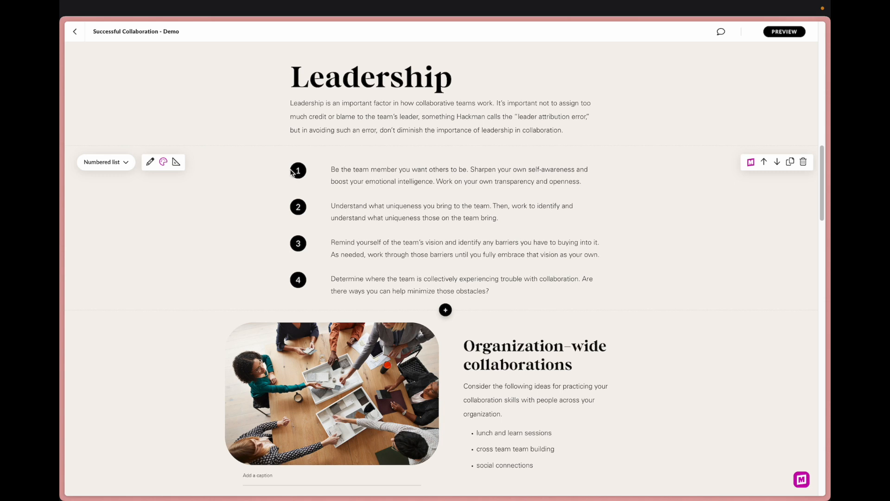
{"action": "mouse_move", "coordinate": [283, 180]}
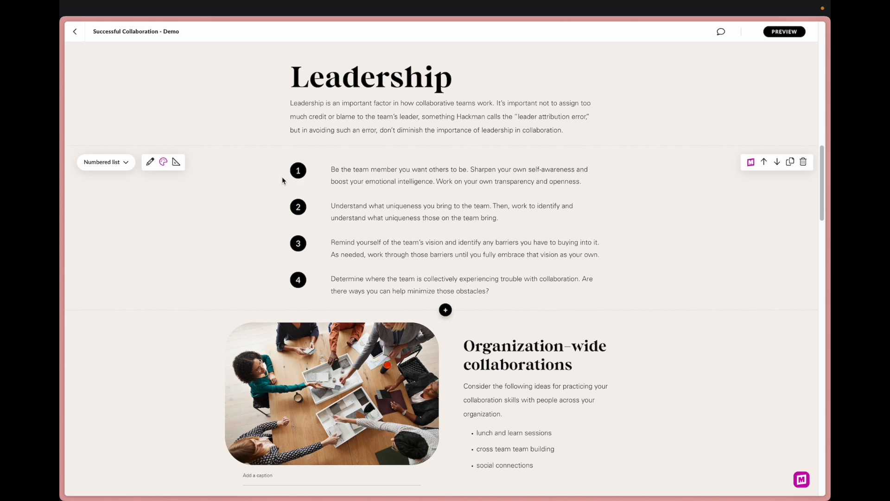
{"action": "mouse_move", "coordinate": [306, 176]}
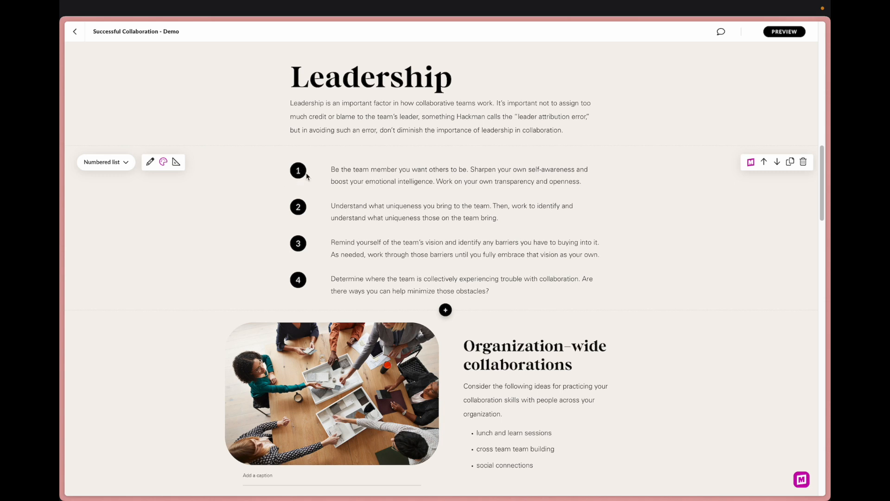
{"action": "mouse_move", "coordinate": [264, 175]}
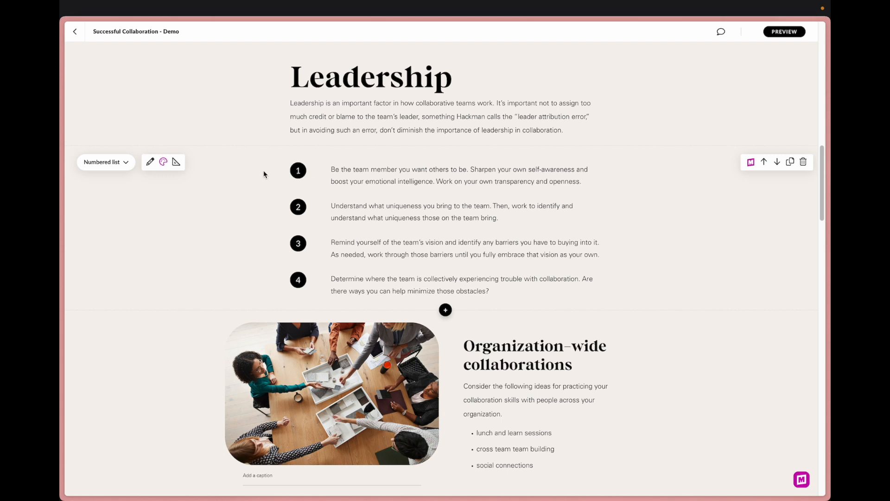
{"action": "mouse_move", "coordinate": [289, 180]}
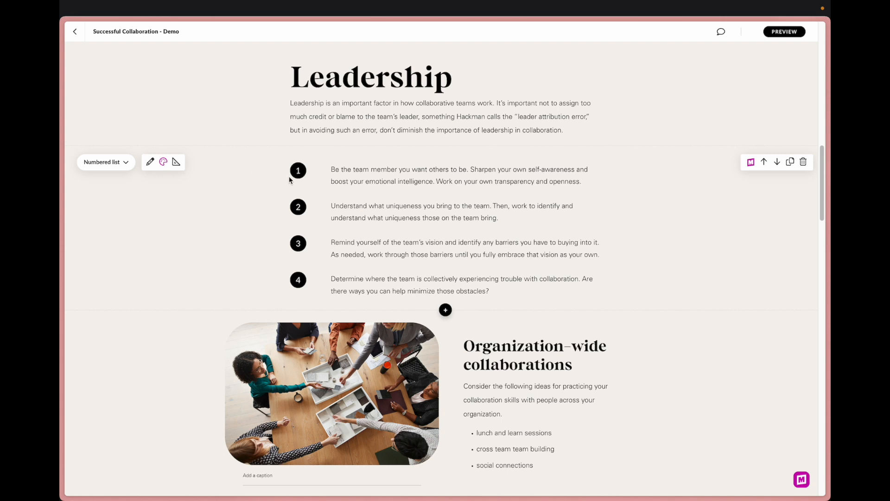
{"action": "mouse_move", "coordinate": [317, 177]}
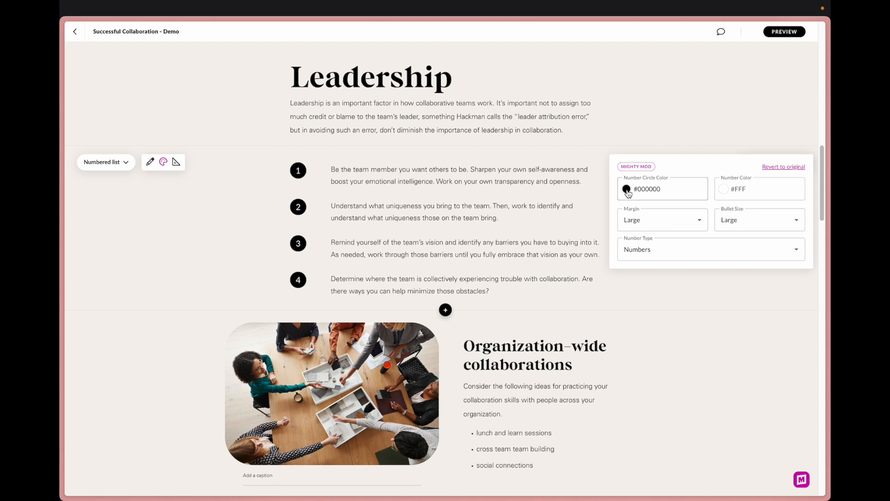
{"action": "mouse_move", "coordinate": [627, 195]}
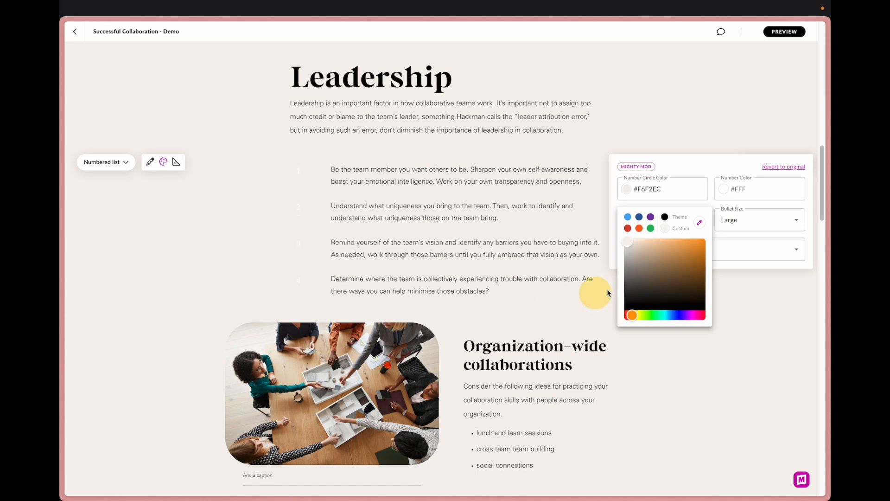
Make the number circles tan with black numbers, keeping the Large list margin
{"action": "left_click", "coordinate": [642, 253]}
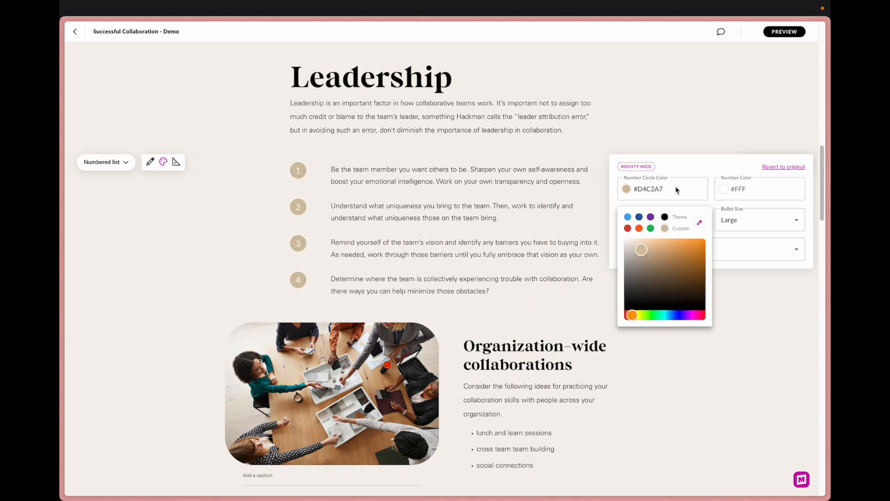
{"action": "left_click", "coordinate": [758, 188]}
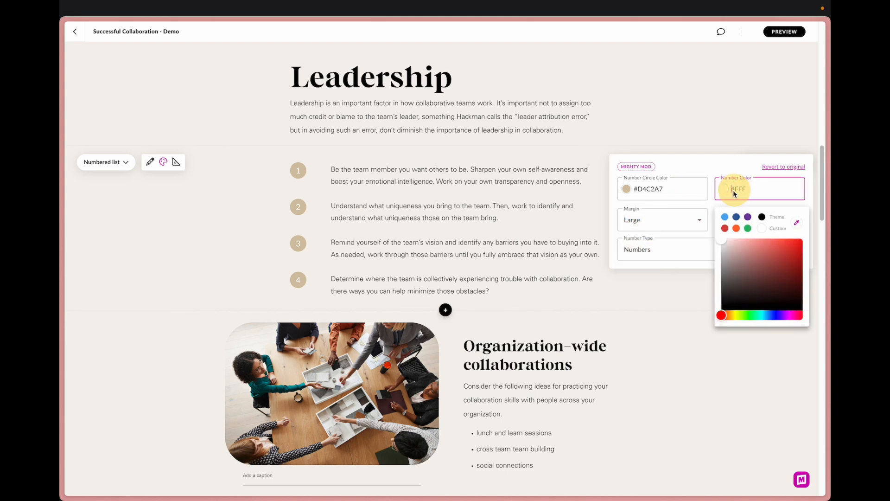
{"action": "left_click", "coordinate": [761, 217]}
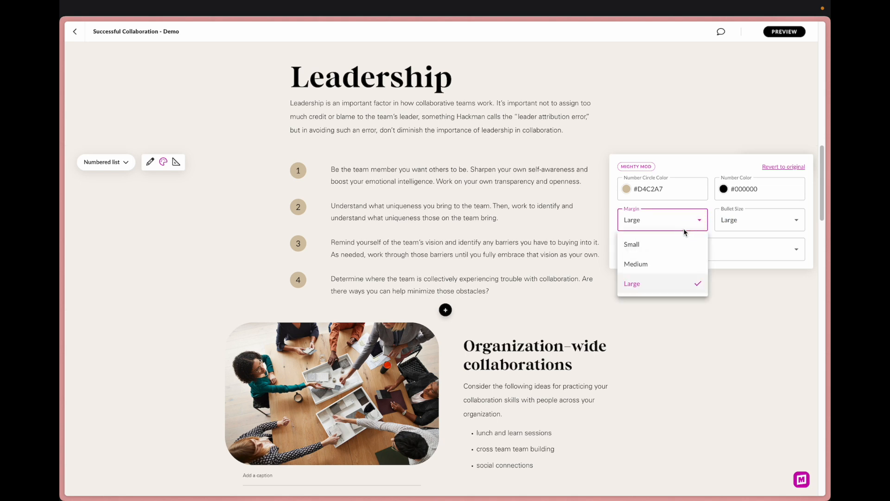
{"action": "left_click", "coordinate": [632, 244]}
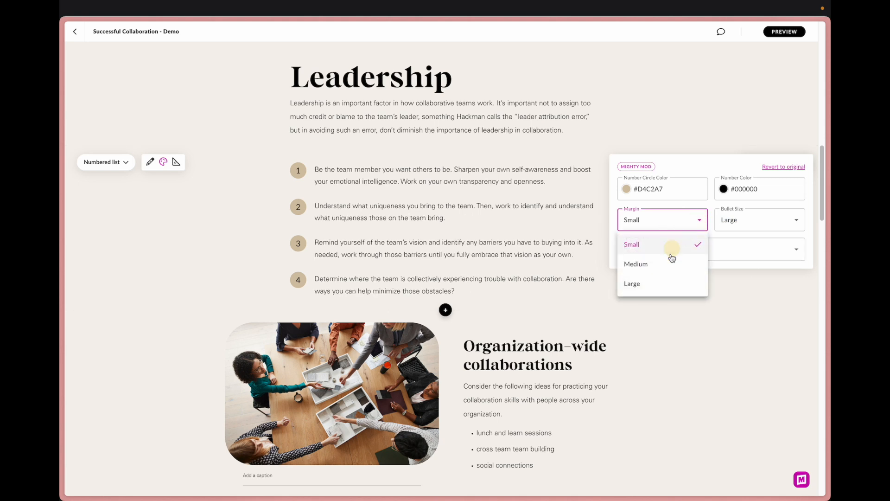
{"action": "left_click", "coordinate": [632, 283]}
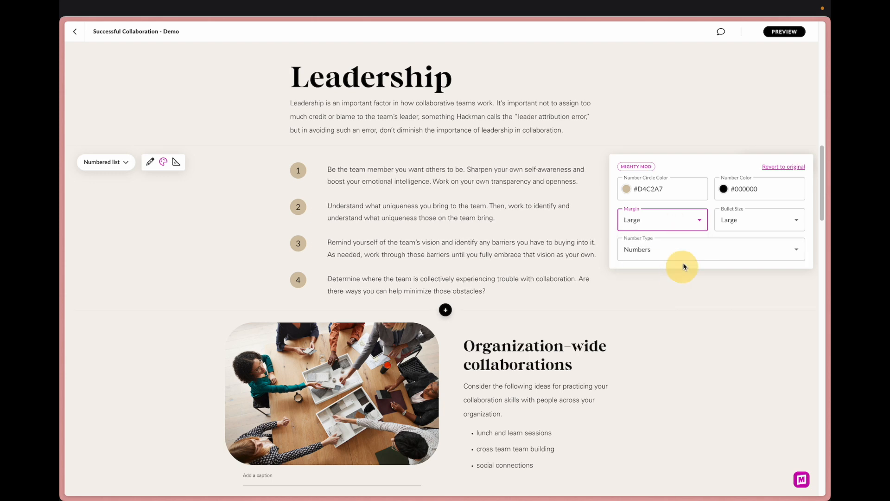
{"action": "left_click", "coordinate": [662, 220]}
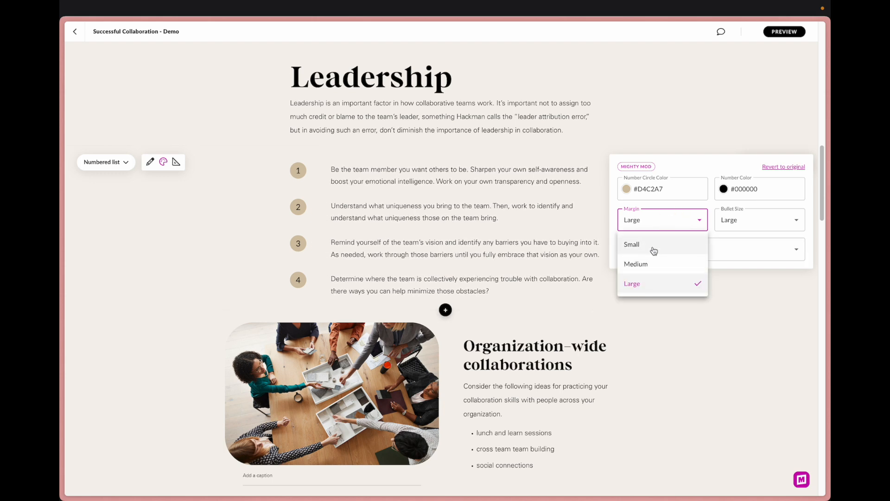
Set the number circles to medium size and label items with uppercase letters
{"action": "left_click", "coordinate": [631, 244]}
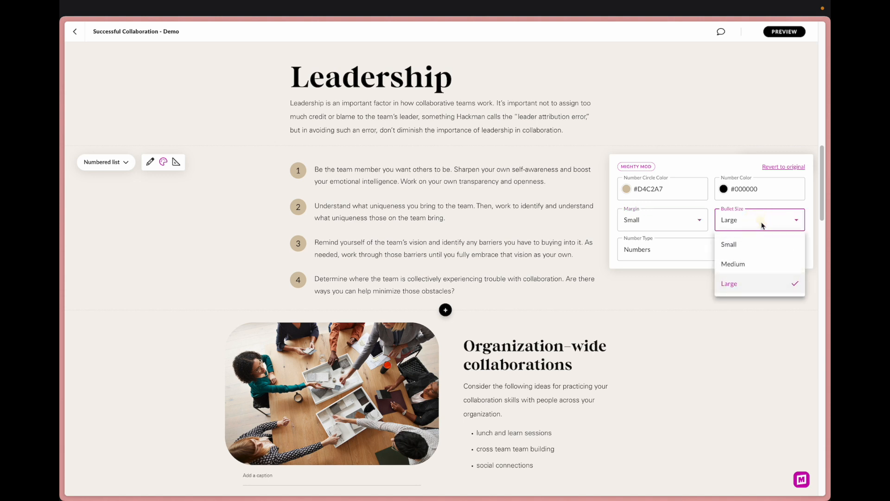
{"action": "mouse_move", "coordinate": [750, 245]}
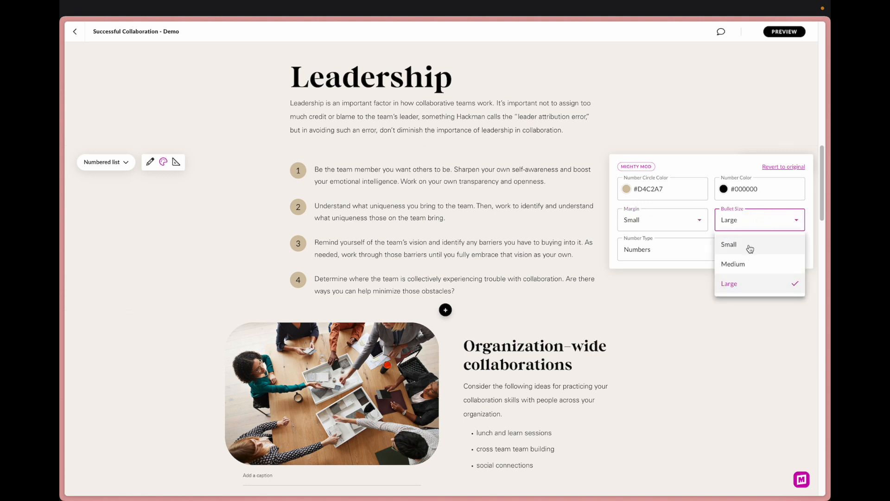
{"action": "mouse_move", "coordinate": [748, 246]}
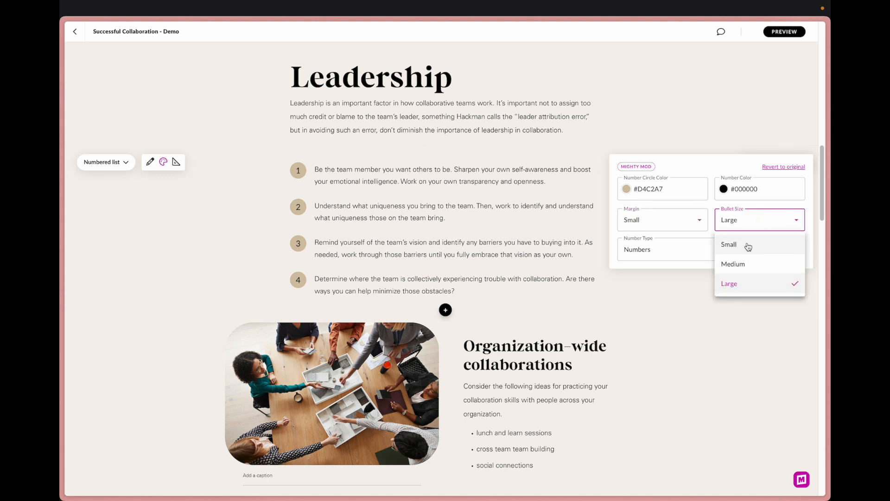
{"action": "left_click", "coordinate": [728, 244]}
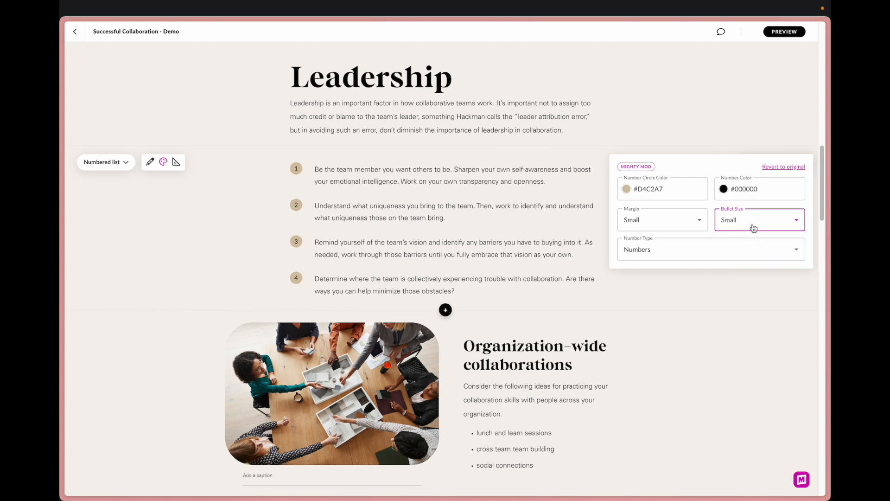
{"action": "left_click", "coordinate": [759, 220]}
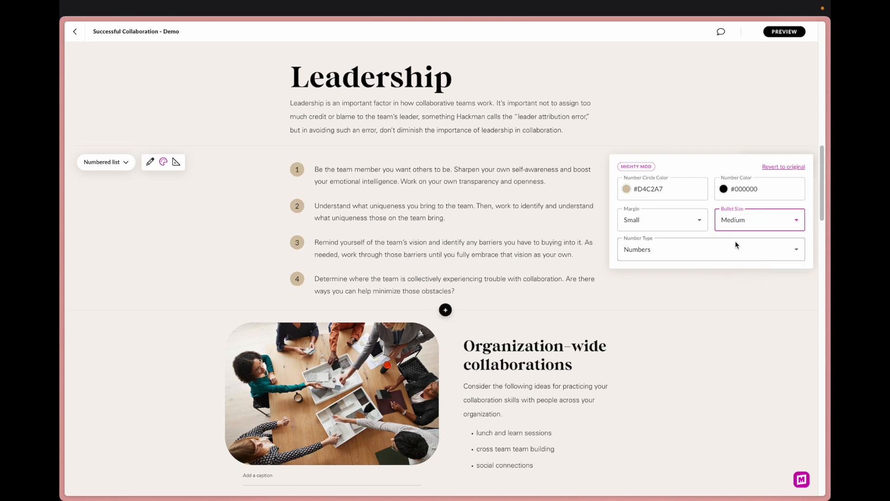
{"action": "left_click", "coordinate": [710, 249]}
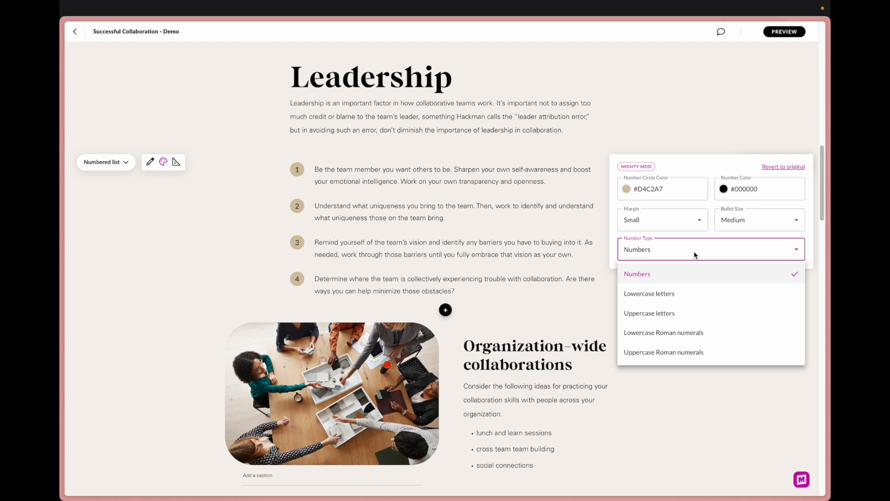
{"action": "mouse_move", "coordinate": [681, 271]}
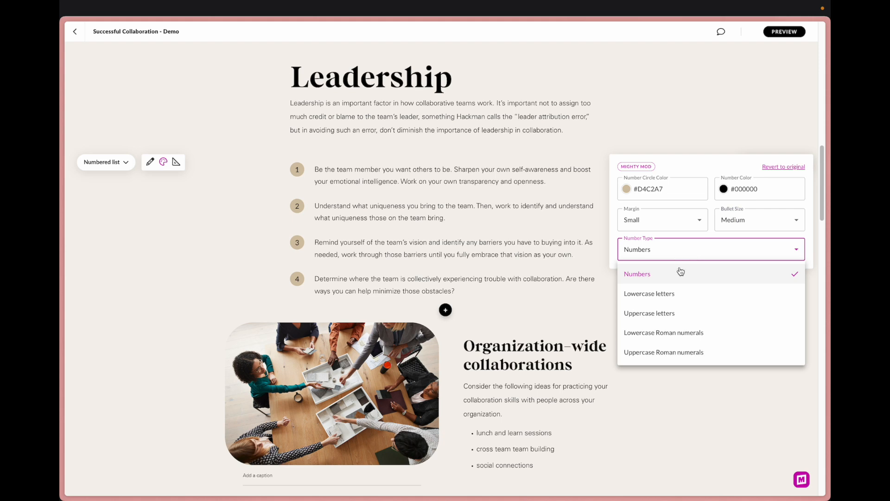
{"action": "mouse_move", "coordinate": [660, 288]}
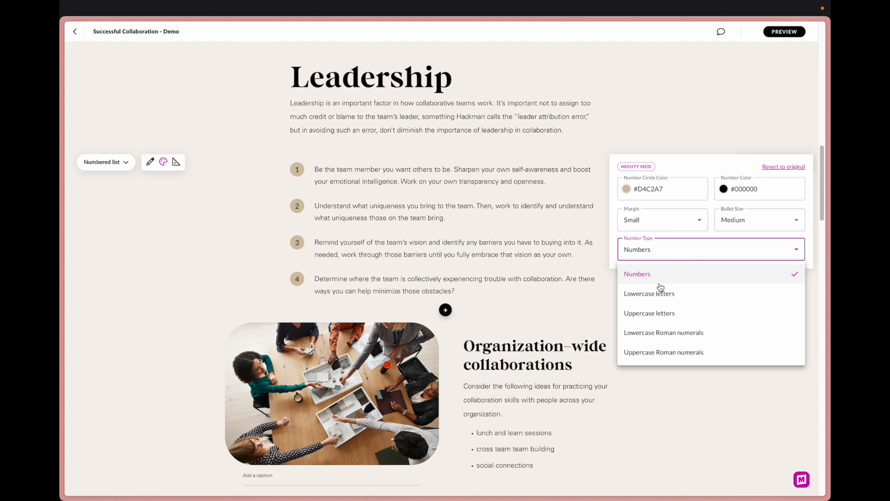
{"action": "mouse_move", "coordinate": [644, 322]}
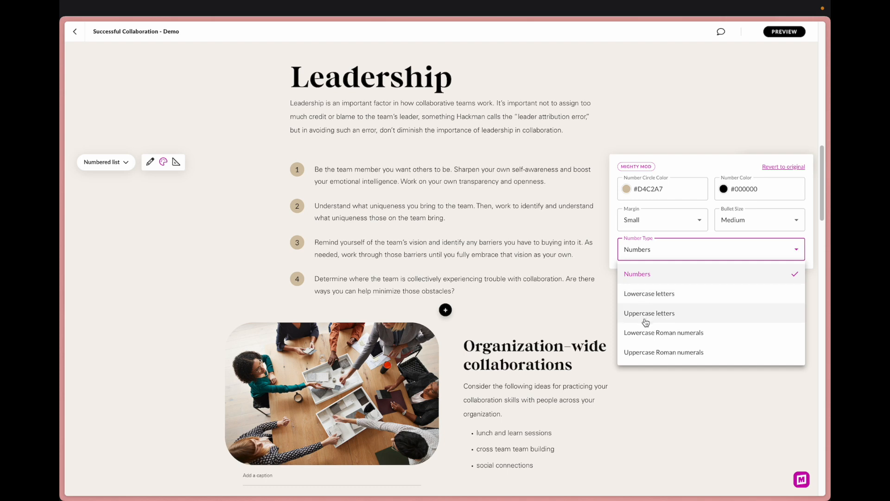
{"action": "mouse_move", "coordinate": [661, 303]}
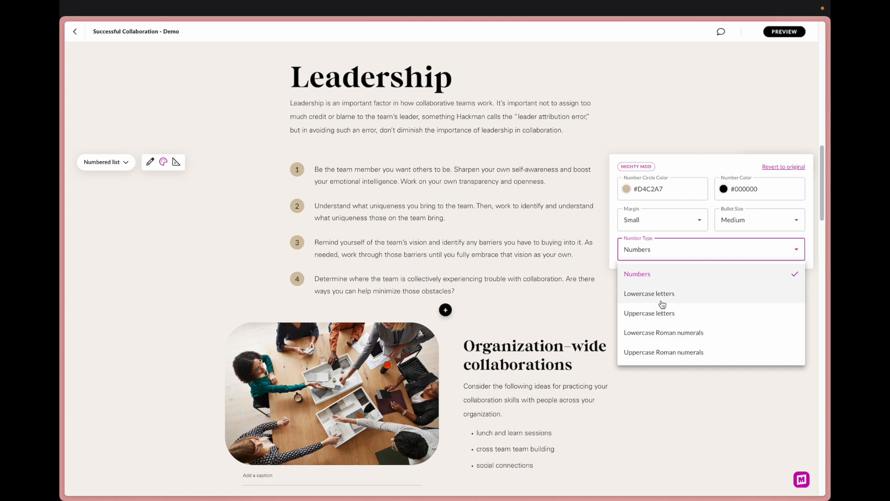
{"action": "left_click", "coordinate": [649, 313]}
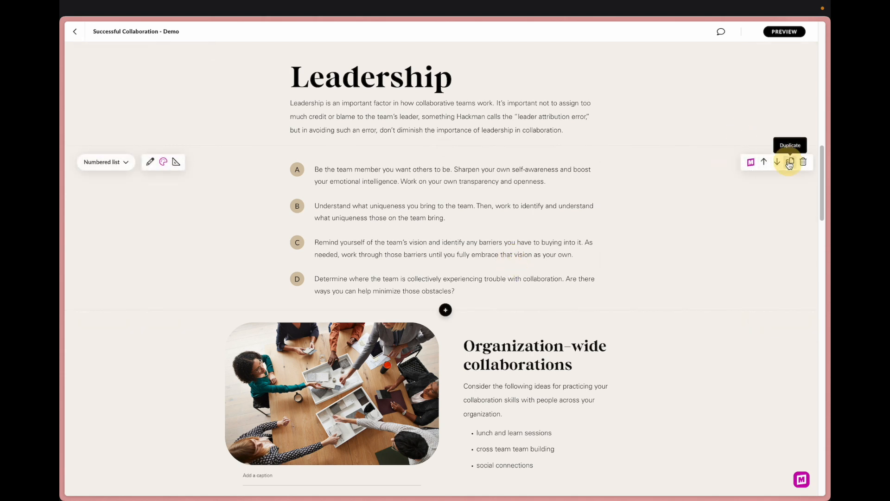
Duplicate the Leadership numbered list block and review the copies on the page
{"action": "left_click", "coordinate": [790, 162]}
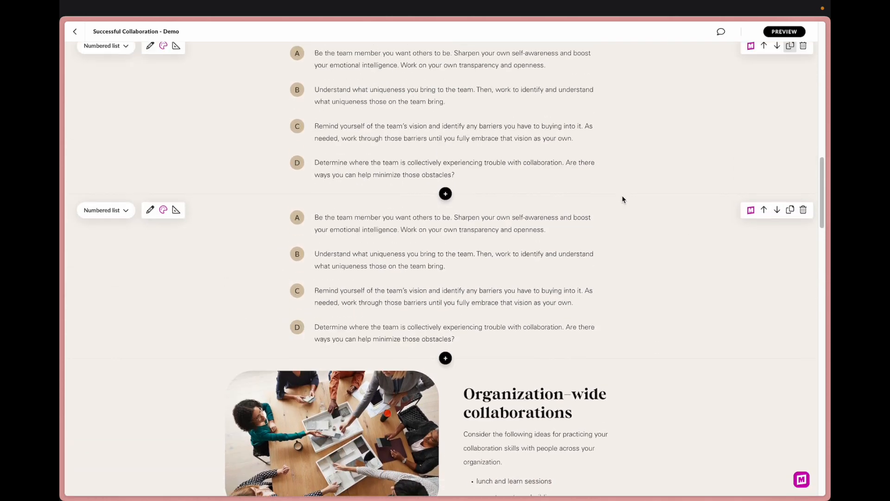
{"action": "scroll", "scroll_direction": "up", "scroll_amount": 3}
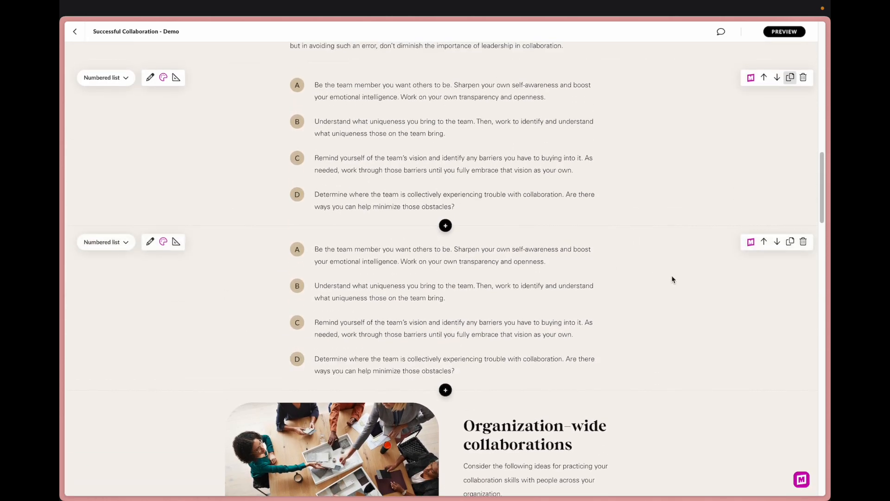
{"action": "scroll", "scroll_direction": "down", "scroll_amount": 3}
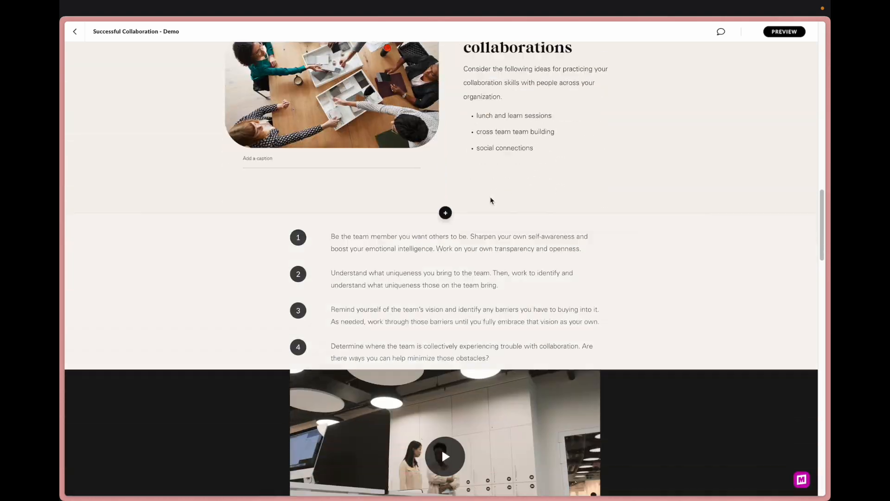
{"action": "scroll", "scroll_direction": "up", "scroll_amount": 3}
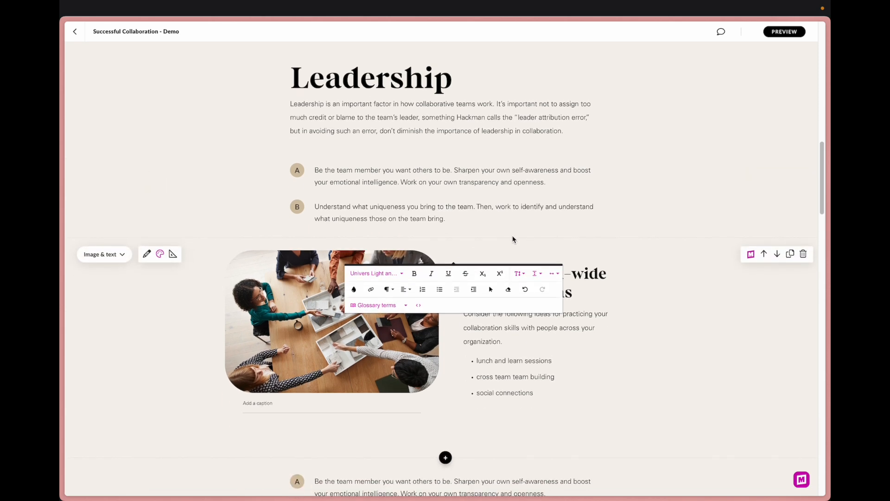
{"action": "scroll", "scroll_direction": "down", "scroll_amount": 3}
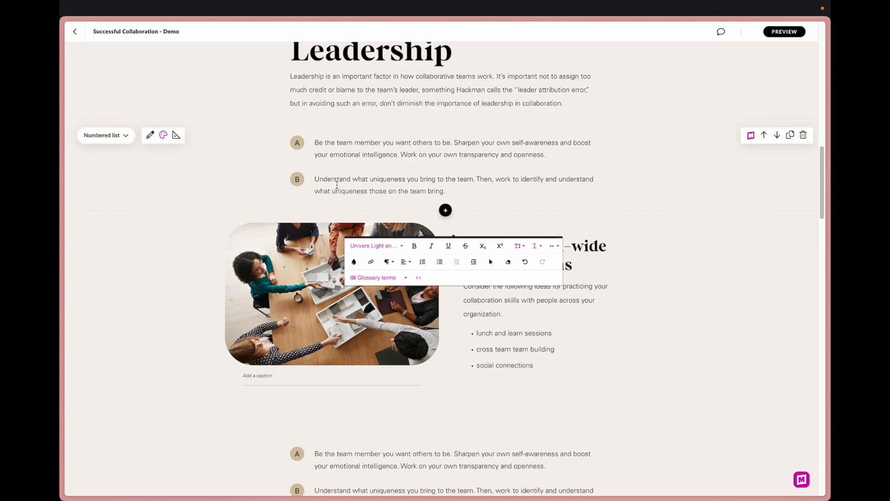
{"action": "scroll", "scroll_direction": "down", "scroll_amount": 3}
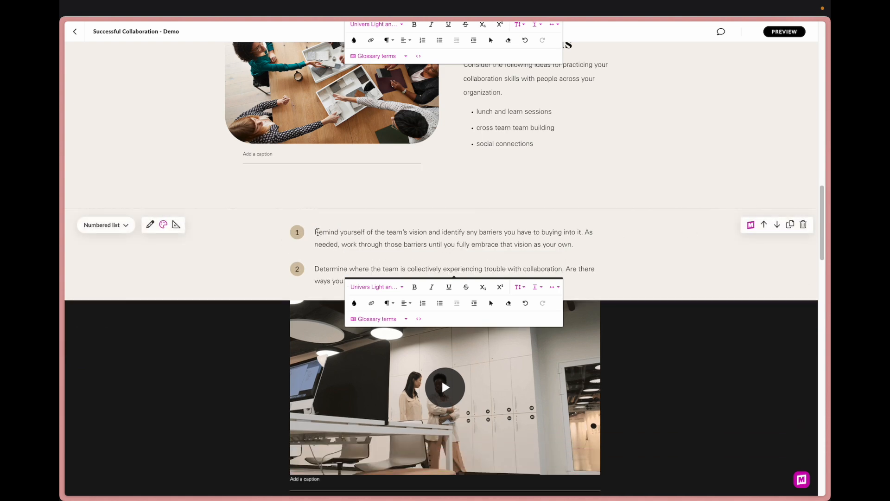
Turn on Continue from previous list so the lower list reads C and D
{"action": "left_click", "coordinate": [164, 224]}
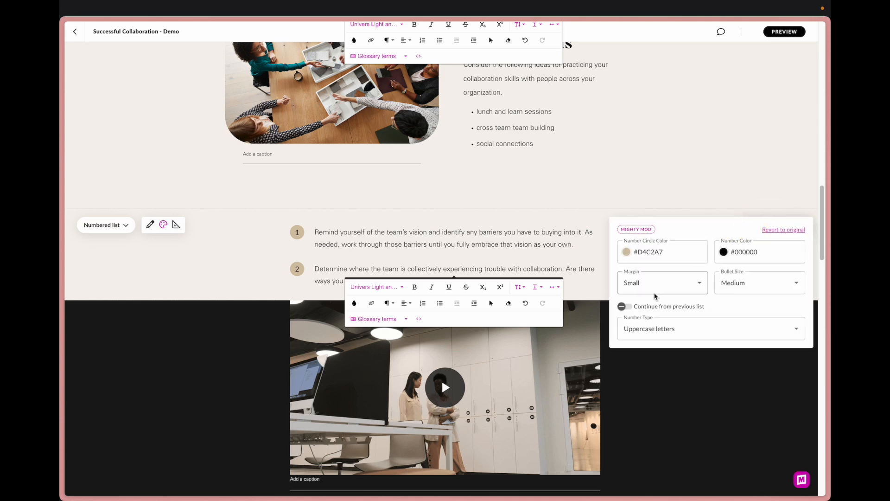
{"action": "left_click", "coordinate": [624, 306]}
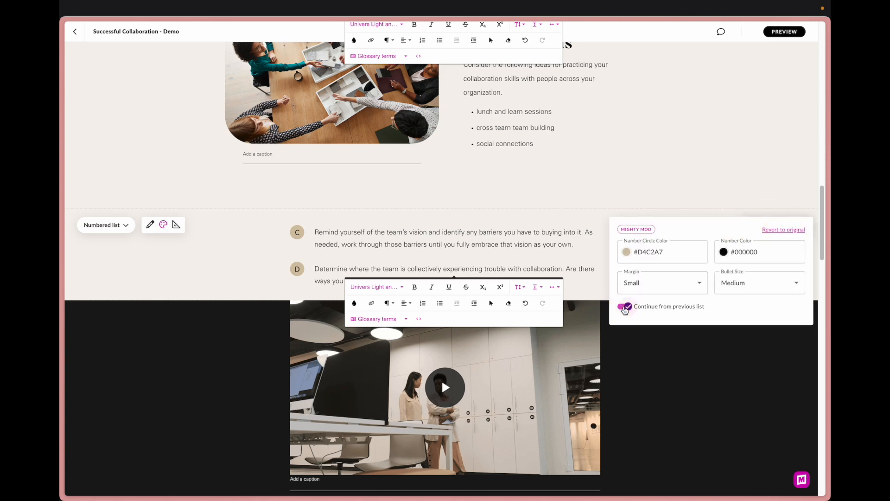
{"action": "scroll", "scroll_direction": "up", "scroll_amount": 3}
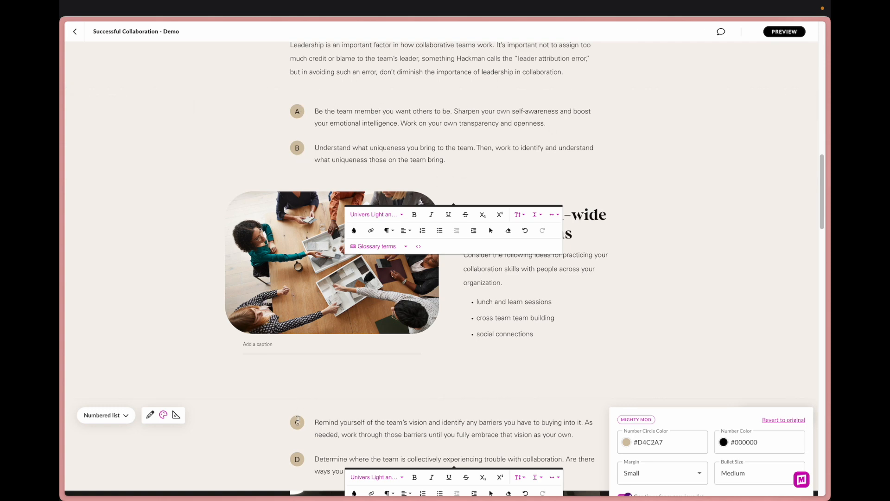
{"action": "scroll", "scroll_direction": "down", "scroll_amount": 3}
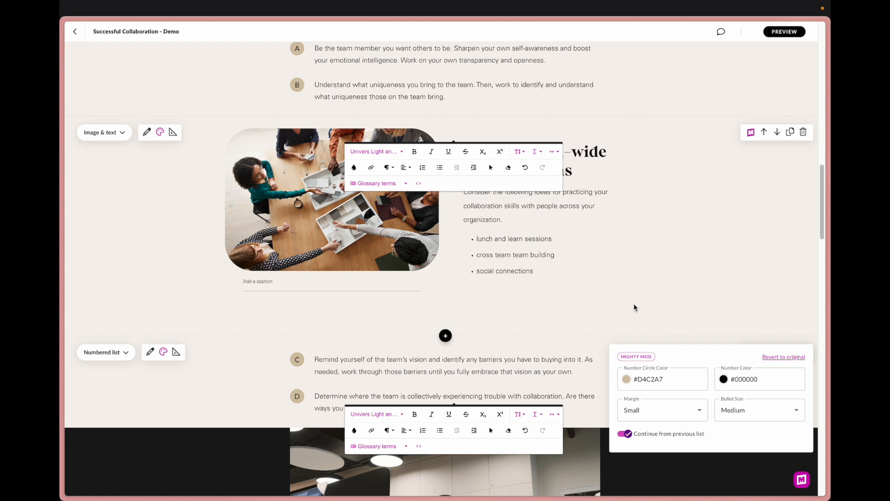
{"action": "mouse_move", "coordinate": [429, 244]}
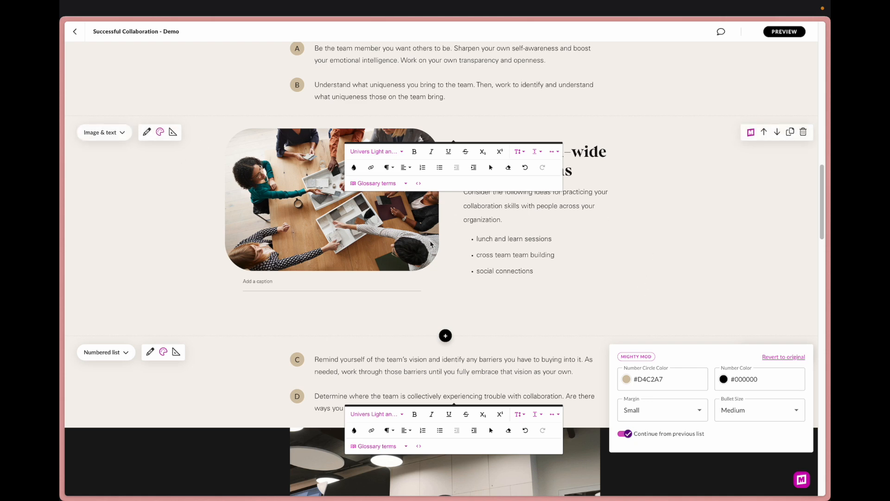
{"action": "mouse_move", "coordinate": [480, 256]}
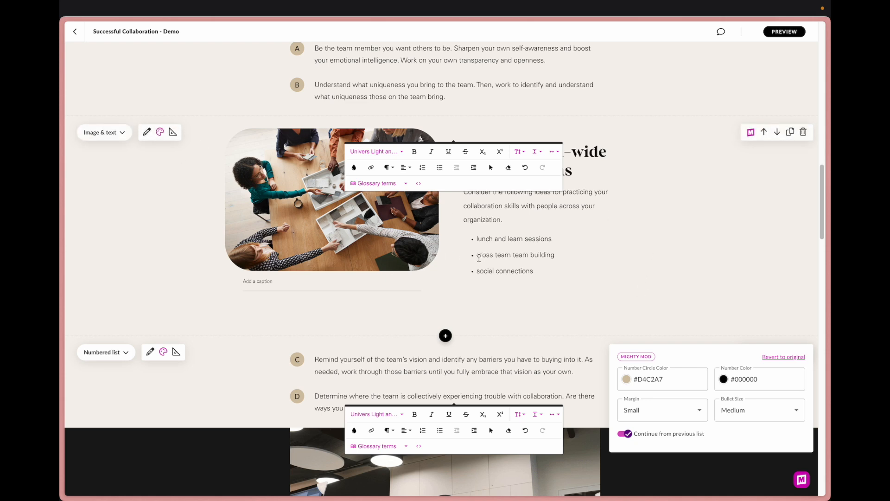
{"action": "mouse_move", "coordinate": [295, 367]}
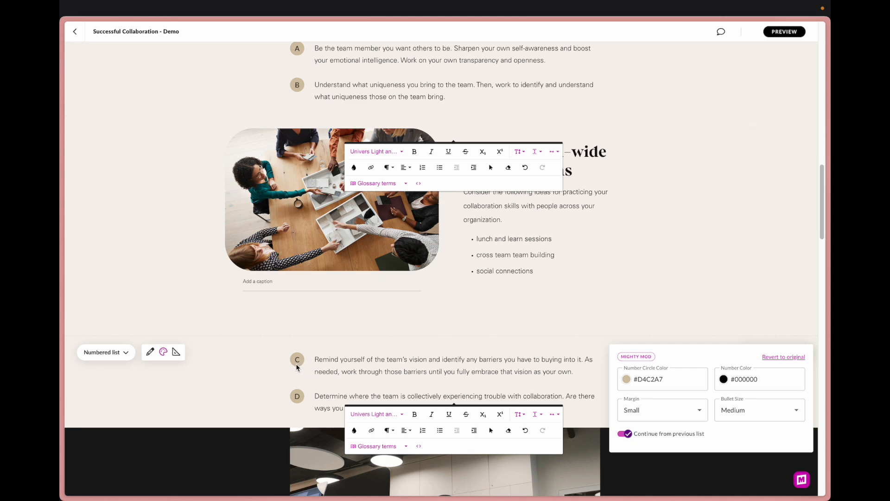
{"action": "mouse_move", "coordinate": [302, 375]}
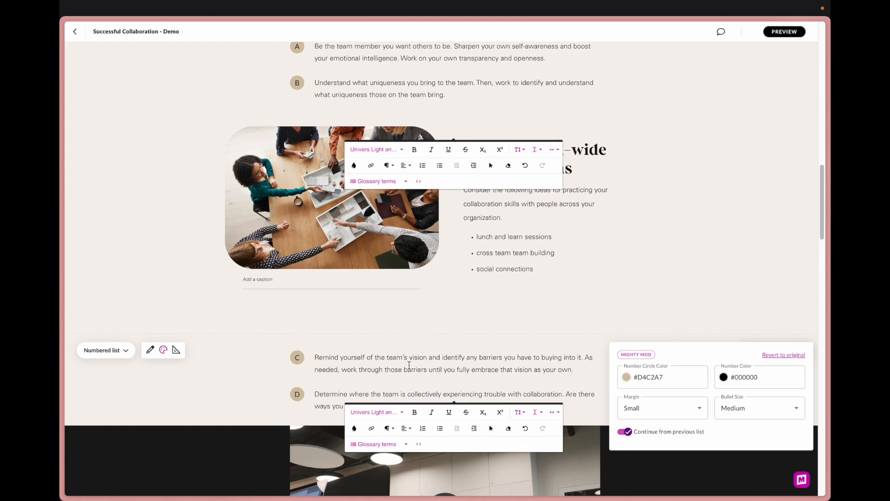
Raise the lower C–D list's bottom block padding to about 140
{"action": "left_click", "coordinate": [177, 349]}
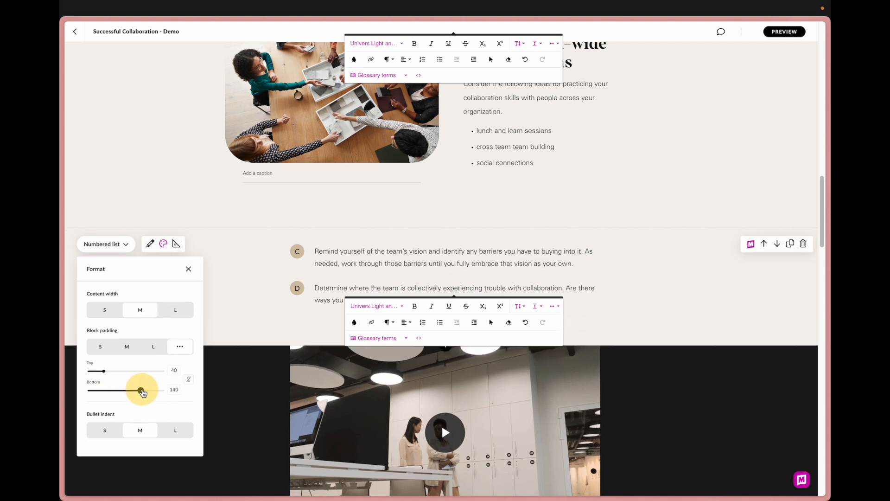
{"action": "left_click", "coordinate": [188, 269]}
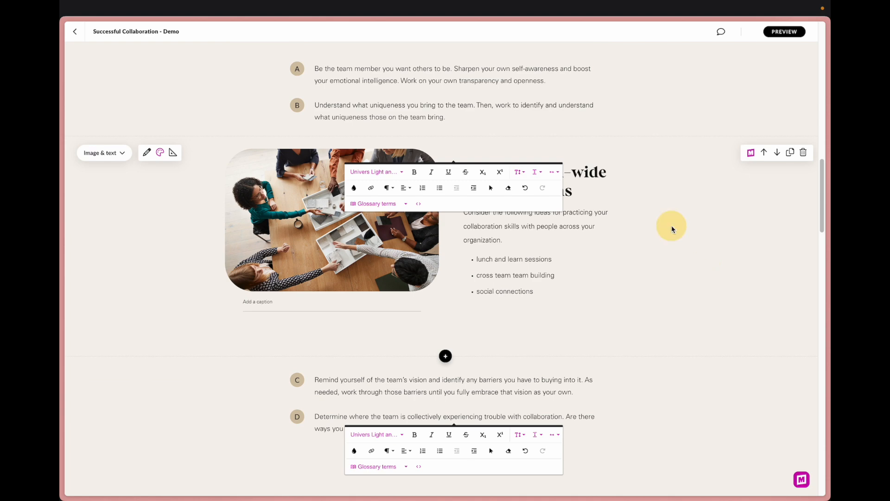
{"action": "scroll", "scroll_direction": "down", "scroll_amount": 3}
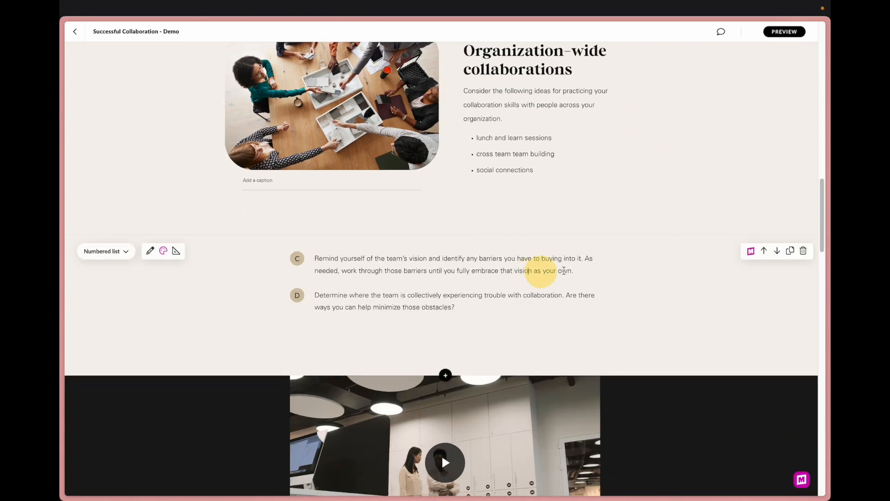
{"action": "scroll", "scroll_direction": "down", "scroll_amount": 3}
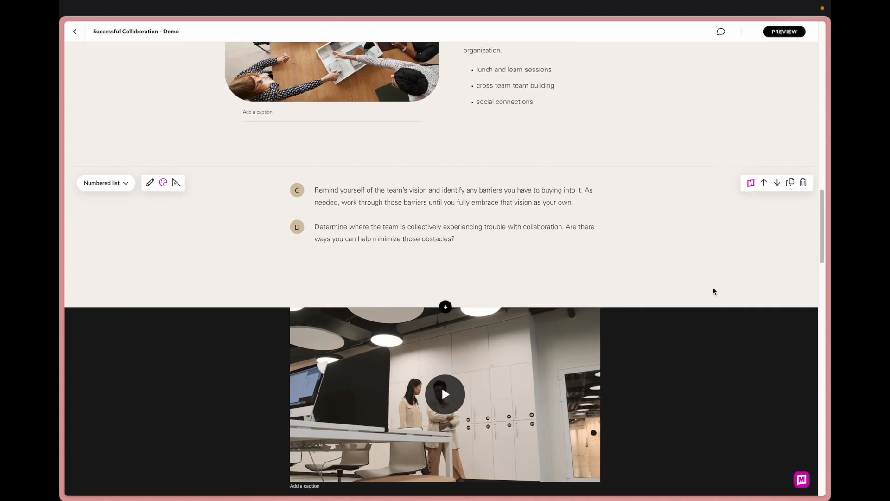
Set the office video to Full width and autoplay when it enters view
{"action": "scroll", "scroll_direction": "down", "scroll_amount": 3}
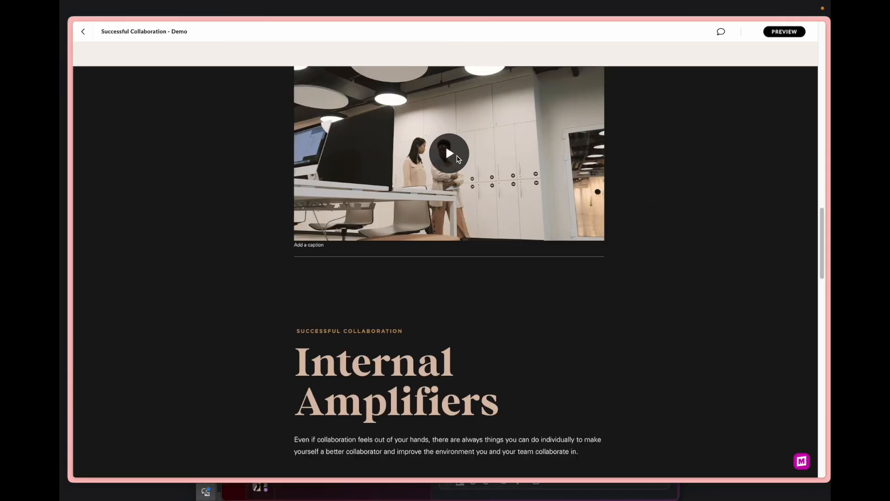
{"action": "mouse_move", "coordinate": [509, 182]}
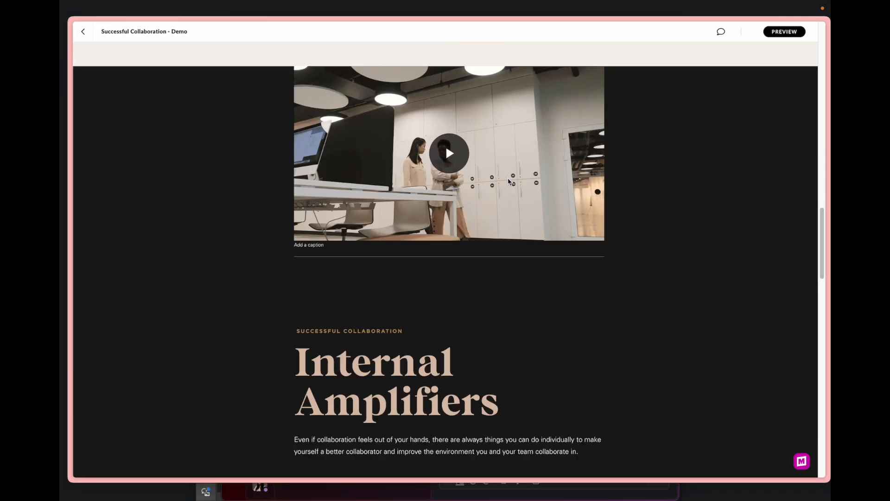
{"action": "mouse_move", "coordinate": [230, 172]}
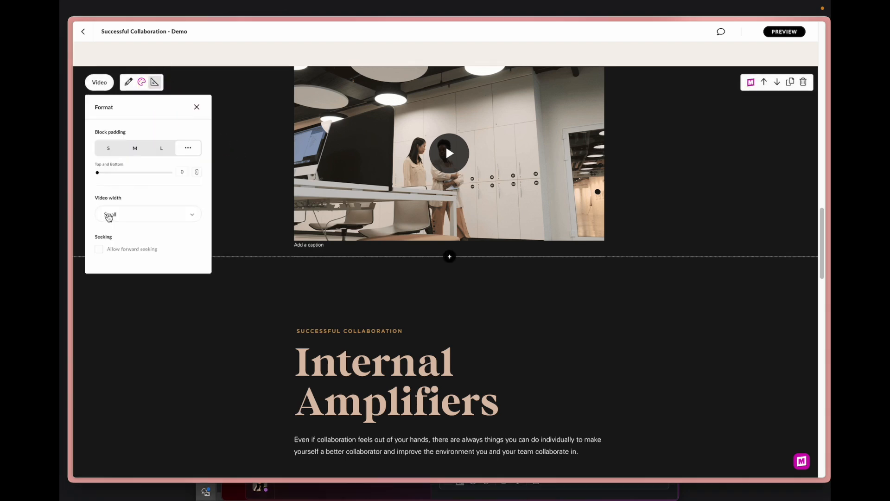
{"action": "left_click", "coordinate": [148, 214]}
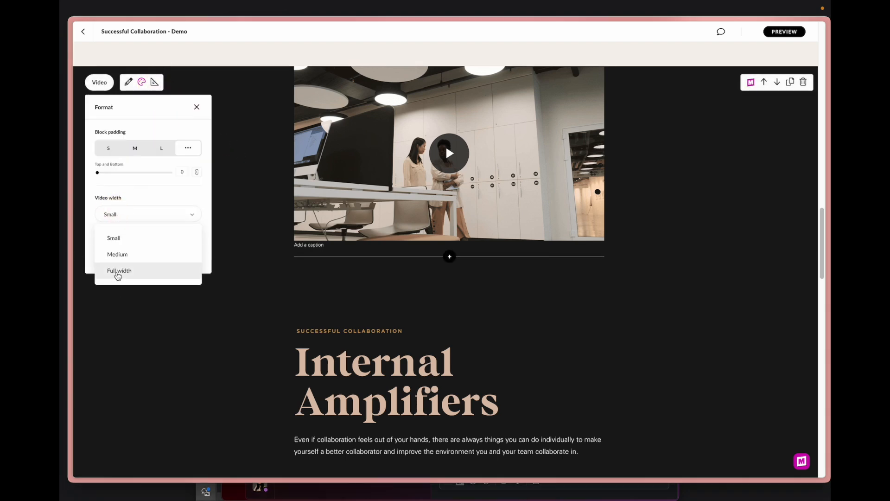
{"action": "left_click", "coordinate": [119, 270]}
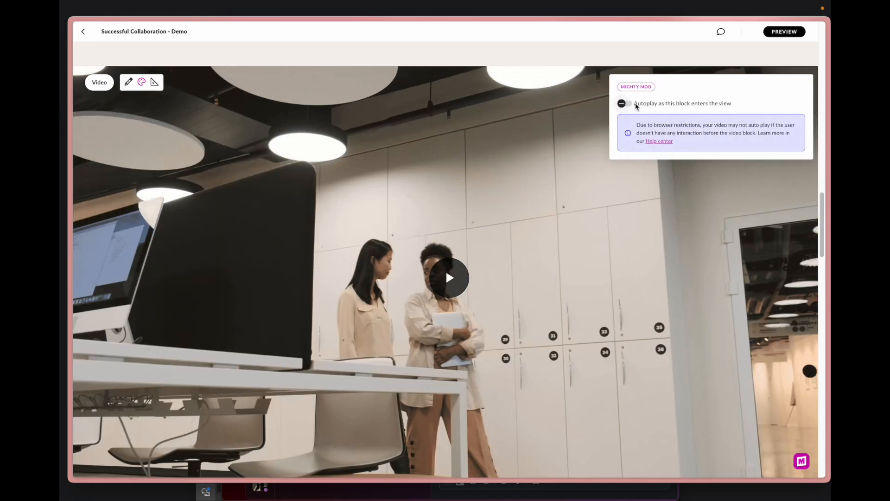
{"action": "left_click", "coordinate": [624, 103]}
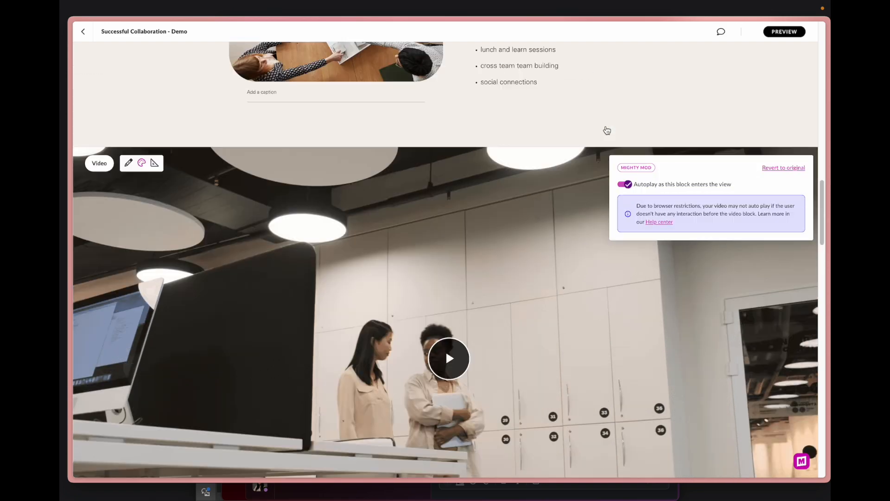
{"action": "left_click", "coordinate": [449, 358]}
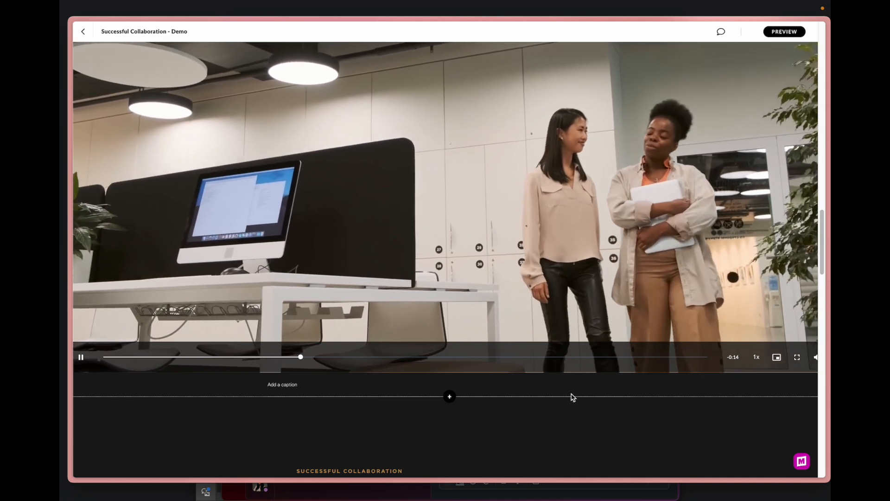
{"action": "scroll", "scroll_direction": "down", "scroll_amount": 3}
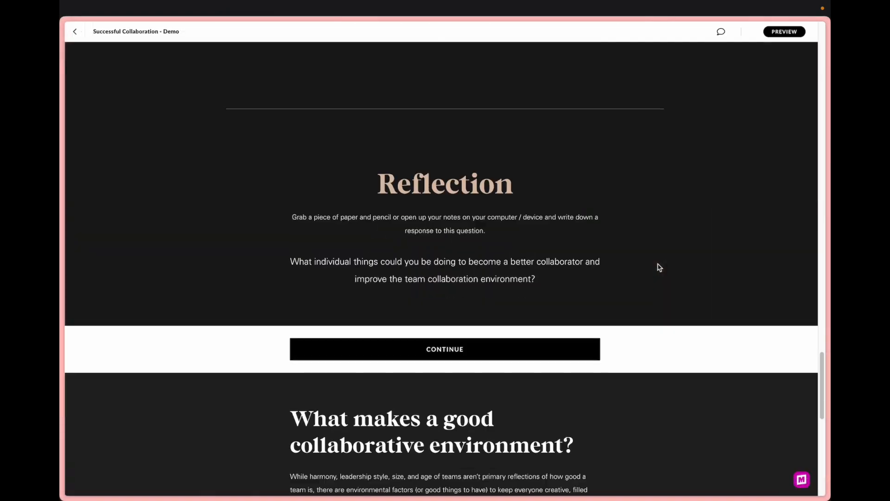
Scroll down to the Reflection prompt where the Mighty Reflection block is added
{"action": "scroll", "scroll_direction": "down", "scroll_amount": 3}
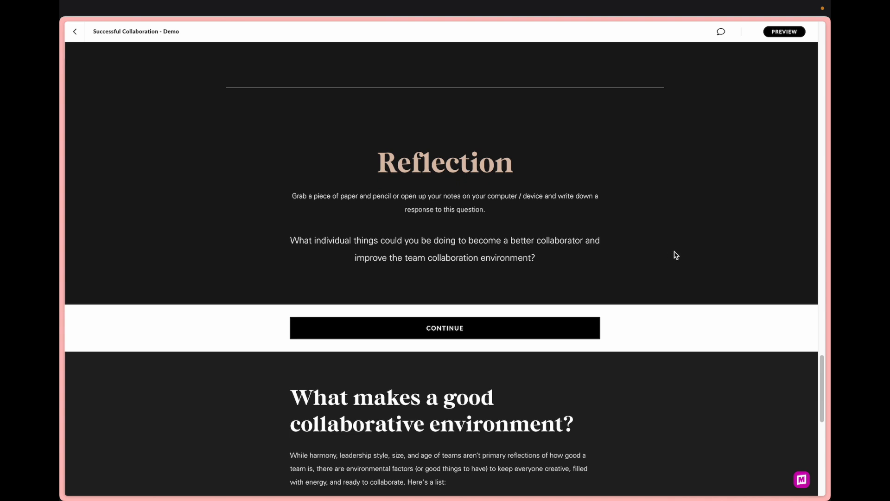
{"action": "mouse_move", "coordinate": [684, 251]}
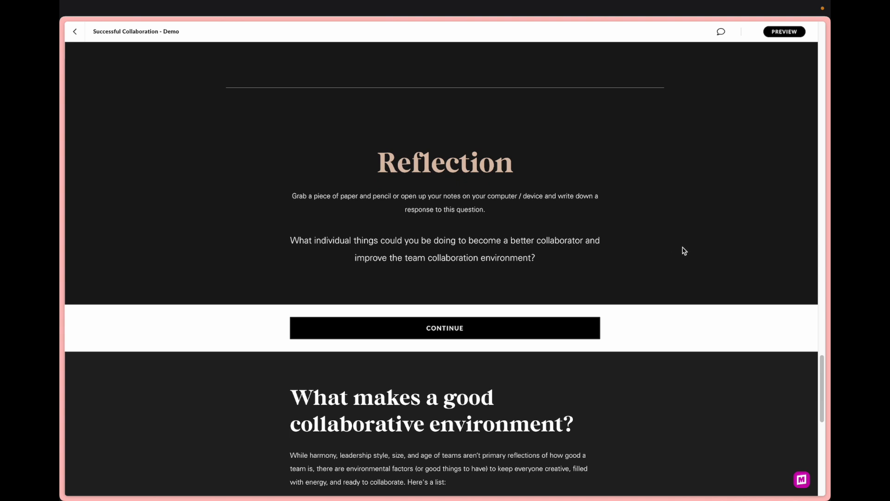
{"action": "mouse_move", "coordinate": [607, 201]}
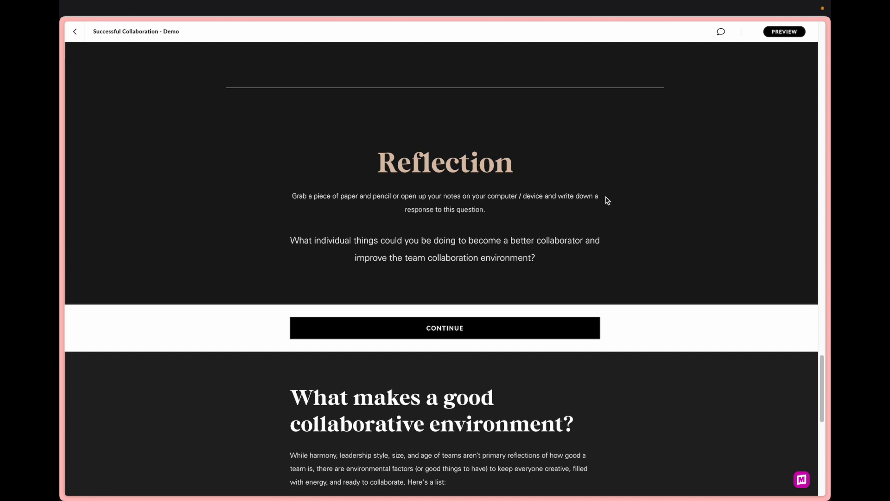
{"action": "mouse_move", "coordinate": [473, 234]}
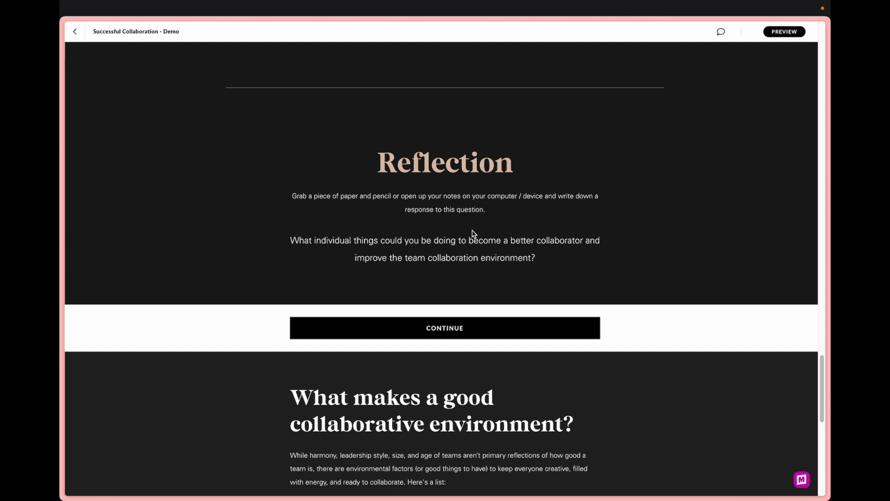
{"action": "mouse_move", "coordinate": [486, 219]}
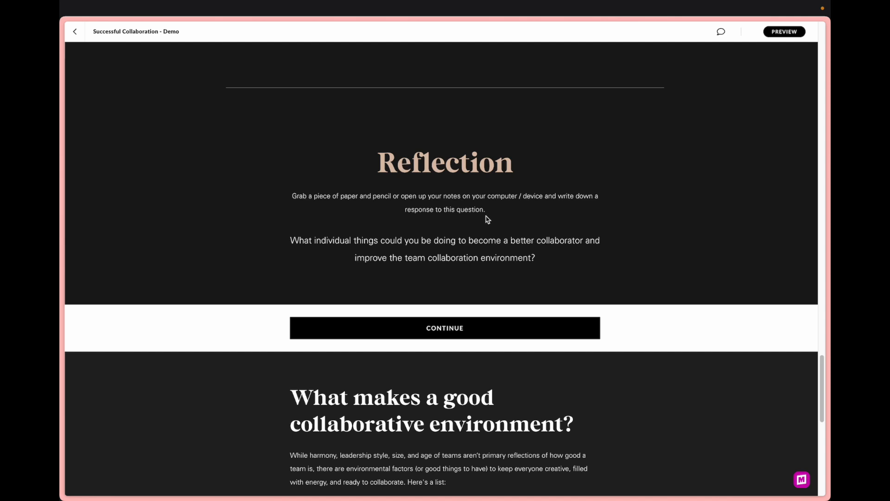
{"action": "mouse_move", "coordinate": [462, 254]}
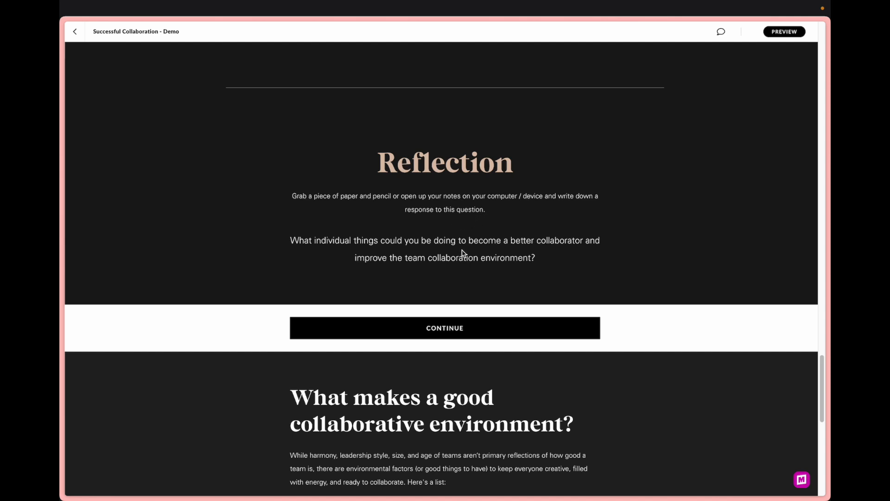
{"action": "mouse_move", "coordinate": [504, 266]}
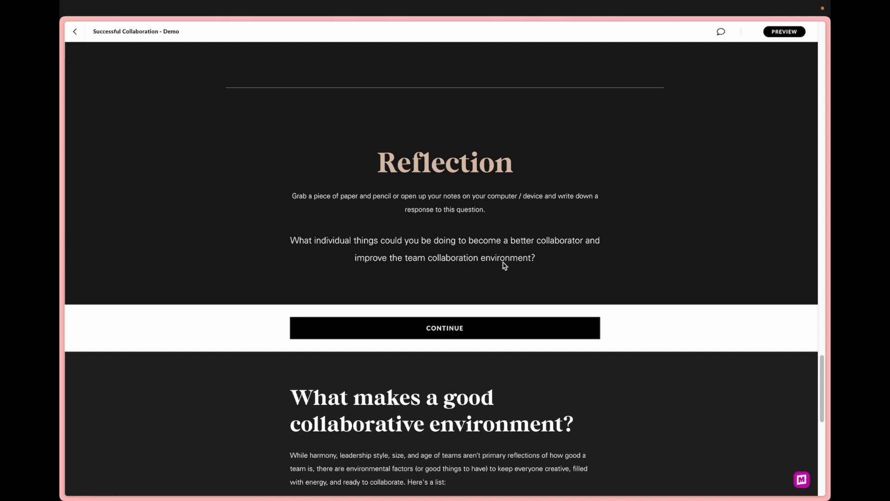
{"action": "mouse_move", "coordinate": [485, 262]}
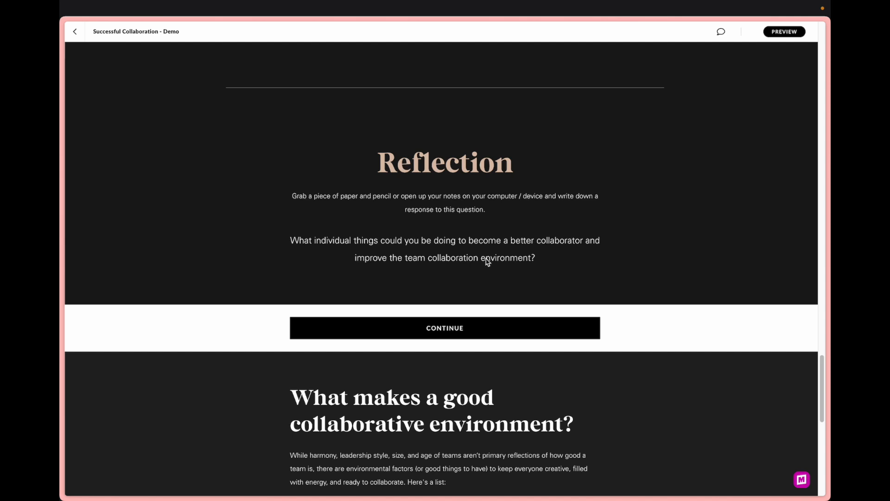
{"action": "mouse_move", "coordinate": [536, 261]}
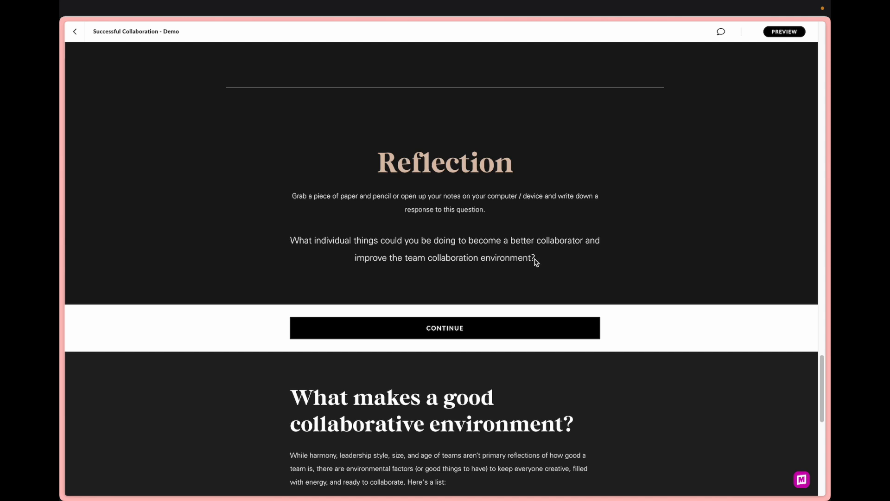
{"action": "mouse_move", "coordinate": [531, 260]}
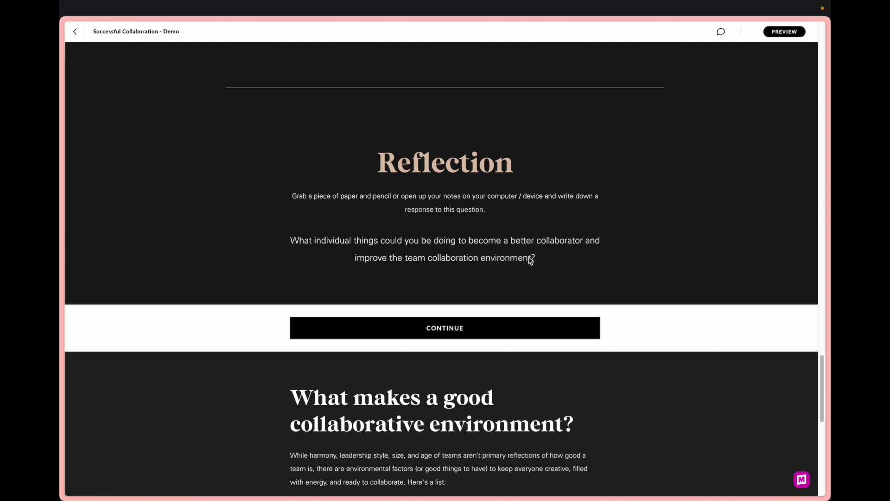
{"action": "mouse_move", "coordinate": [517, 260]}
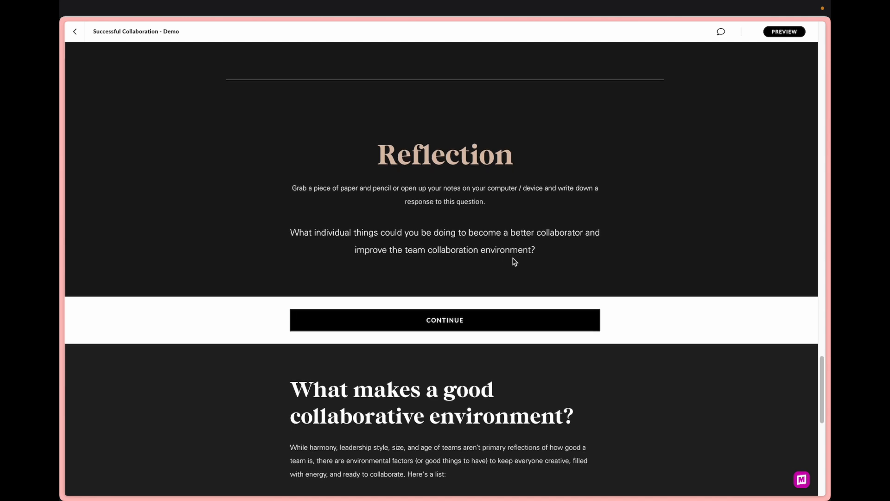
{"action": "scroll", "scroll_direction": "down", "scroll_amount": 3}
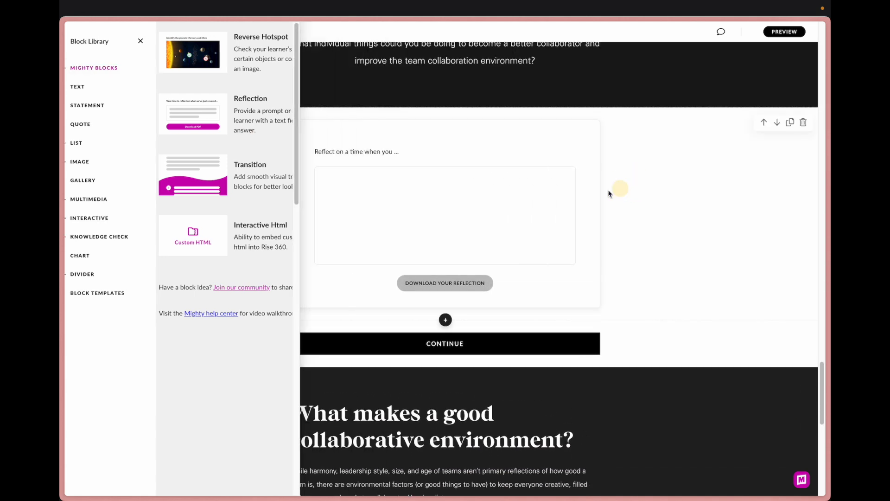
Close the block library and give the reflection block a dark background
{"action": "left_click", "coordinate": [140, 41]}
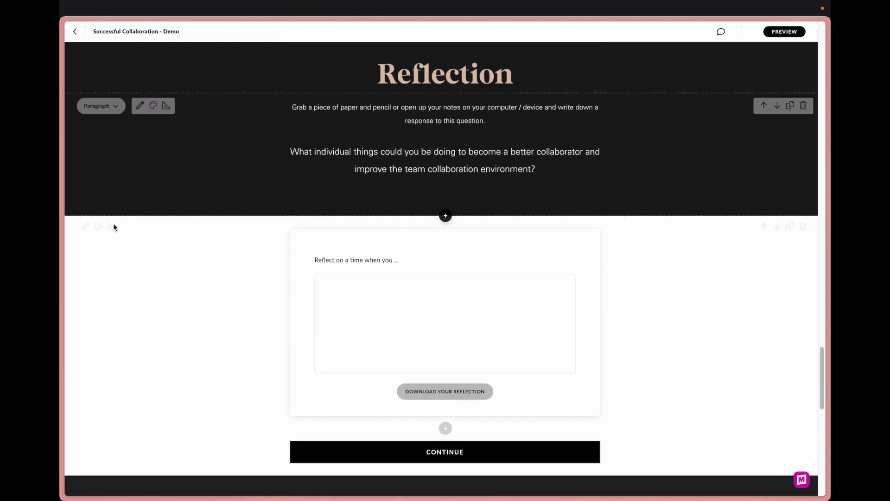
{"action": "left_click", "coordinate": [98, 231]}
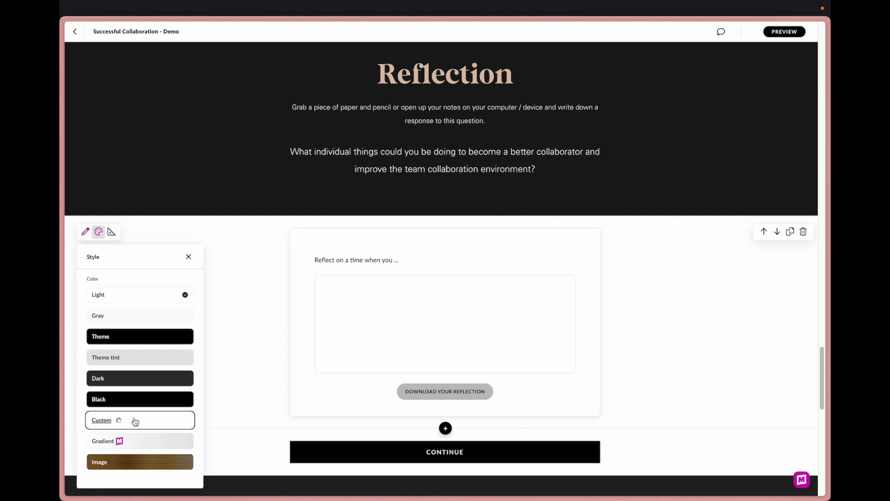
{"action": "left_click", "coordinate": [101, 420]}
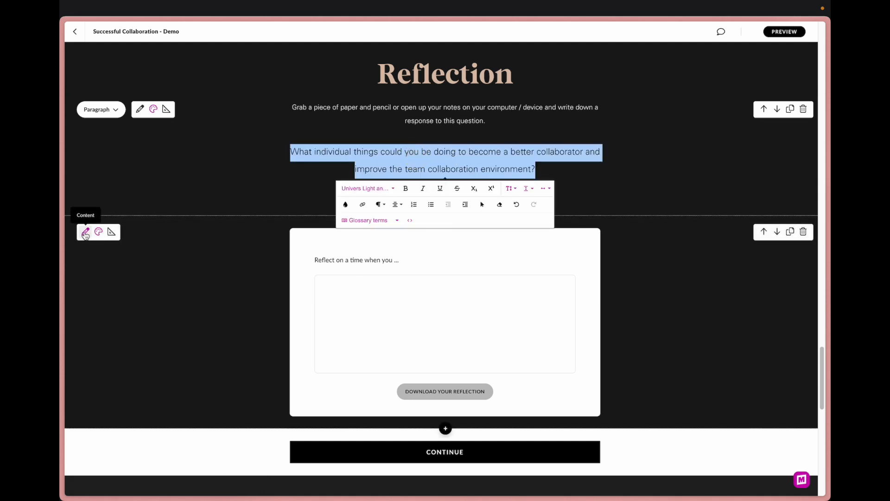
Set the hint text to 'type your response here' and label the button 'Download'
{"action": "left_click", "coordinate": [85, 232]}
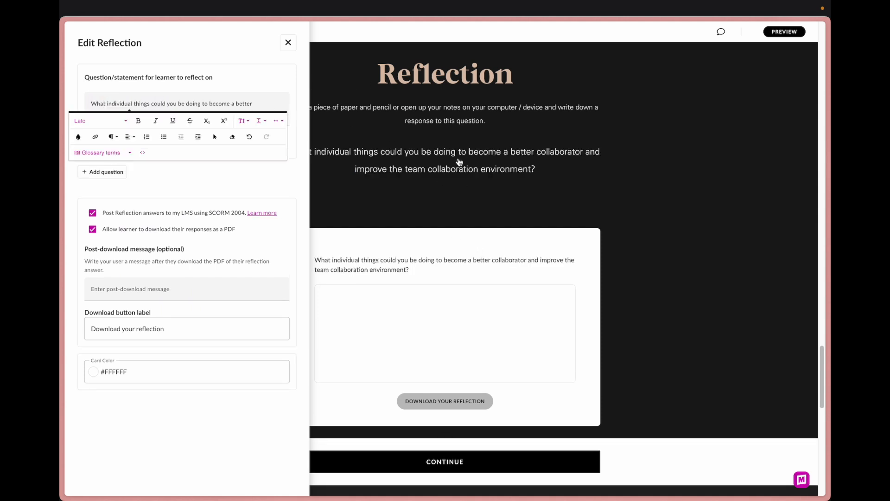
{"action": "mouse_move", "coordinate": [437, 299]}
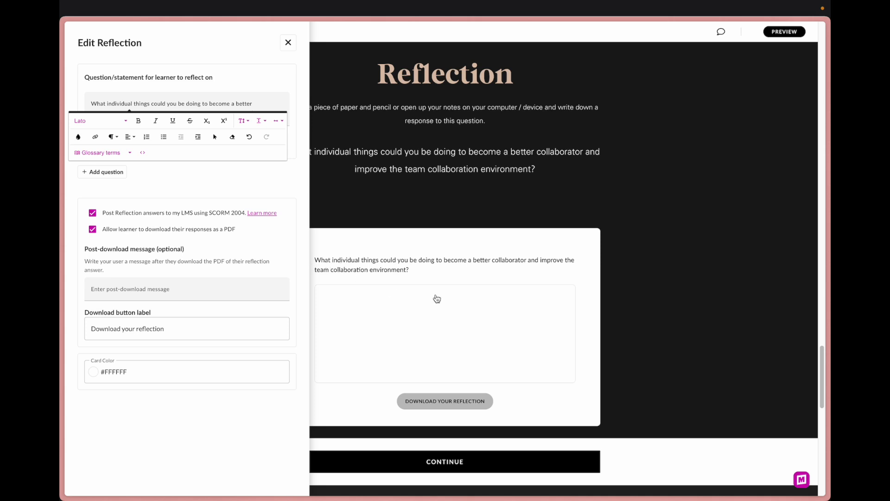
{"action": "mouse_move", "coordinate": [498, 204]}
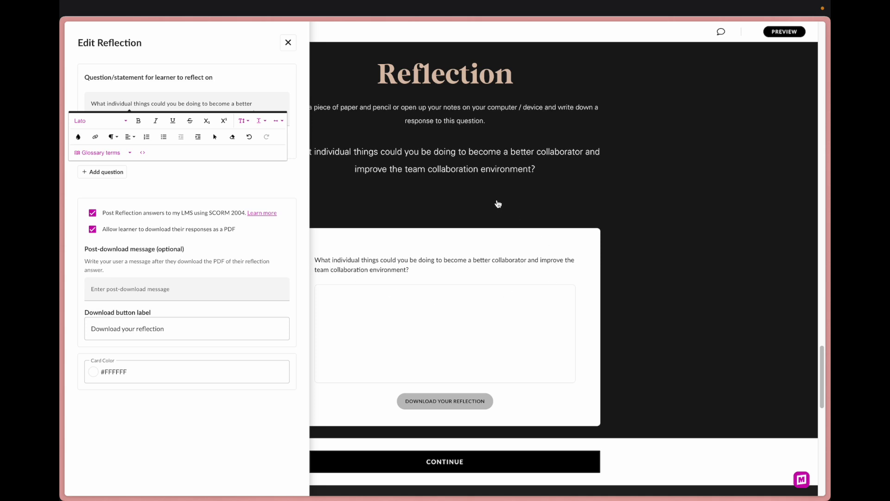
{"action": "mouse_move", "coordinate": [332, 220]}
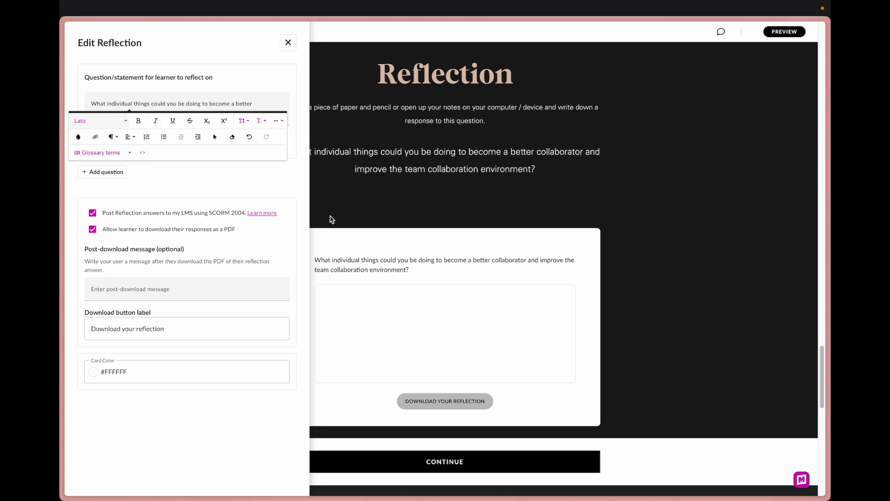
{"action": "mouse_move", "coordinate": [135, 200]}
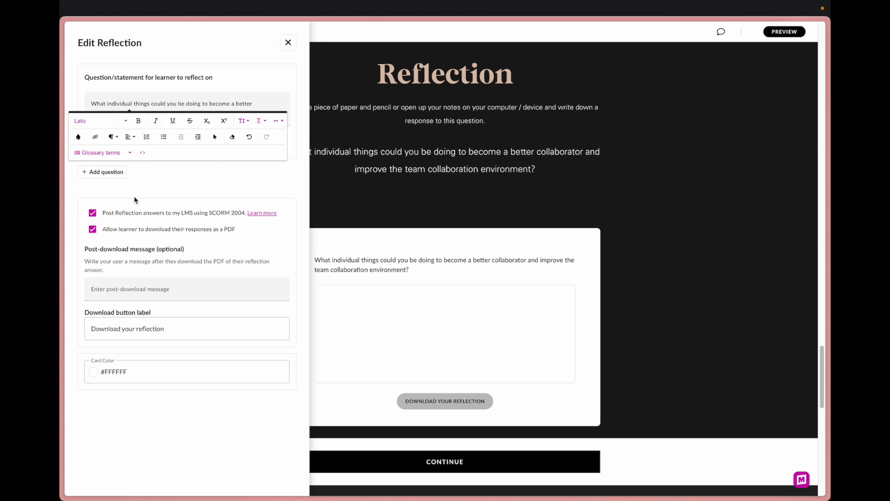
{"action": "left_click", "coordinate": [102, 172]}
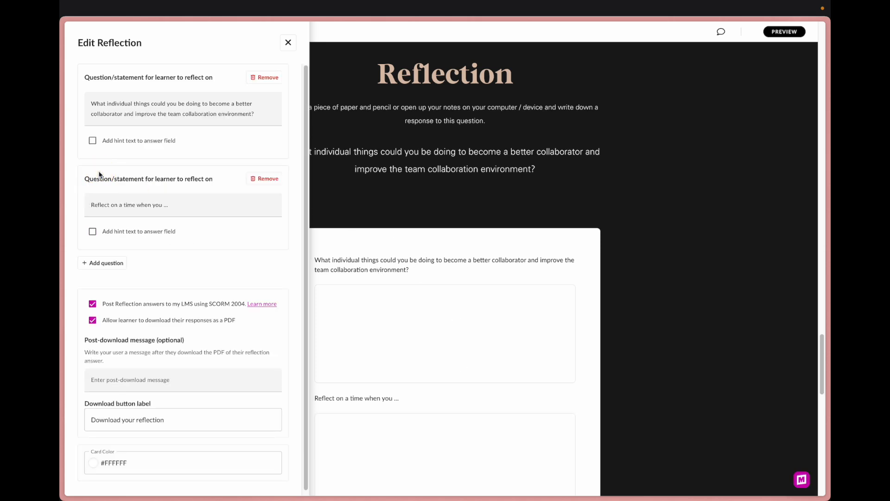
{"action": "left_click", "coordinate": [266, 178]}
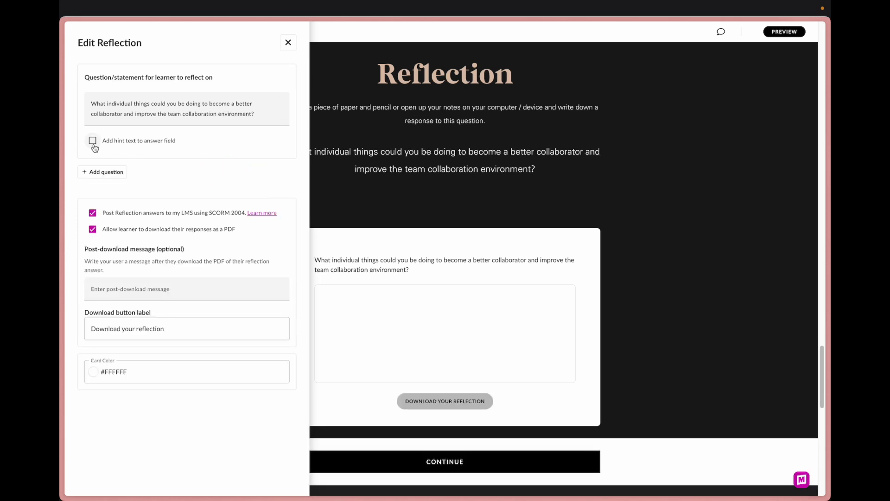
{"action": "left_click", "coordinate": [92, 140]}
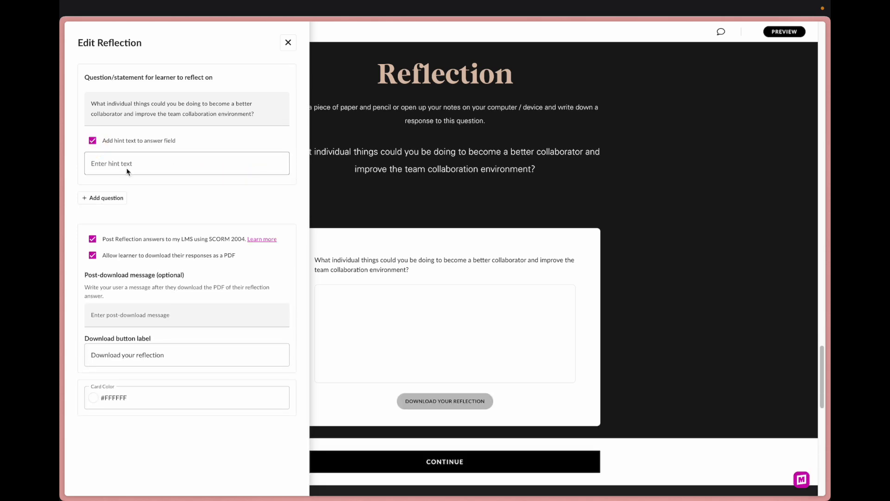
{"action": "type", "text": "tye"}
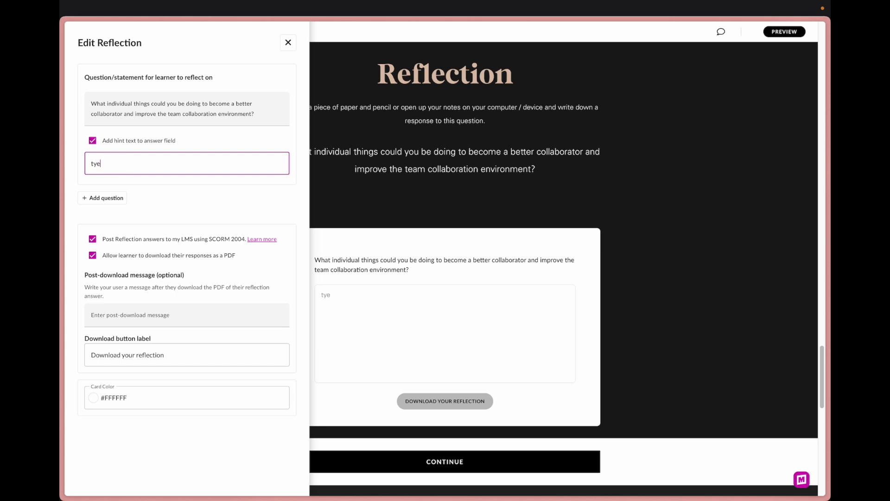
{"action": "type", "text": "type y"}
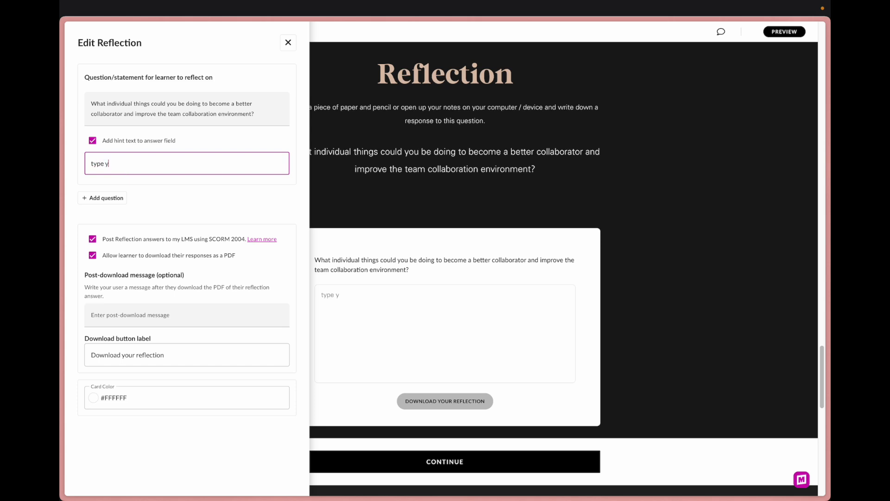
{"action": "type", "text": "our response"}
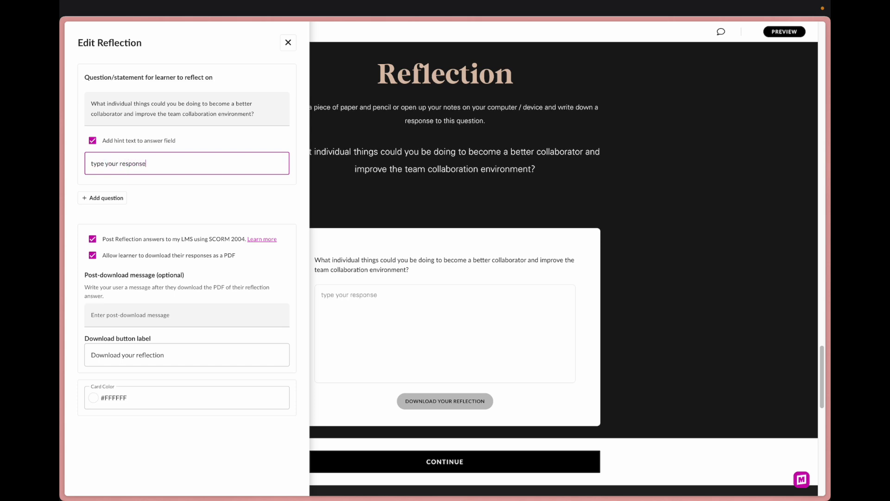
{"action": "type", "text": "here"}
{"action": "left_click", "coordinate": [187, 354]}
{"action": "type", "text": "Print"}
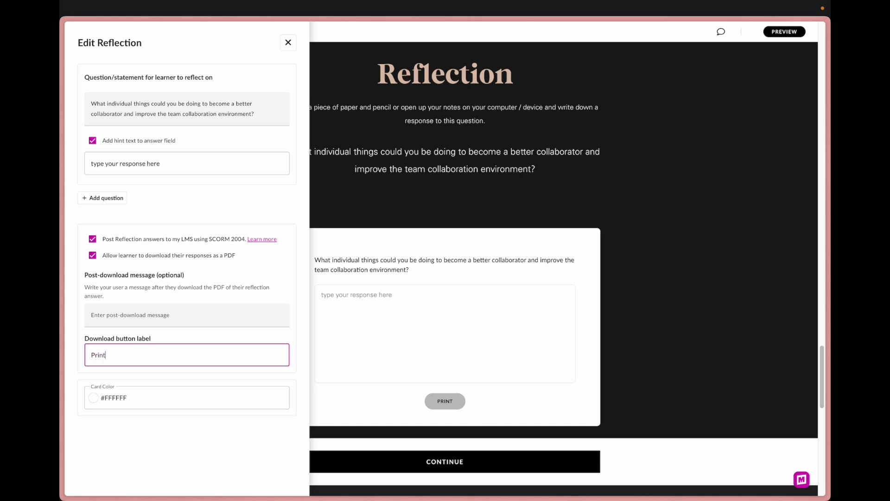
{"action": "type", "text": "Download"}
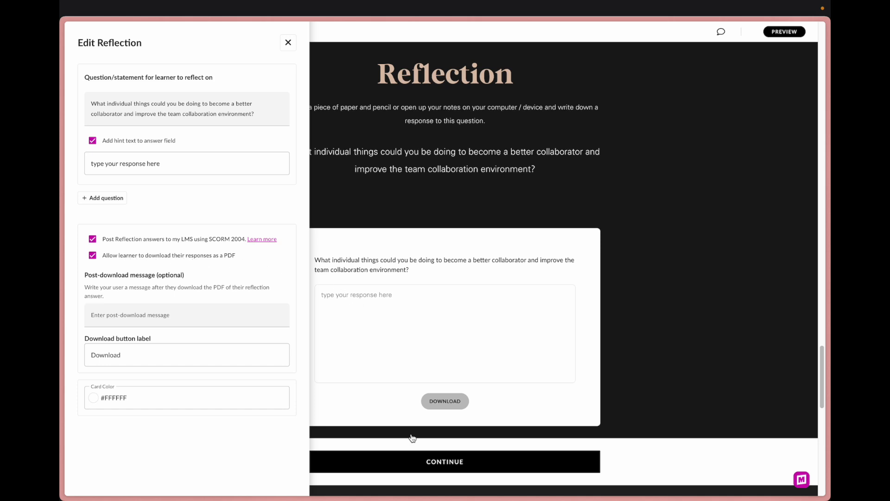
{"action": "mouse_move", "coordinate": [413, 381]}
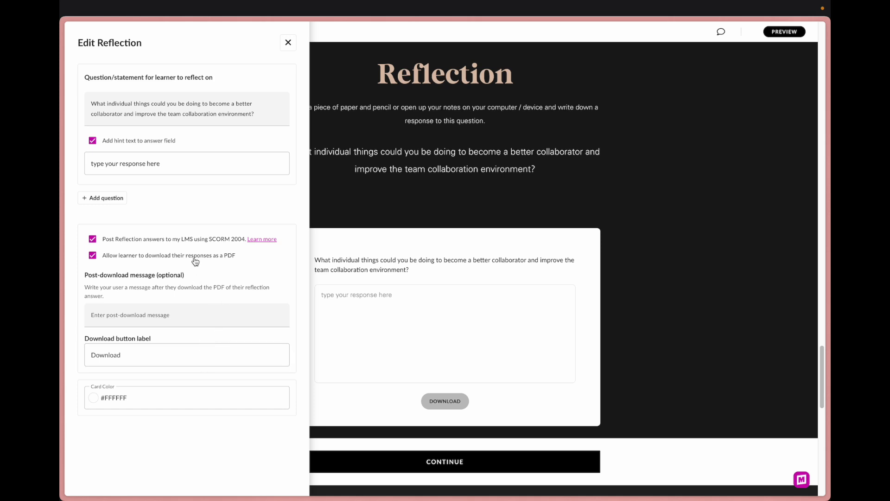
{"action": "mouse_move", "coordinate": [237, 244]}
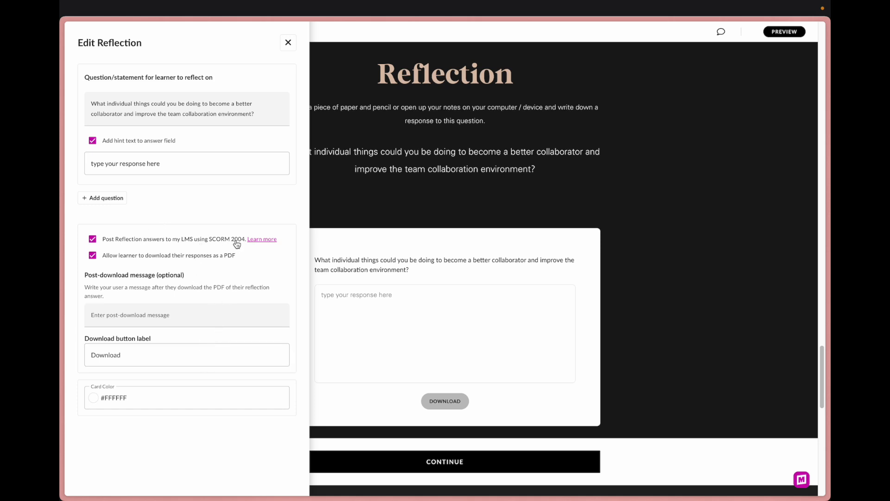
{"action": "mouse_move", "coordinate": [187, 243]}
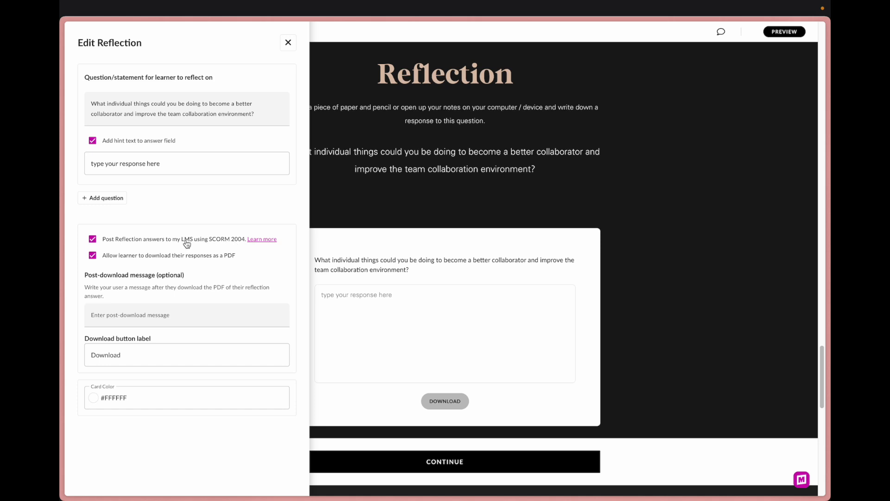
{"action": "mouse_move", "coordinate": [137, 244]}
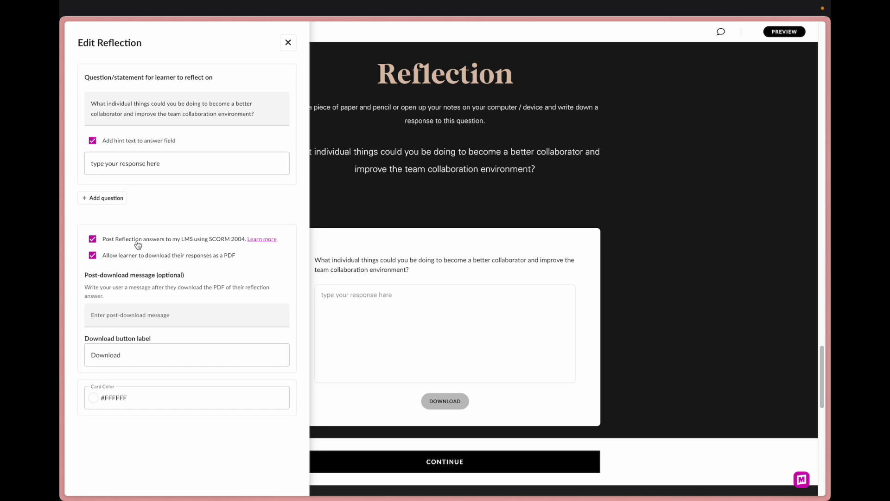
{"action": "mouse_move", "coordinate": [202, 250]}
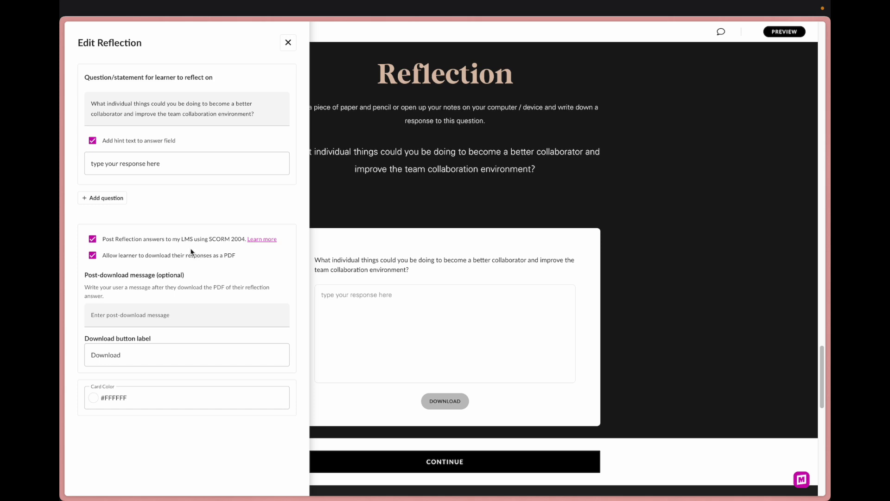
Close the reflection settings, then select the Continue block and open its style options
{"action": "left_click", "coordinate": [288, 43]}
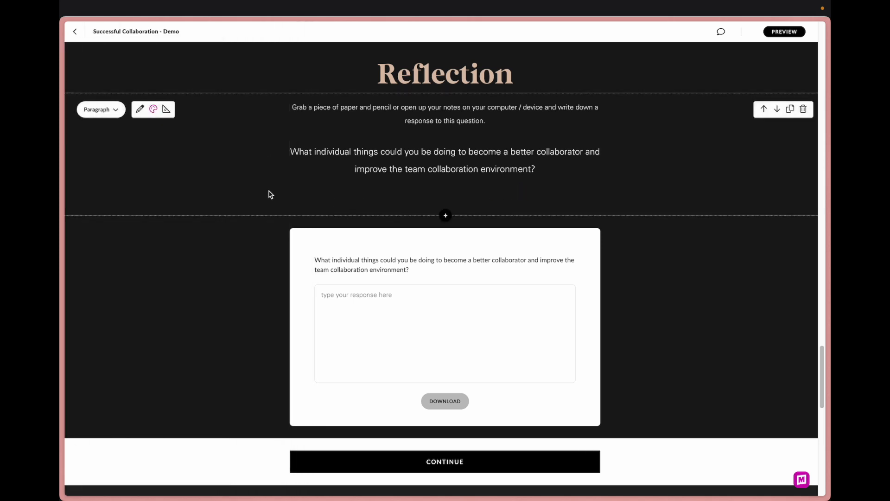
{"action": "mouse_move", "coordinate": [200, 213]}
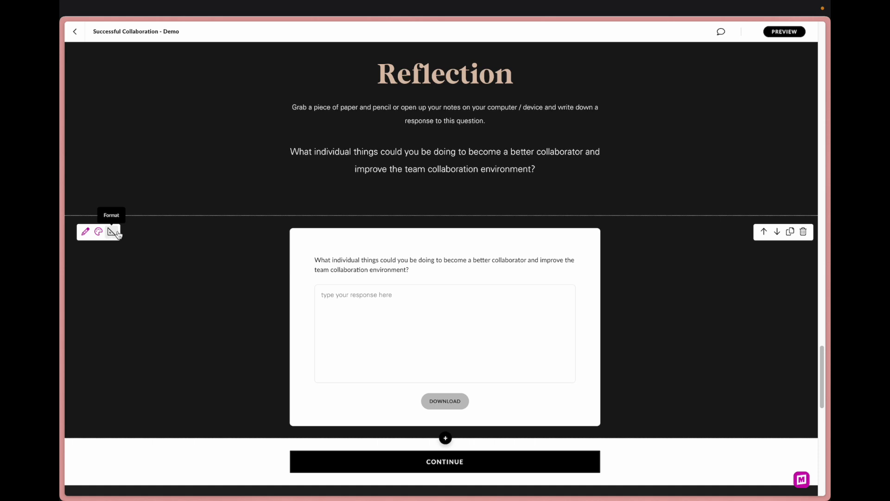
{"action": "mouse_move", "coordinate": [115, 247]}
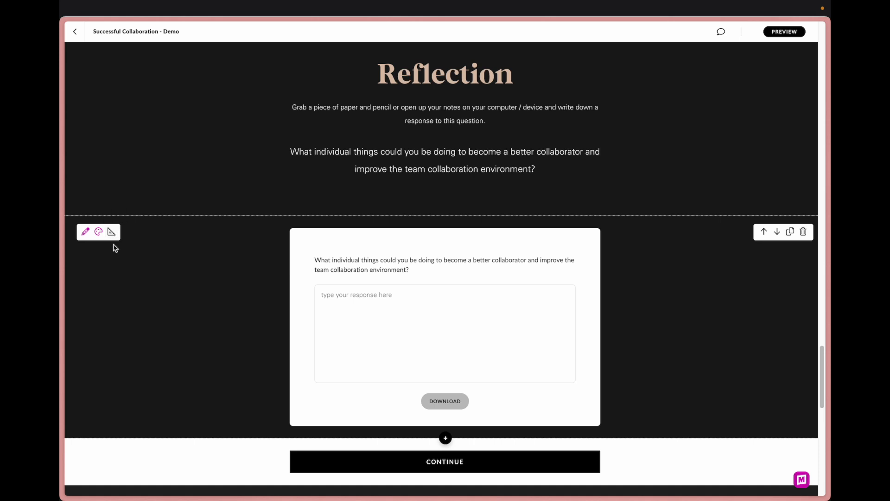
{"action": "scroll", "scroll_direction": "down", "scroll_amount": 3}
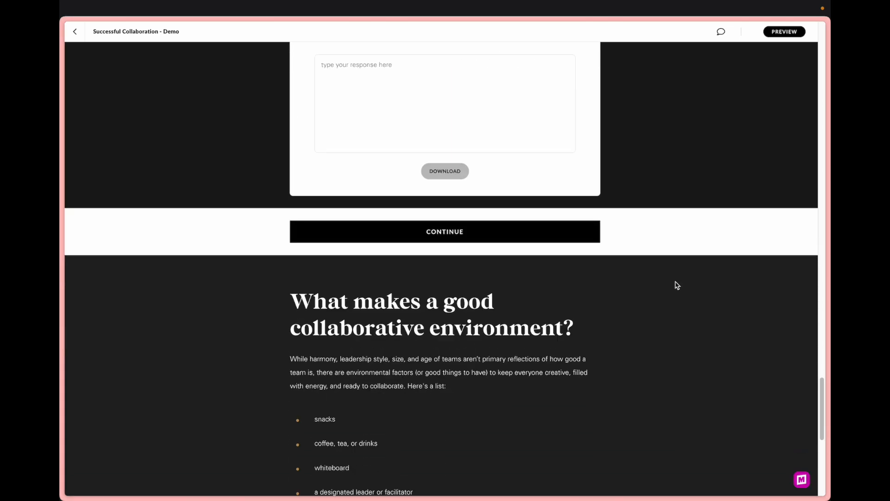
{"action": "left_click", "coordinate": [445, 231]}
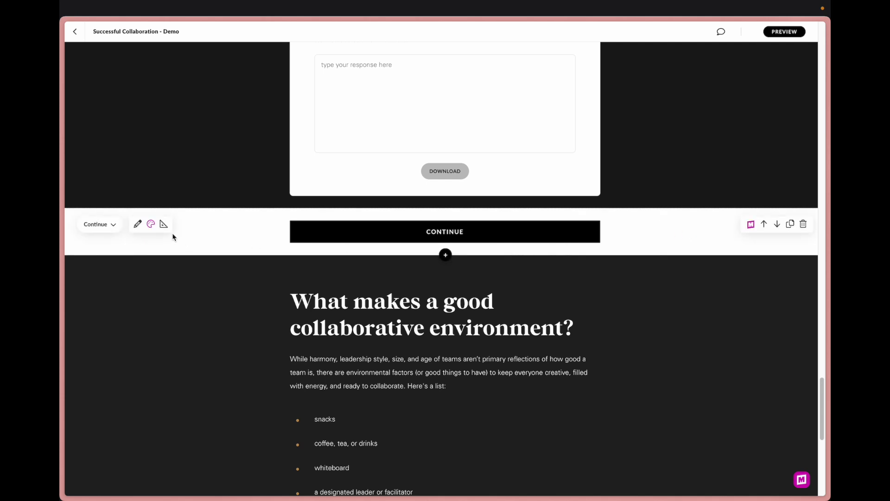
{"action": "mouse_move", "coordinate": [150, 223]}
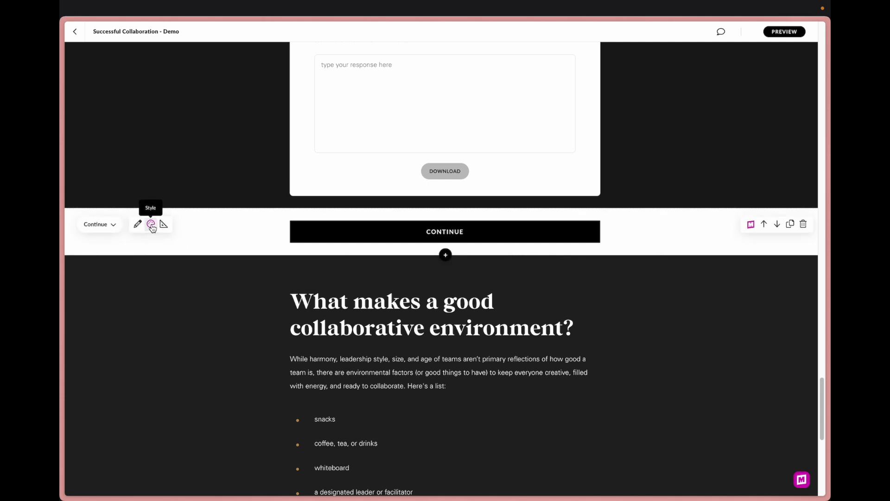
{"action": "mouse_move", "coordinate": [334, 237]}
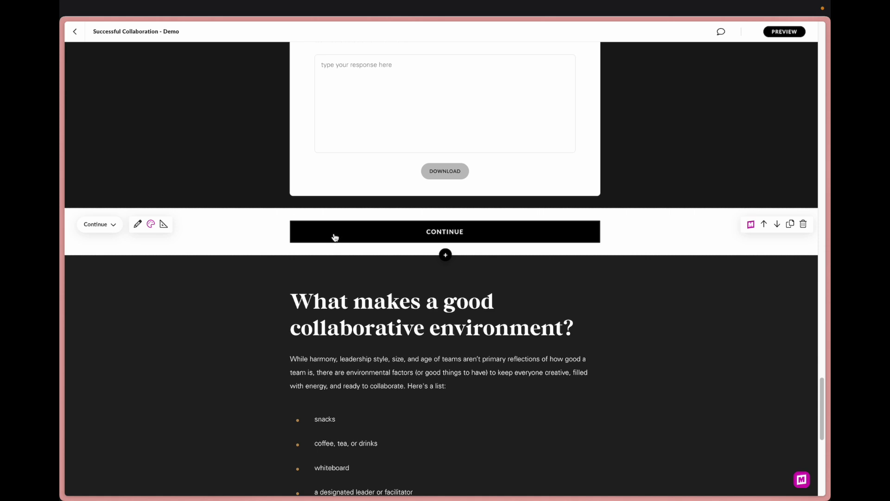
{"action": "mouse_move", "coordinate": [342, 229]}
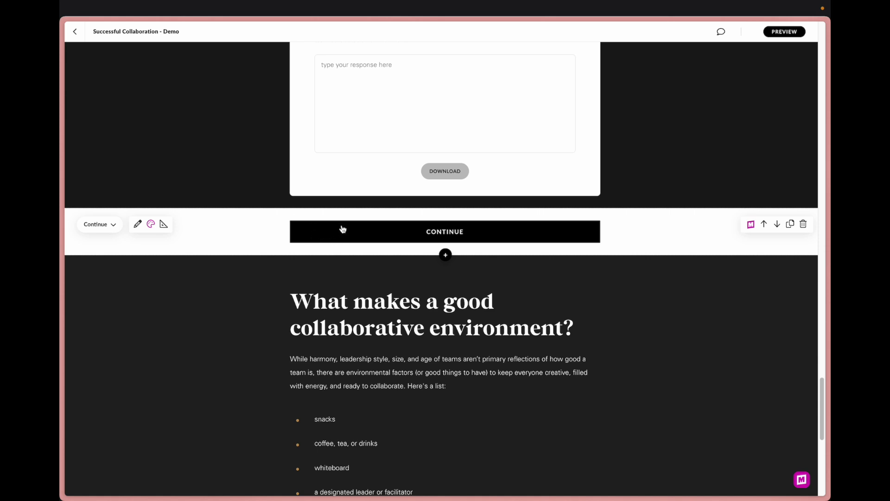
{"action": "mouse_move", "coordinate": [222, 238]}
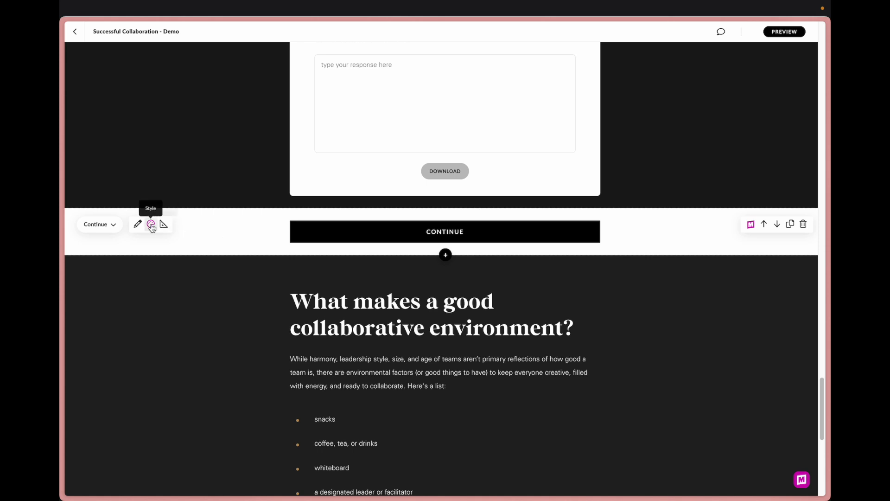
{"action": "left_click", "coordinate": [151, 223]}
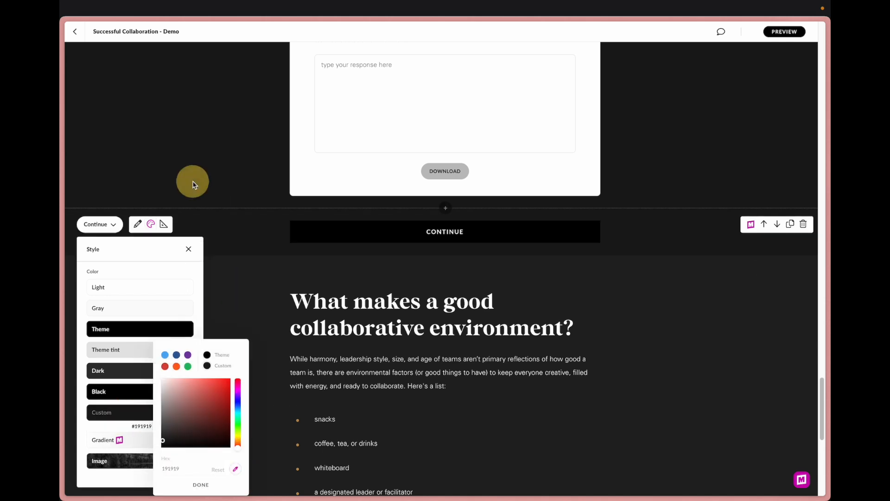
{"action": "mouse_move", "coordinate": [188, 101]}
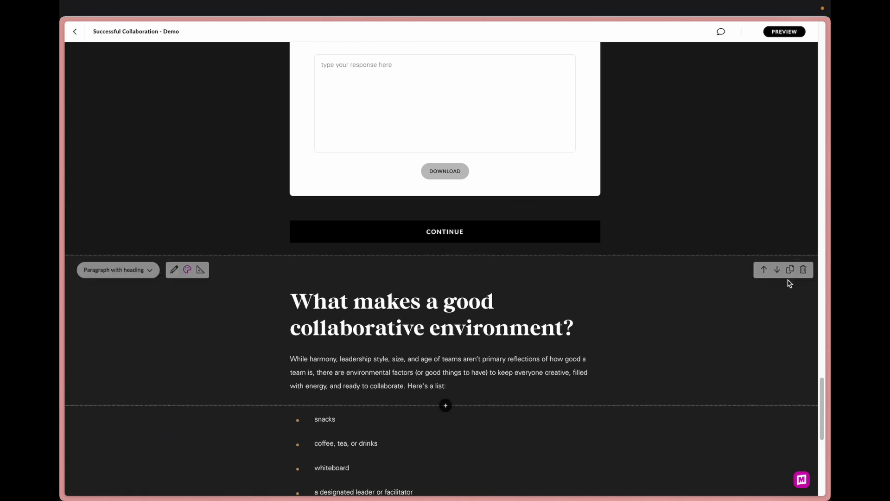
Give the Continue button a pink fill, black label and a 2px blue border
{"action": "left_click", "coordinate": [150, 223]}
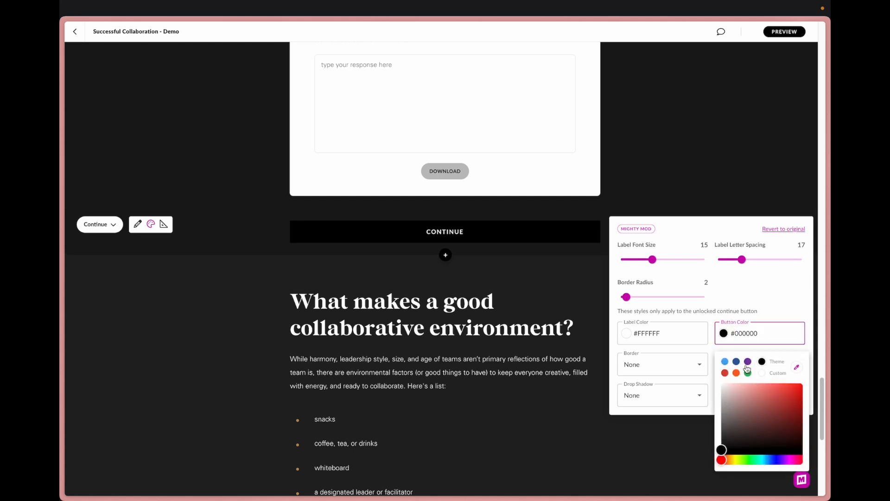
{"action": "left_click", "coordinate": [748, 362]}
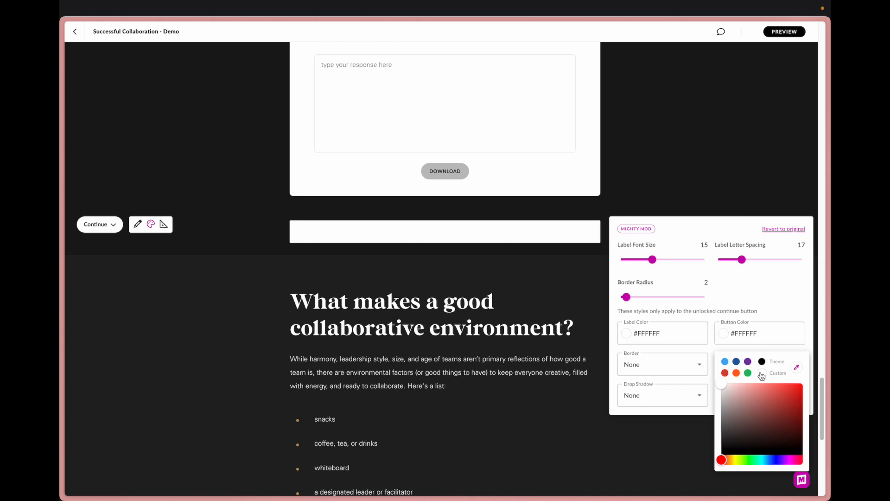
{"action": "left_click", "coordinate": [745, 390]}
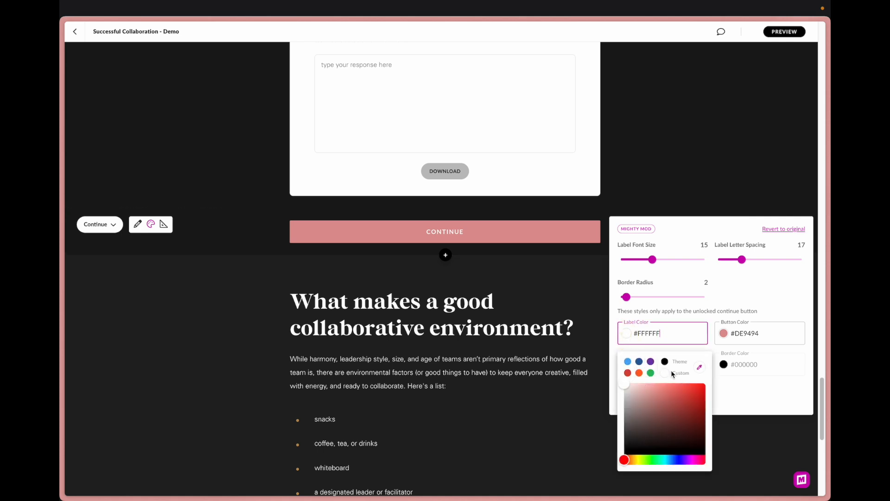
{"action": "left_click", "coordinate": [663, 362]}
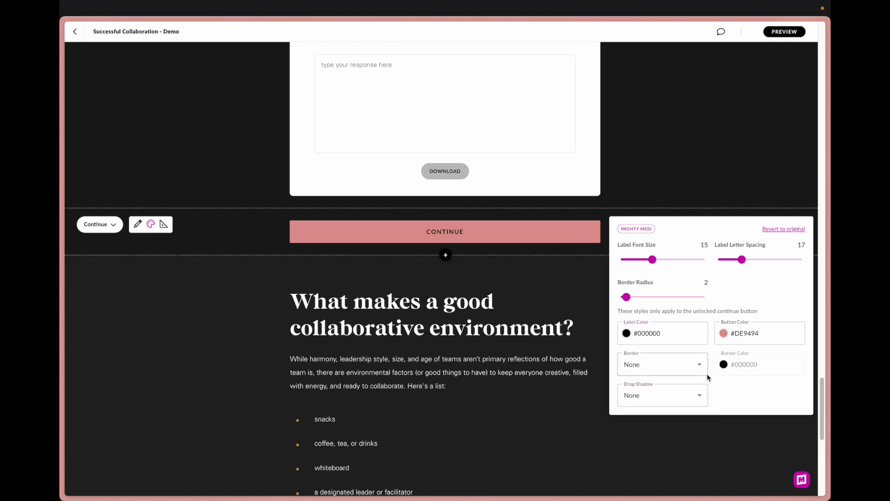
{"action": "left_click", "coordinate": [662, 364]}
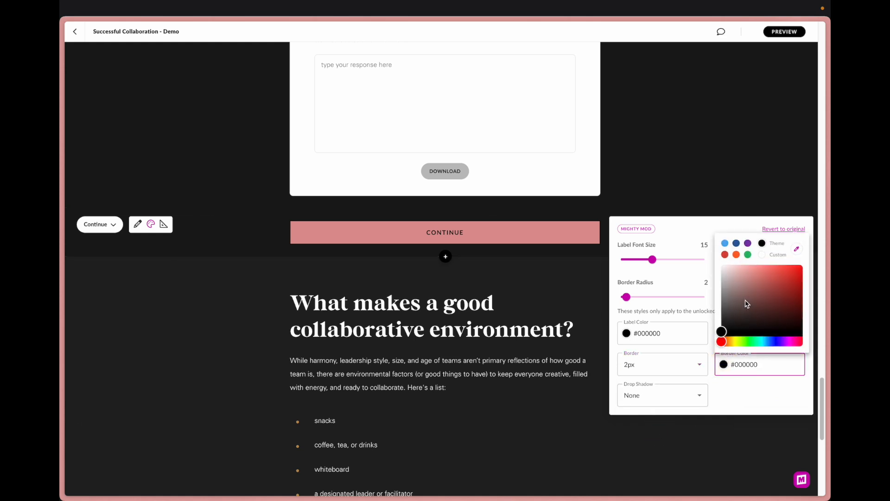
{"action": "left_click", "coordinate": [748, 242]}
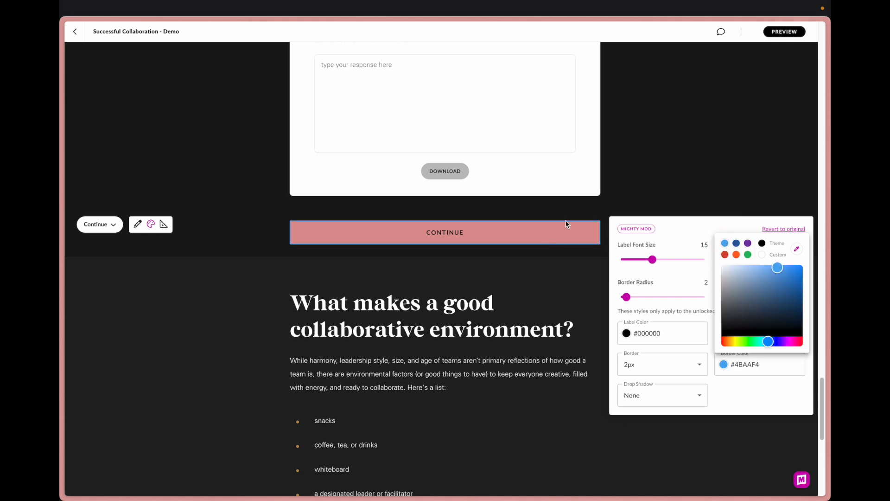
{"action": "mouse_move", "coordinate": [657, 365]}
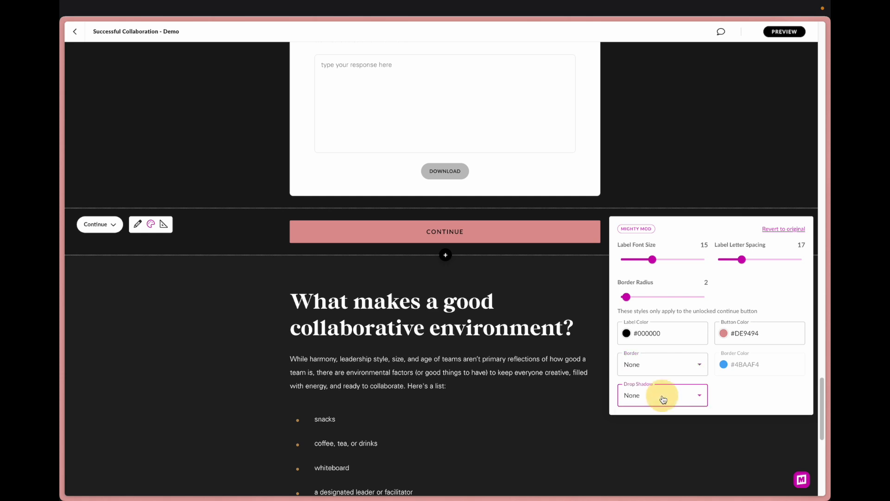
{"action": "mouse_move", "coordinate": [652, 260]}
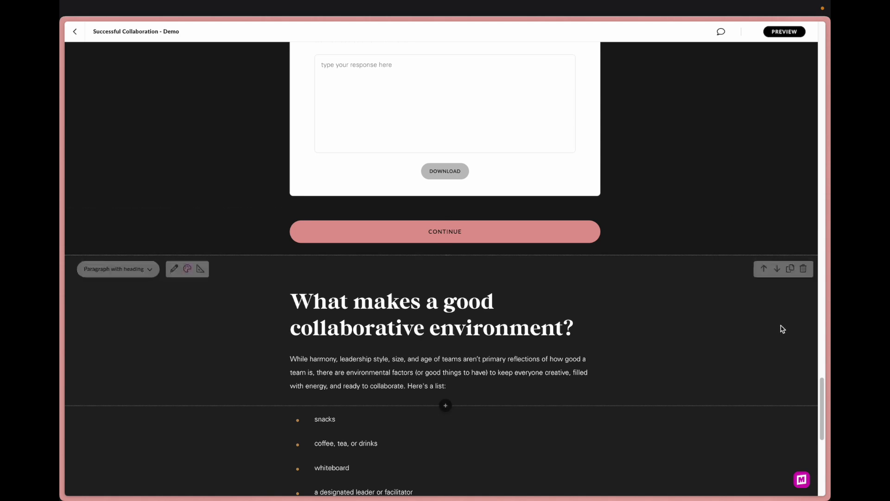
Insert a Mighty Reverse Hotspot block below the collaborative environment intro text
{"action": "scroll", "scroll_direction": "down", "scroll_amount": 3}
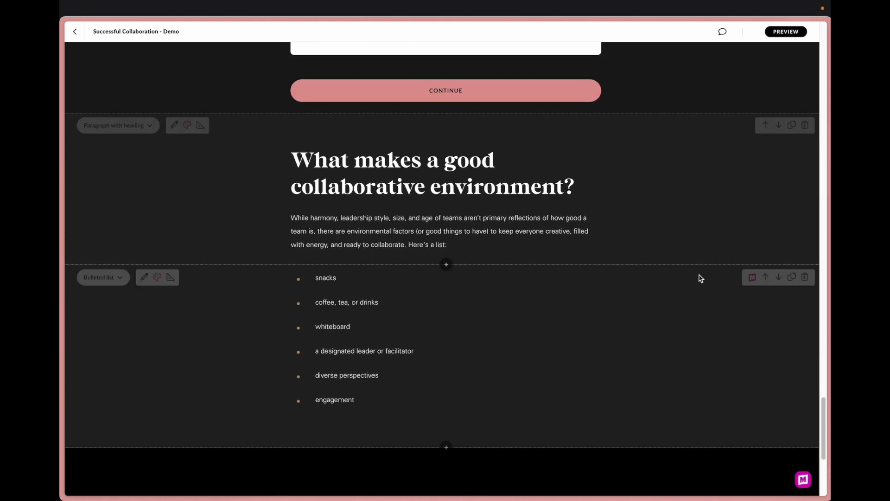
{"action": "scroll", "scroll_direction": "down", "scroll_amount": 3}
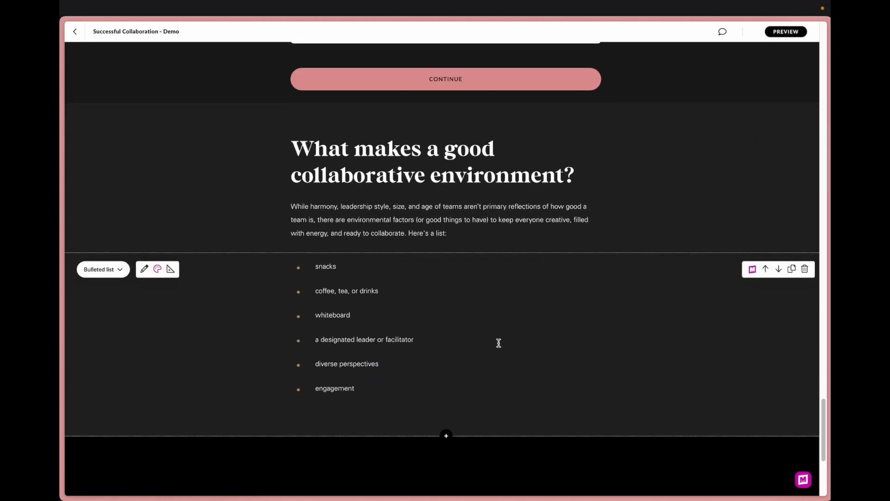
{"action": "mouse_move", "coordinate": [444, 331]}
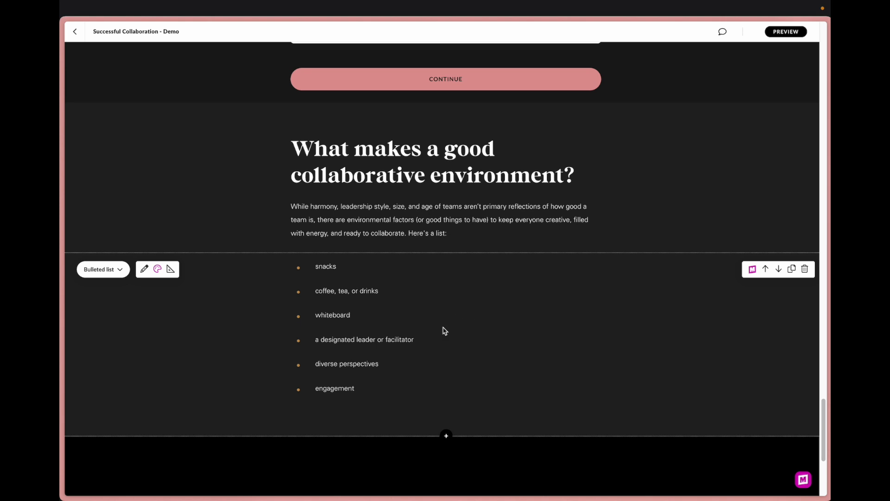
{"action": "mouse_move", "coordinate": [465, 278]}
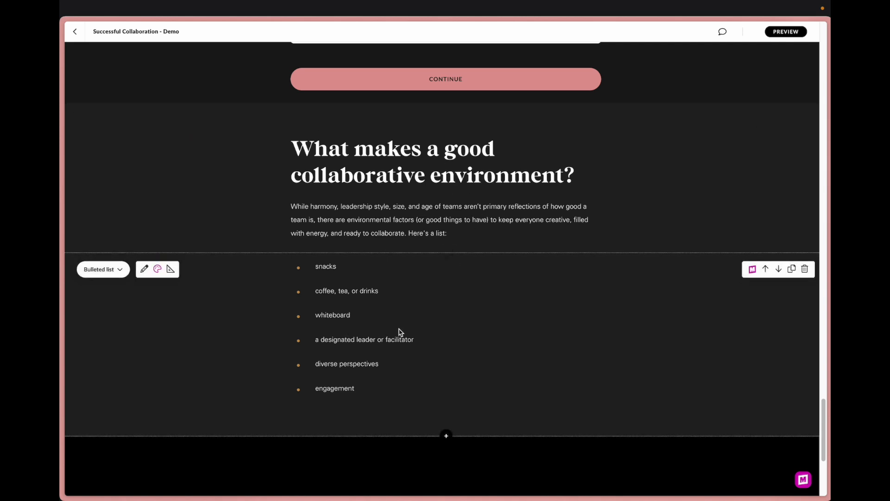
{"action": "mouse_move", "coordinate": [578, 339]}
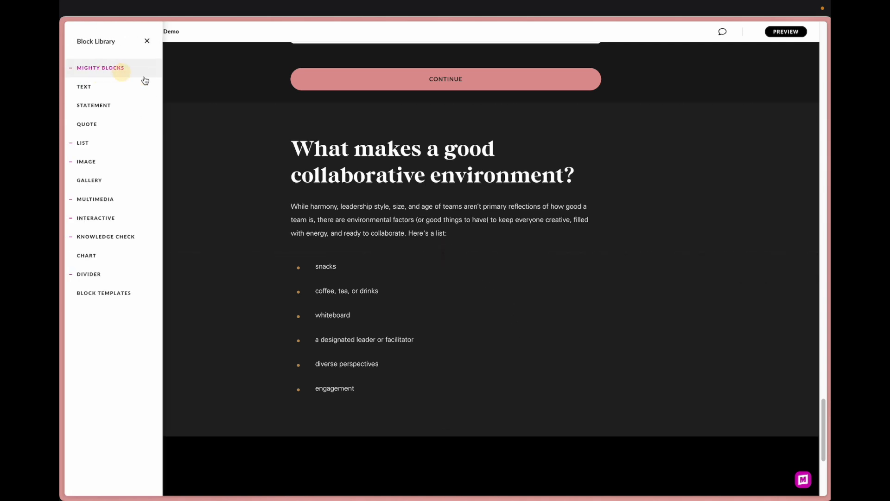
{"action": "left_click", "coordinate": [95, 218]}
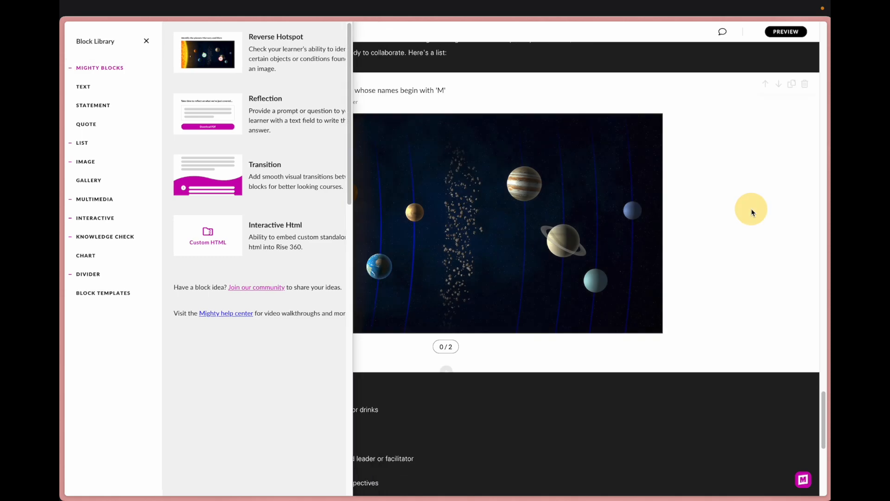
{"action": "left_click", "coordinate": [147, 41]}
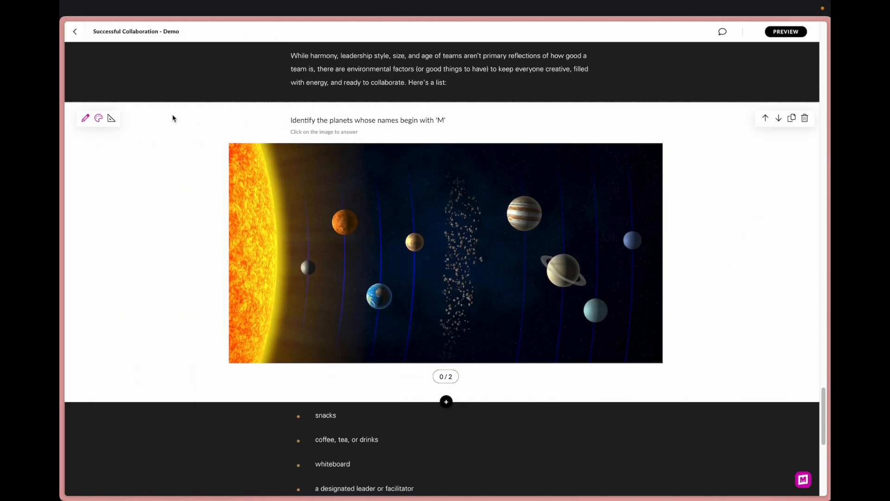
{"action": "mouse_move", "coordinate": [86, 119]}
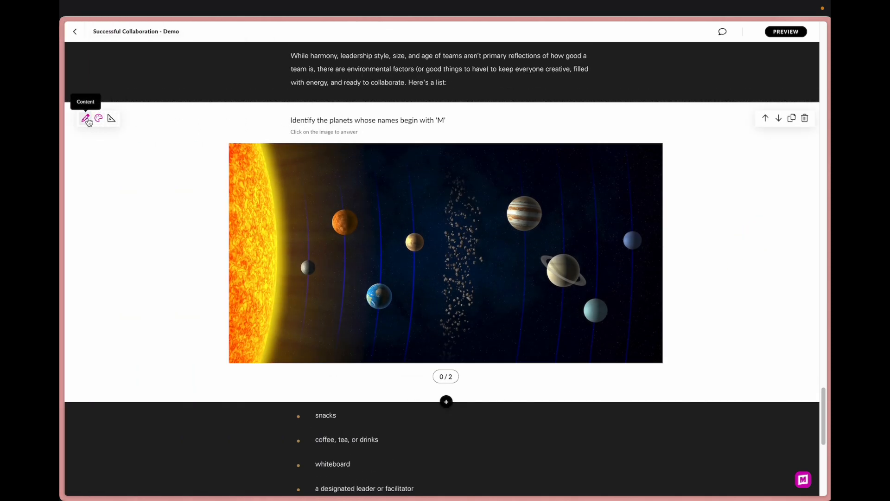
Swap the hotspot's planets image for the team meeting photo from the Desktop
{"action": "left_click", "coordinate": [86, 118]}
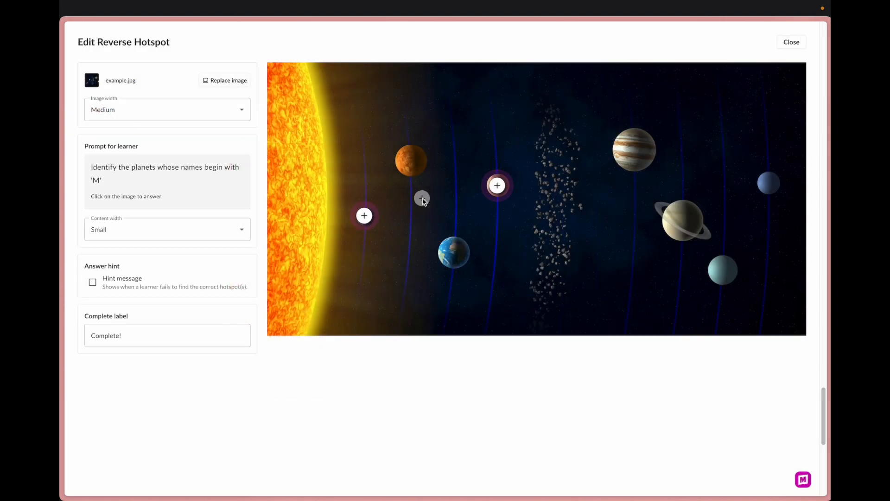
{"action": "left_click", "coordinate": [228, 80]}
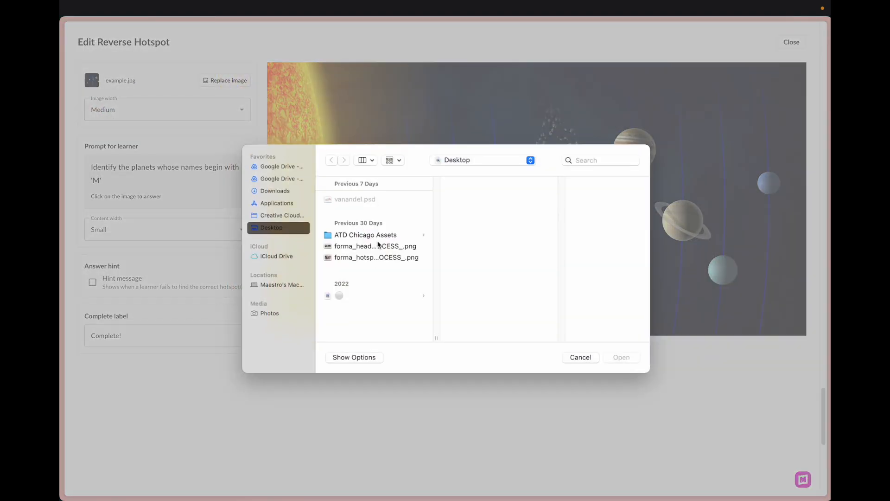
{"action": "left_click", "coordinate": [620, 357]}
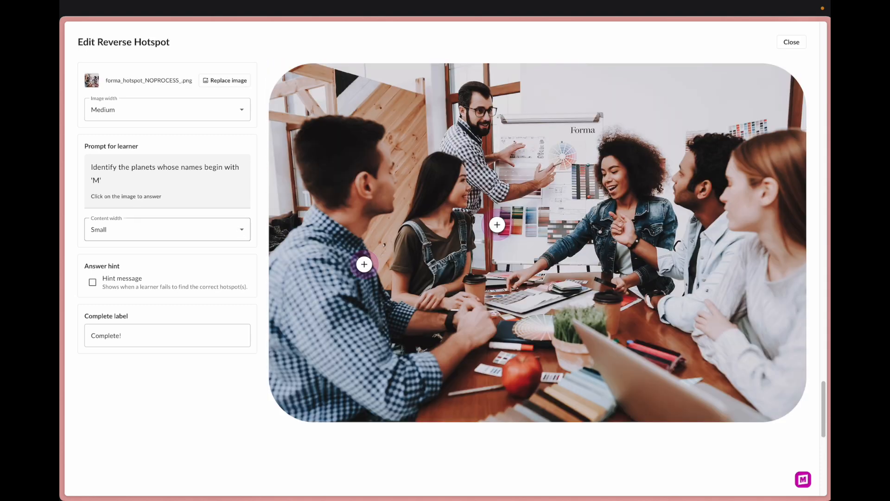
{"action": "left_click", "coordinate": [364, 264]}
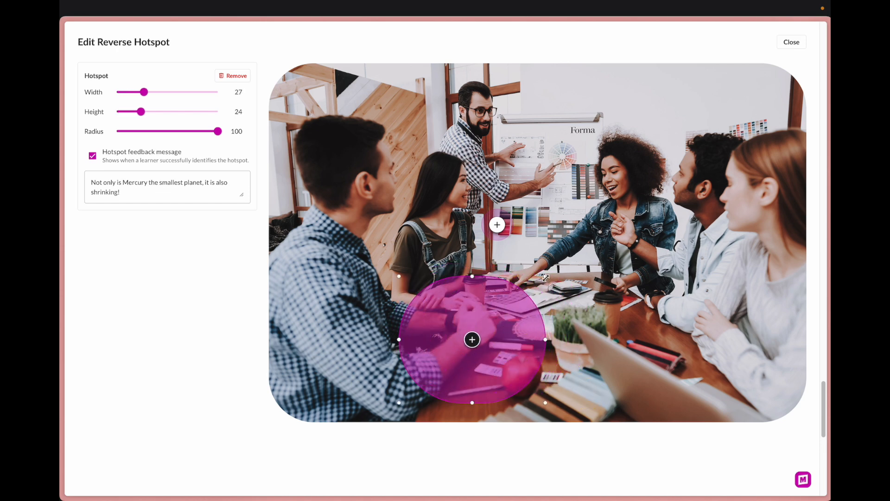
Resize and round the first hotspot, moving it over the apple on the table
{"action": "left_click_drag", "start_coordinate": [144, 92], "coordinate": [134, 92]}
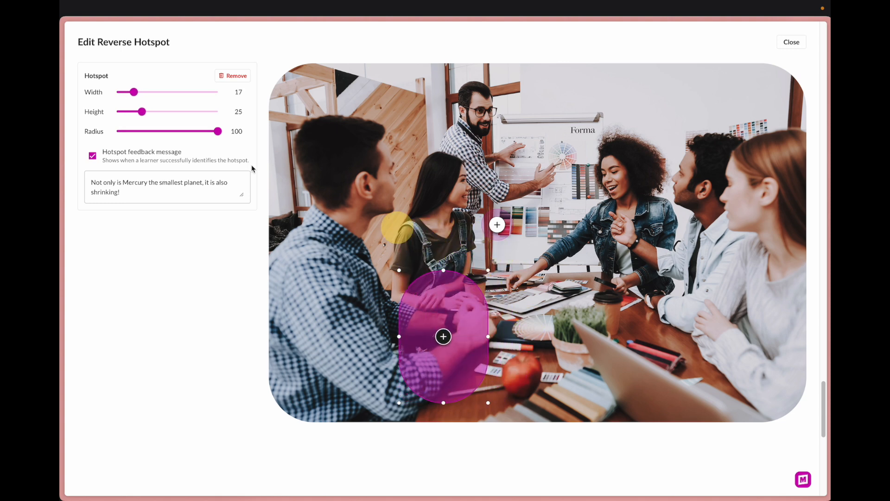
{"action": "left_click_drag", "start_coordinate": [134, 92], "coordinate": [153, 91]}
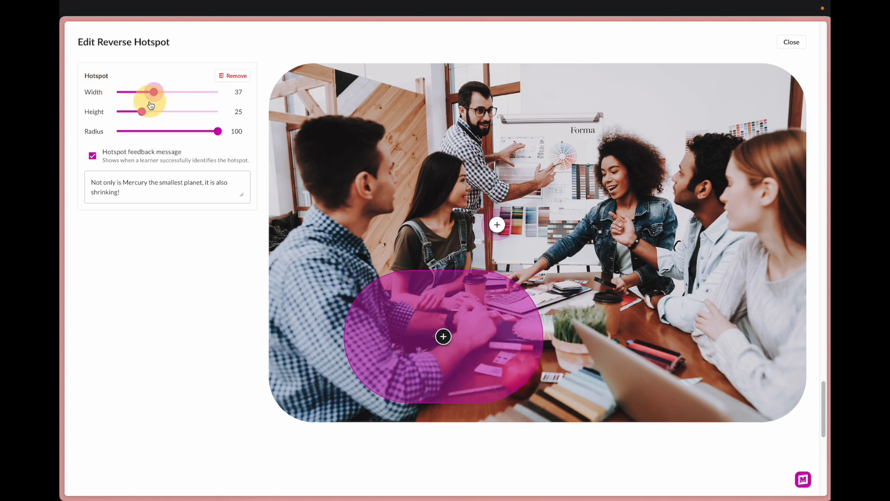
{"action": "left_click_drag", "start_coordinate": [219, 131], "coordinate": [117, 131]}
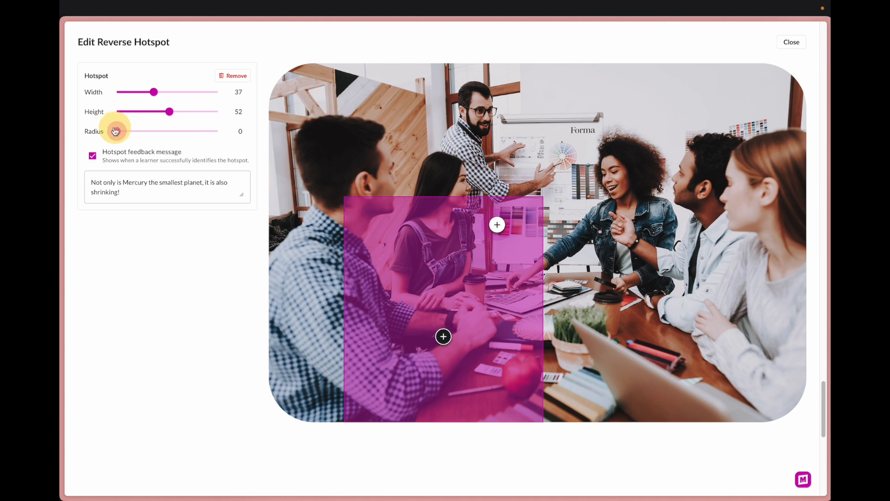
{"action": "left_click_drag", "start_coordinate": [120, 131], "coordinate": [141, 131]}
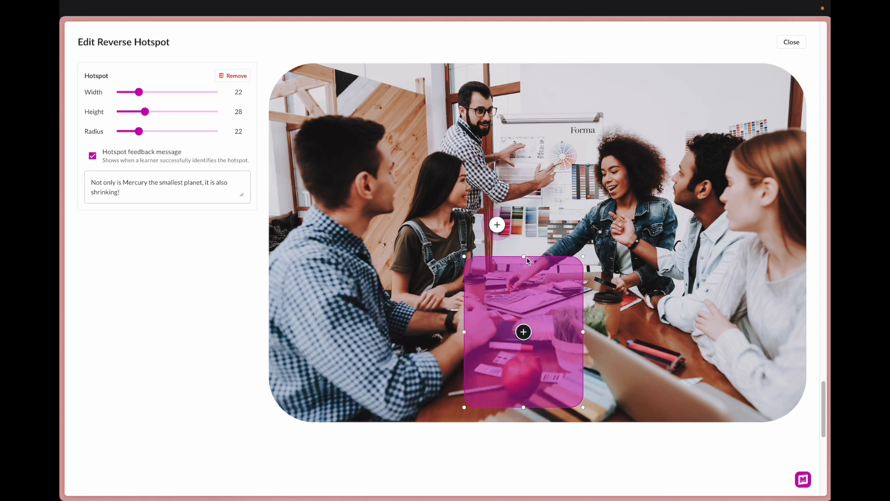
{"action": "left_click_drag", "start_coordinate": [146, 112], "coordinate": [127, 111]}
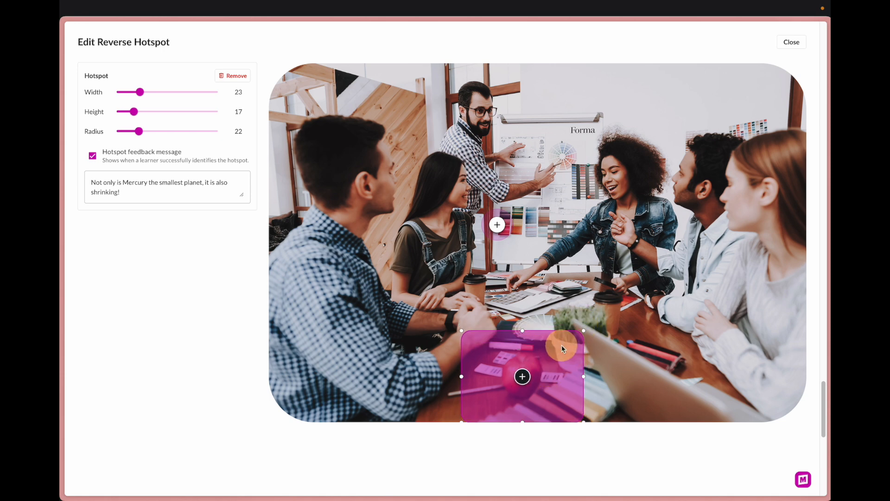
Replace the Mercury and Mars hotspot feedback messages with 'snacks'
{"action": "triple_click", "coordinate": [159, 187]}
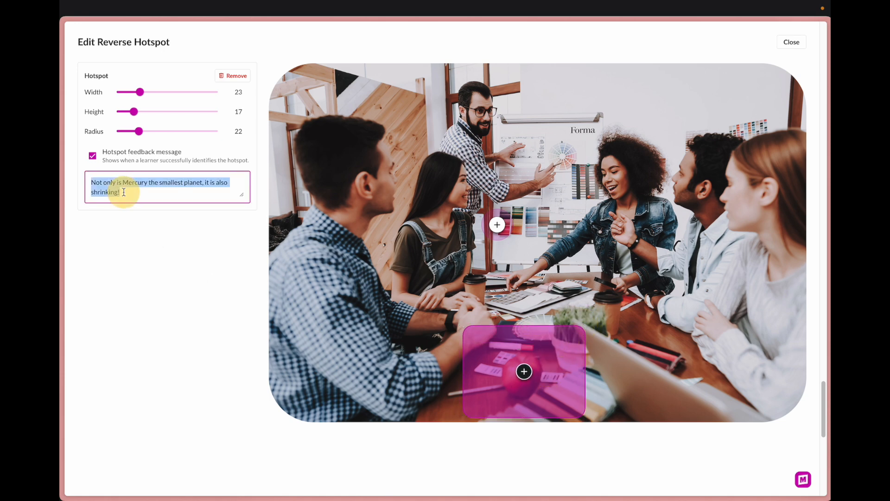
{"action": "type", "text": "sna"}
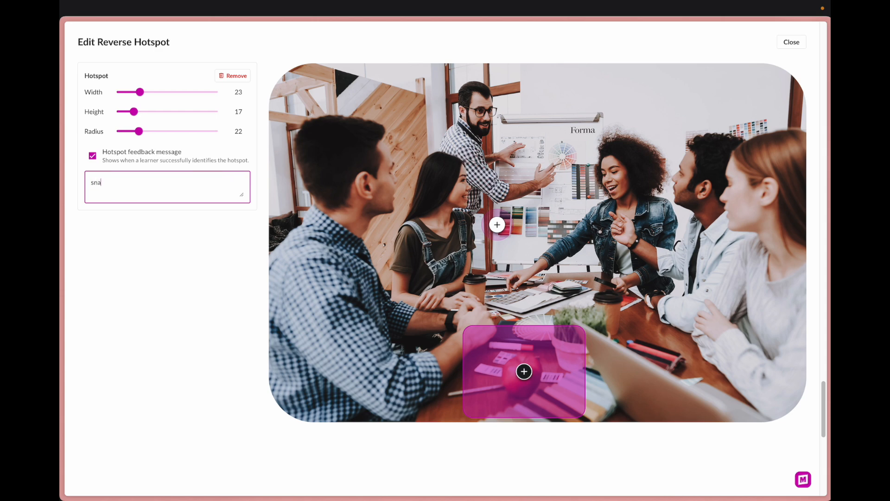
{"action": "type", "text": "cks"}
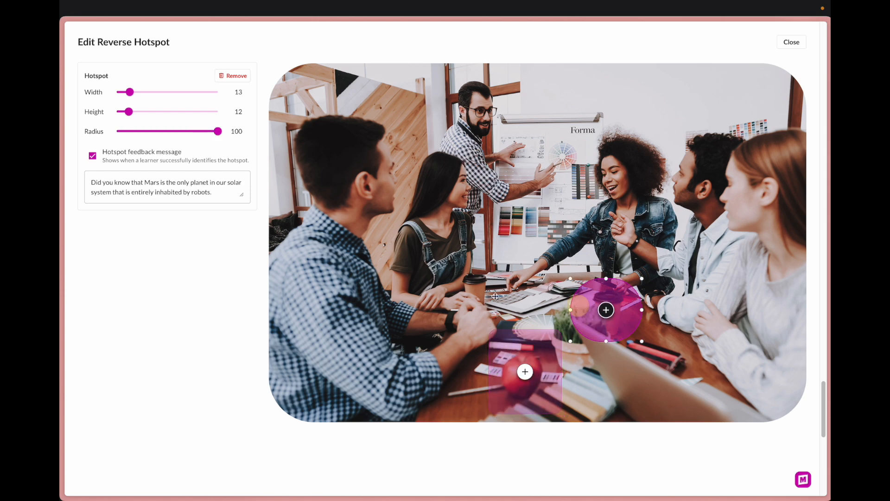
{"action": "triple_click", "coordinate": [166, 186]}
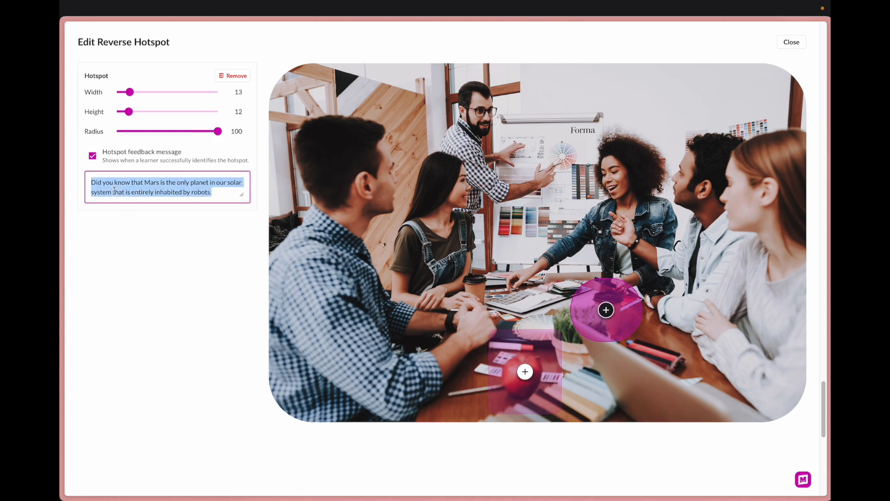
{"action": "type", "text": "snacks"}
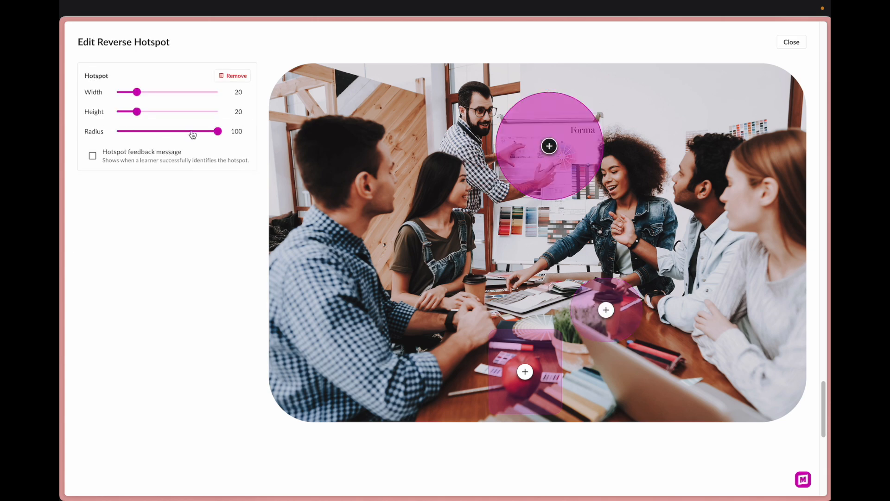
Give the whiteboard hotspot radius 0 and 'whiteboard' feedback, then close the editor
{"action": "left_click_drag", "start_coordinate": [219, 131], "coordinate": [116, 131]}
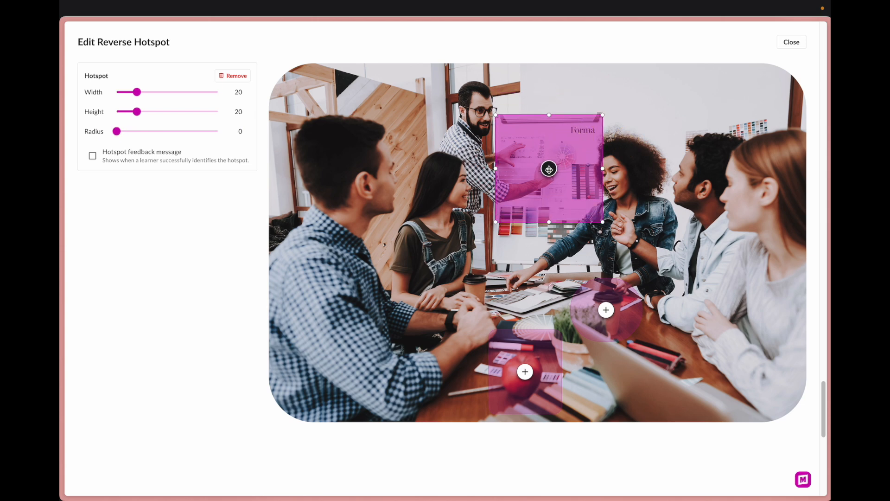
{"action": "left_click", "coordinate": [92, 156]}
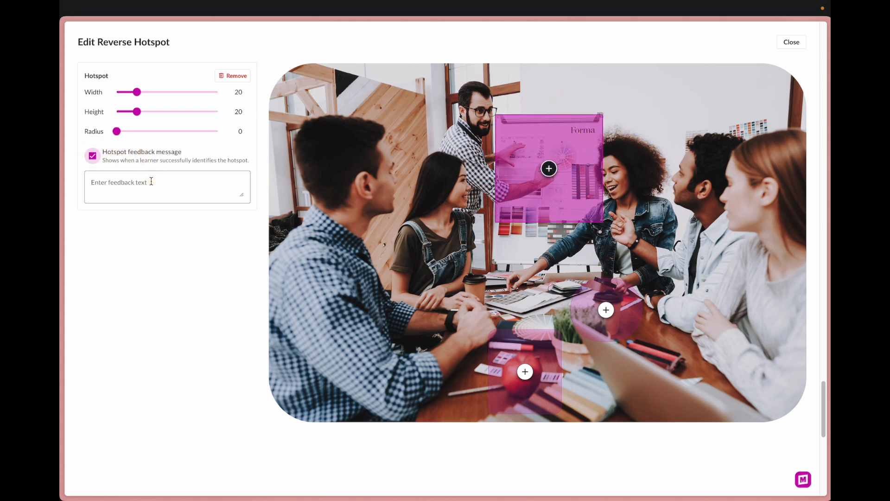
{"action": "type", "text": "whiteboard"}
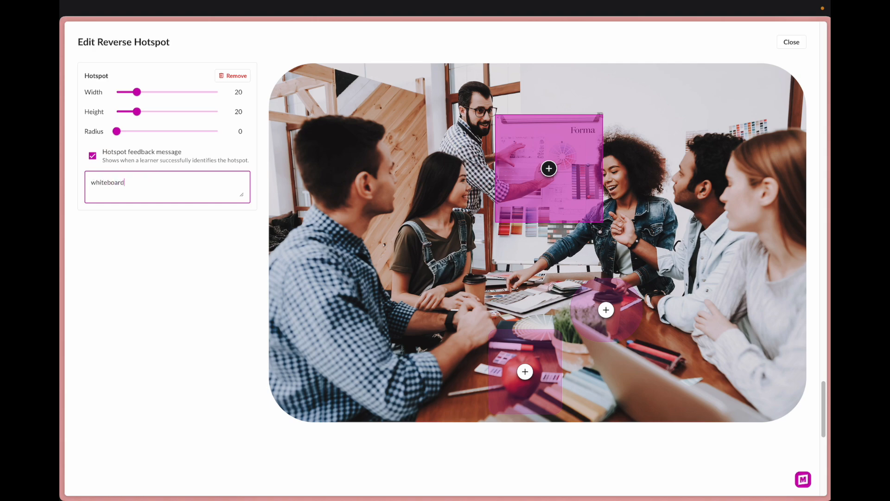
{"action": "left_click", "coordinate": [791, 41]}
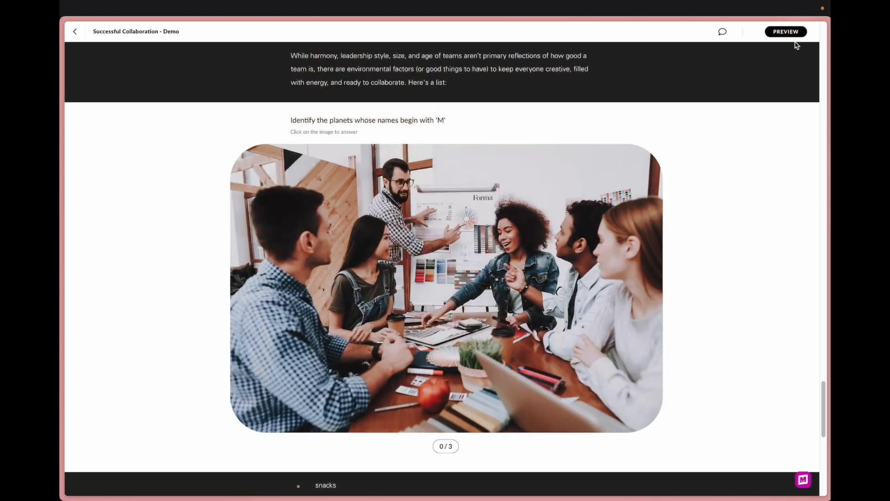
Set the prompt to 'What makes a good collaborative environment?' with a dark block background
{"action": "left_click", "coordinate": [354, 120]}
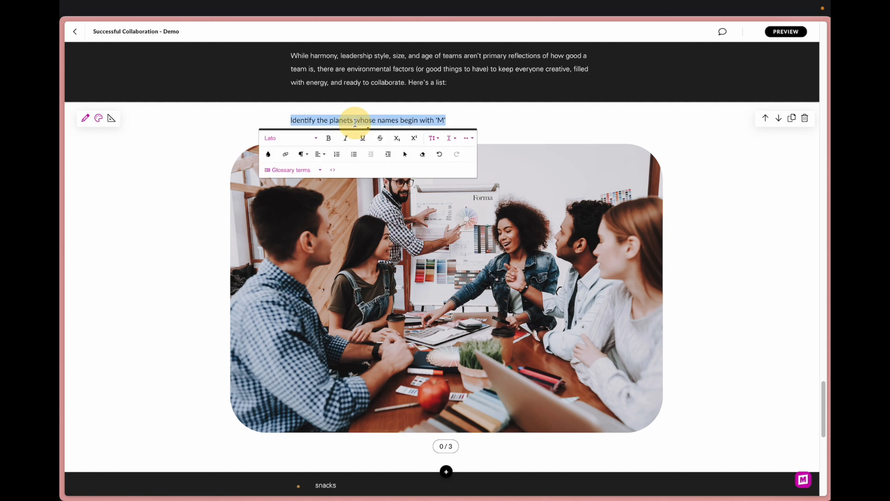
{"action": "mouse_move", "coordinate": [340, 187]}
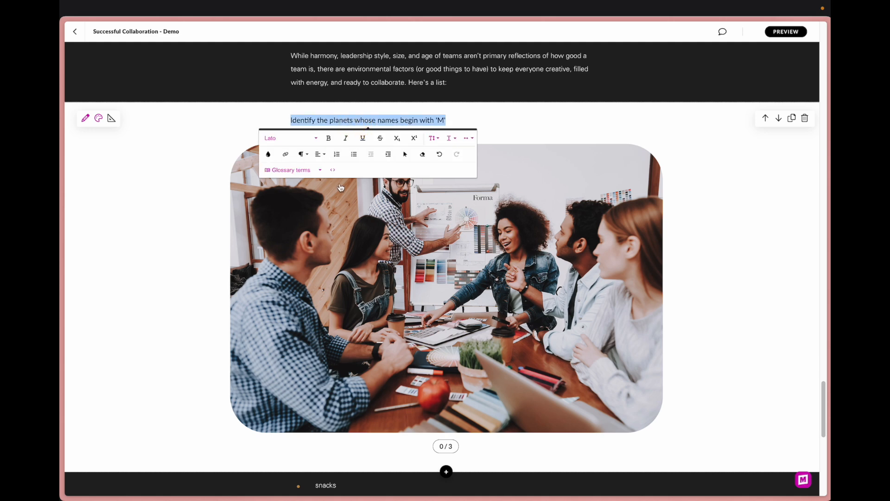
{"action": "type", "text": "What makes a good collaborative environment?"}
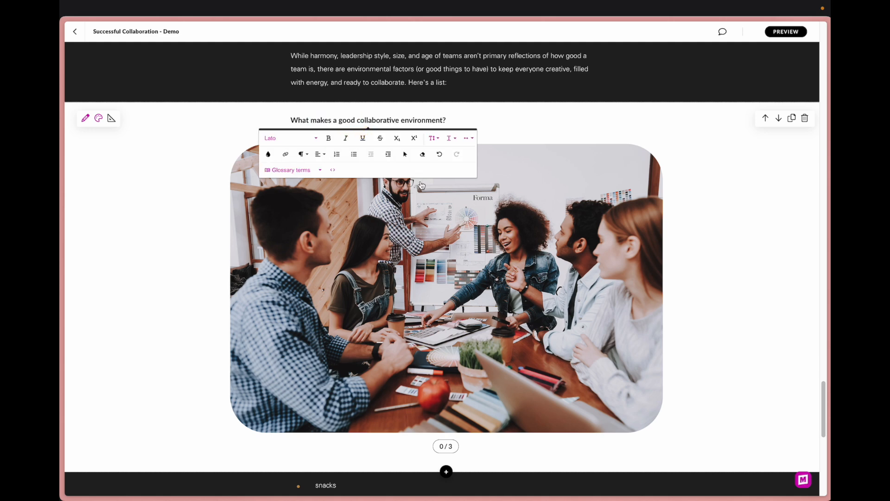
{"action": "triple_click", "coordinate": [368, 120]}
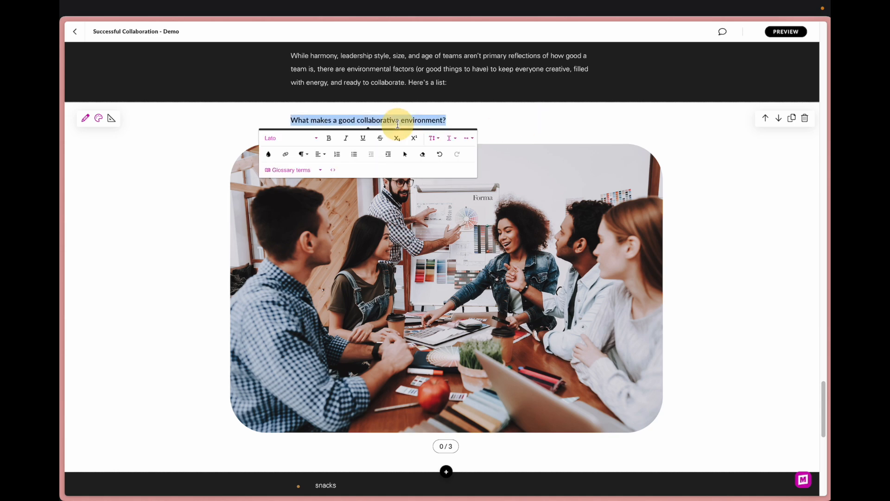
{"action": "left_click", "coordinate": [289, 138]}
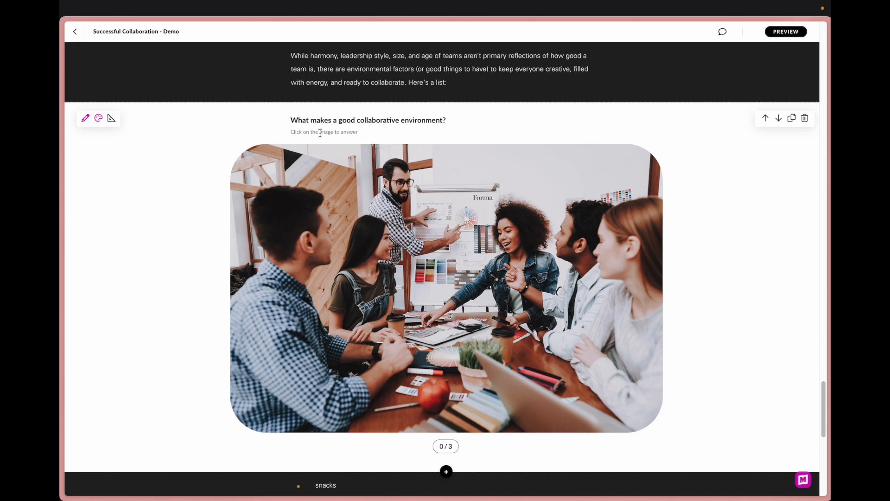
{"action": "left_click", "coordinate": [98, 118]}
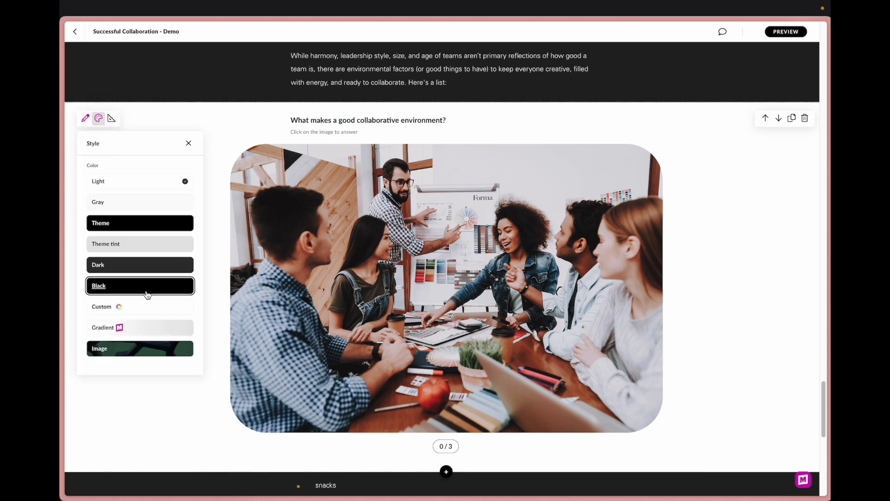
{"action": "left_click", "coordinate": [101, 306]}
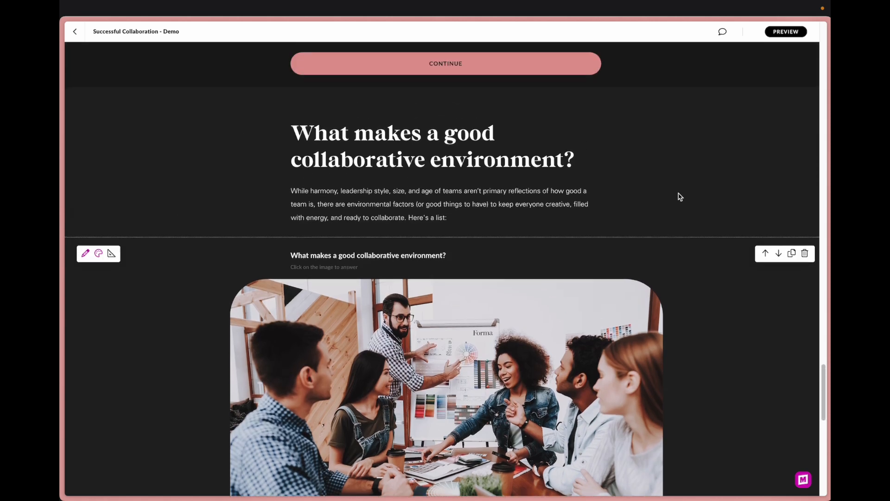
Test the quiz by revealing the whiteboard, snacks and final hotspot answers
{"action": "scroll", "scroll_direction": "down", "scroll_amount": 3}
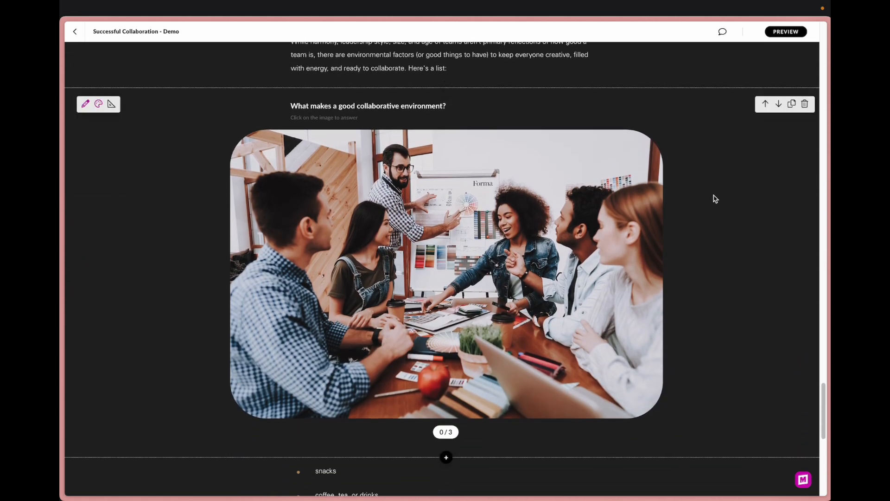
{"action": "mouse_move", "coordinate": [587, 231]}
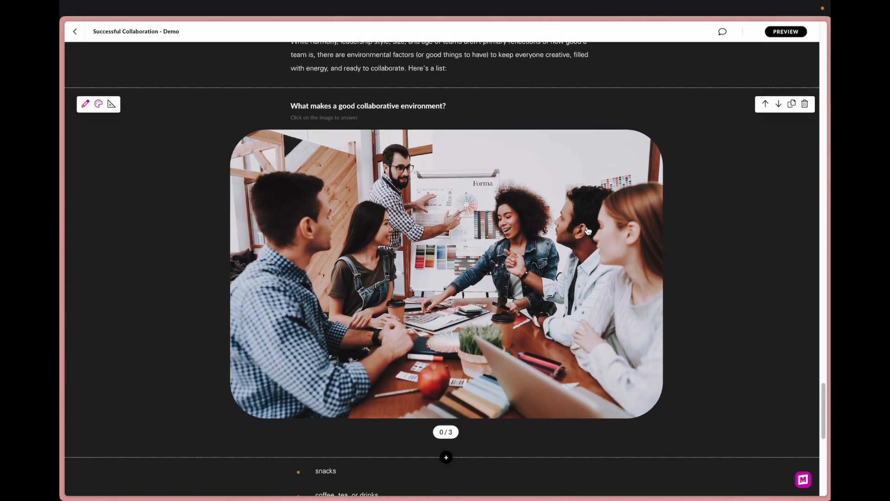
{"action": "left_click", "coordinate": [456, 214]}
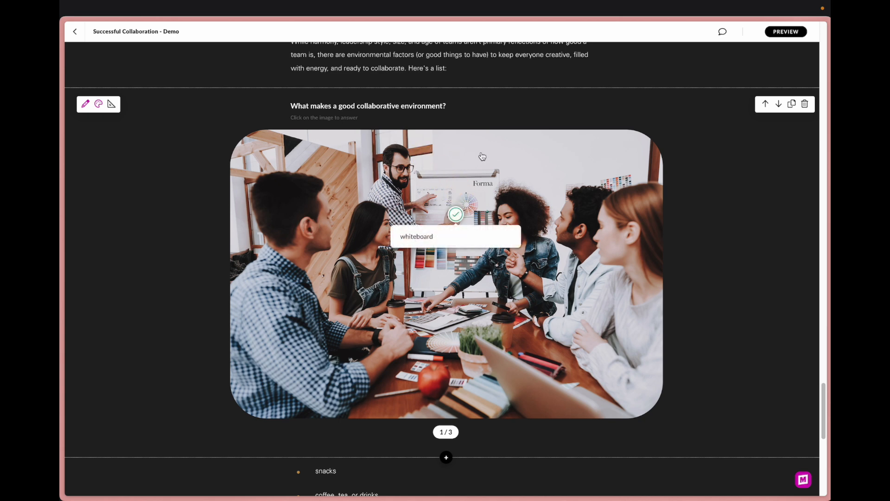
{"action": "mouse_move", "coordinate": [556, 215]}
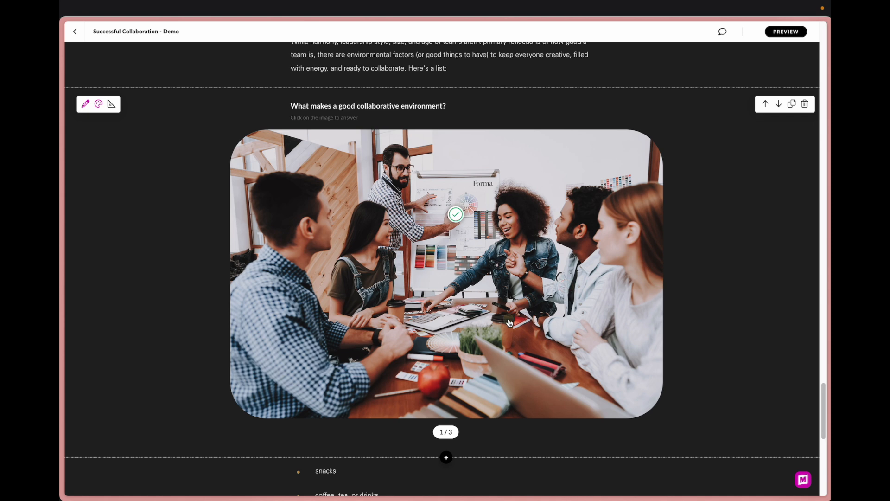
{"action": "left_click", "coordinate": [501, 328]}
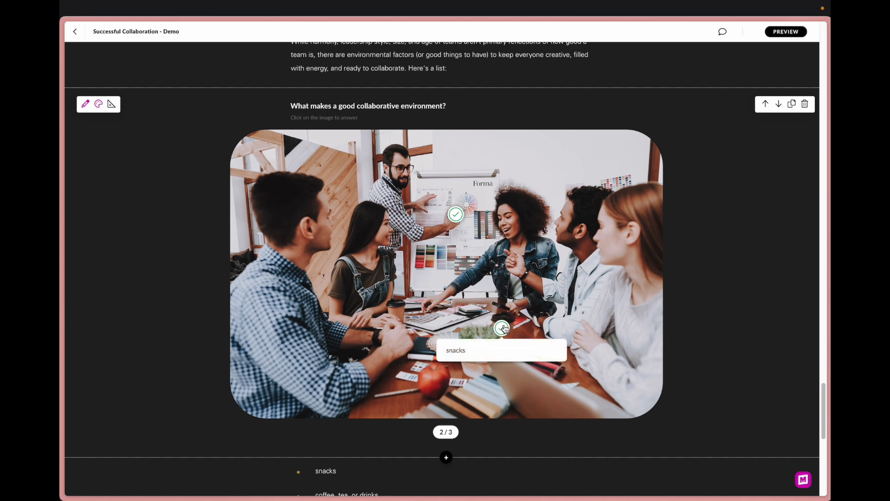
{"action": "left_click", "coordinate": [436, 377]}
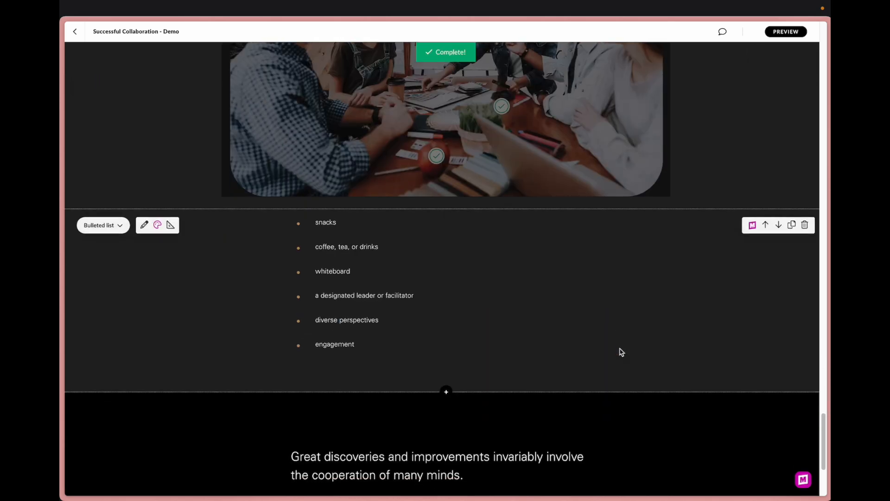
{"action": "scroll", "scroll_direction": "down", "scroll_amount": 3}
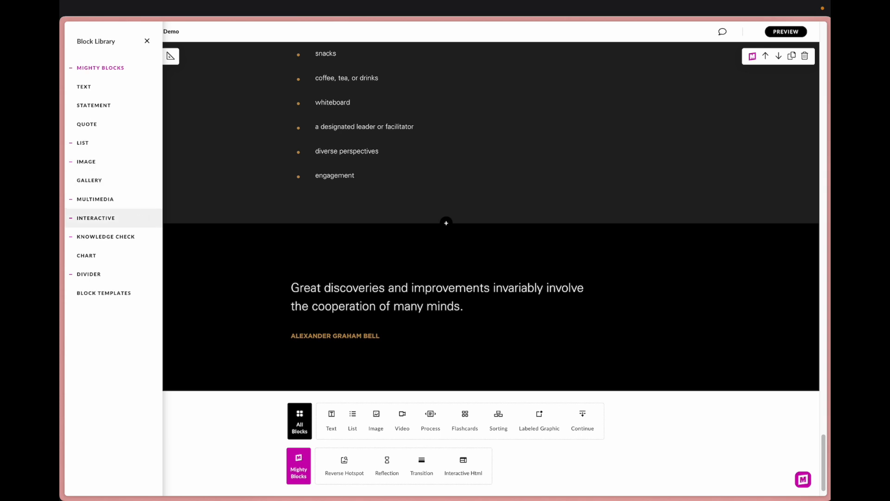
Insert Process and Scenario blocks from the Interactive category, then close the library
{"action": "left_click", "coordinate": [96, 217]}
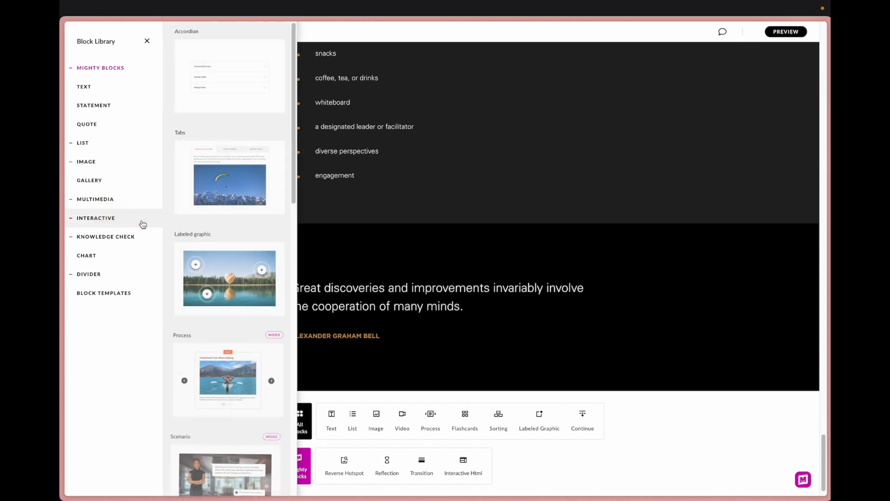
{"action": "scroll", "scroll_direction": "down", "scroll_amount": 3}
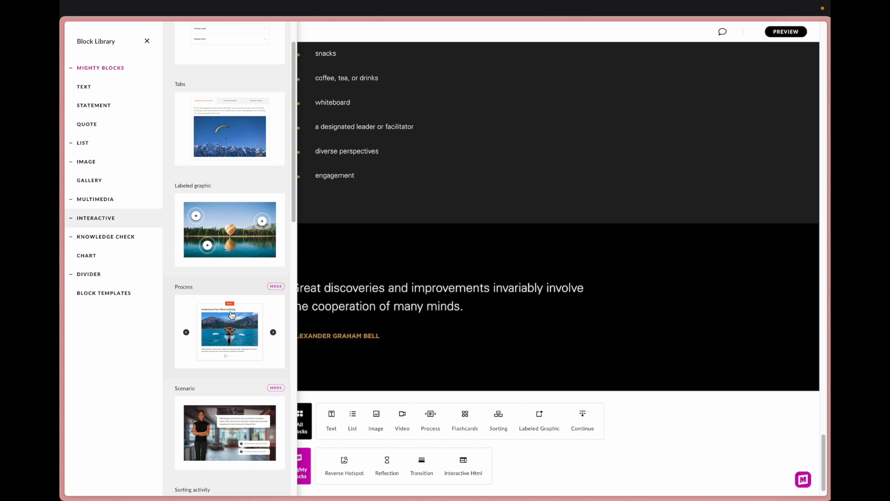
{"action": "scroll", "scroll_direction": "down", "scroll_amount": 3}
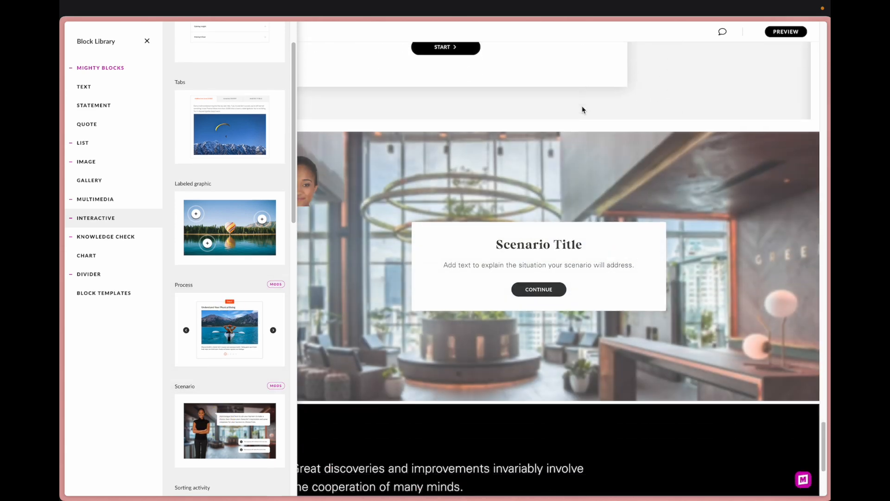
{"action": "left_click", "coordinate": [147, 41]}
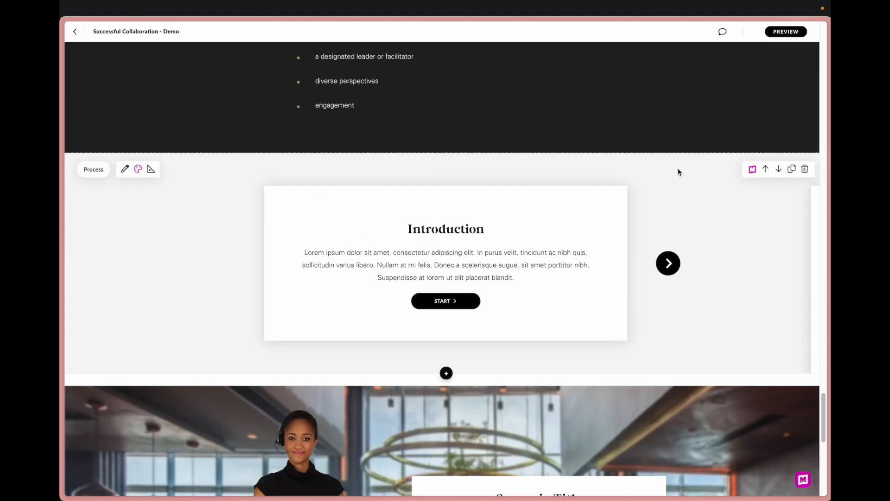
Enable the Mighty mod 'Remove the step number from top of card' on the Process block
{"action": "left_click", "coordinate": [752, 169]}
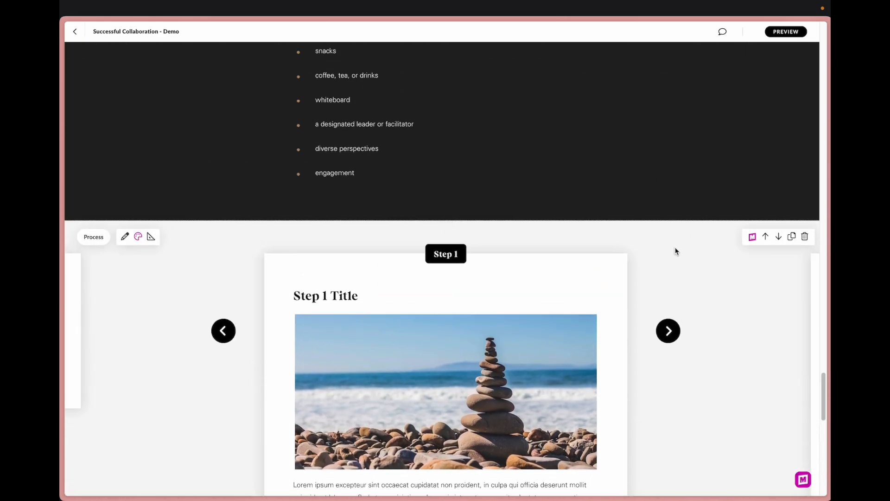
{"action": "mouse_move", "coordinate": [445, 255]}
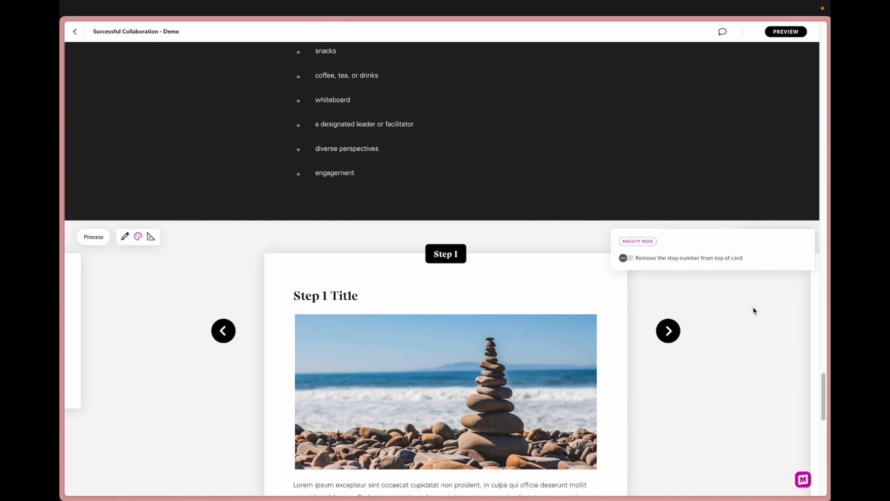
{"action": "left_click", "coordinate": [625, 257]}
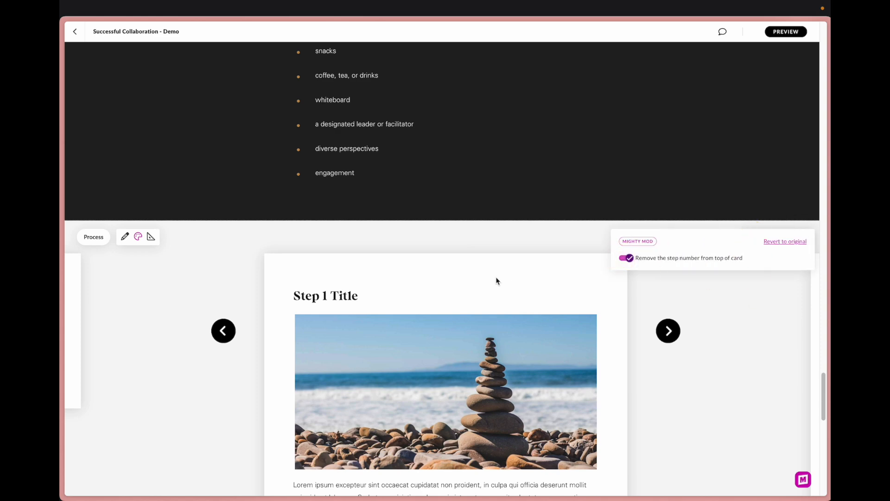
{"action": "scroll", "scroll_direction": "down", "scroll_amount": 3}
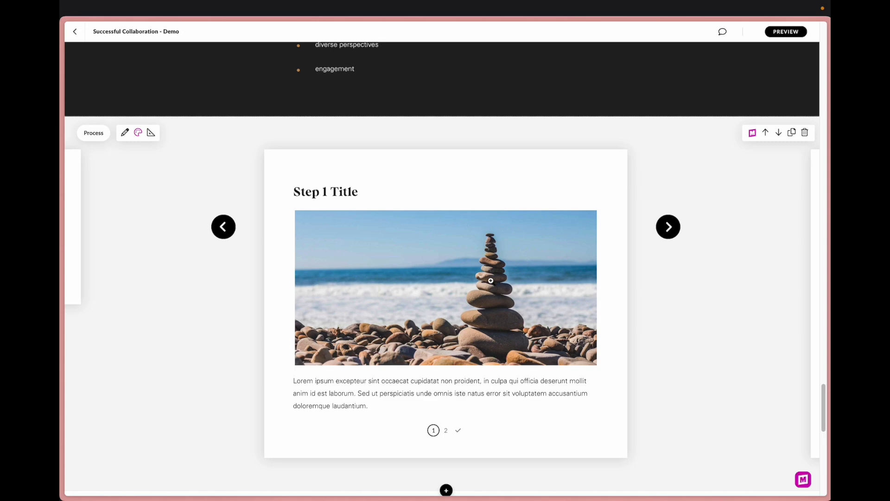
{"action": "mouse_move", "coordinate": [673, 232]}
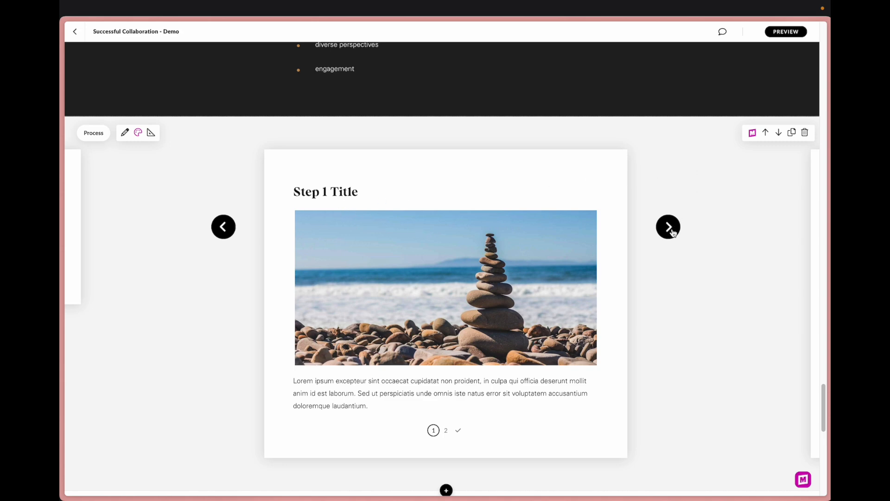
{"action": "mouse_move", "coordinate": [405, 149]}
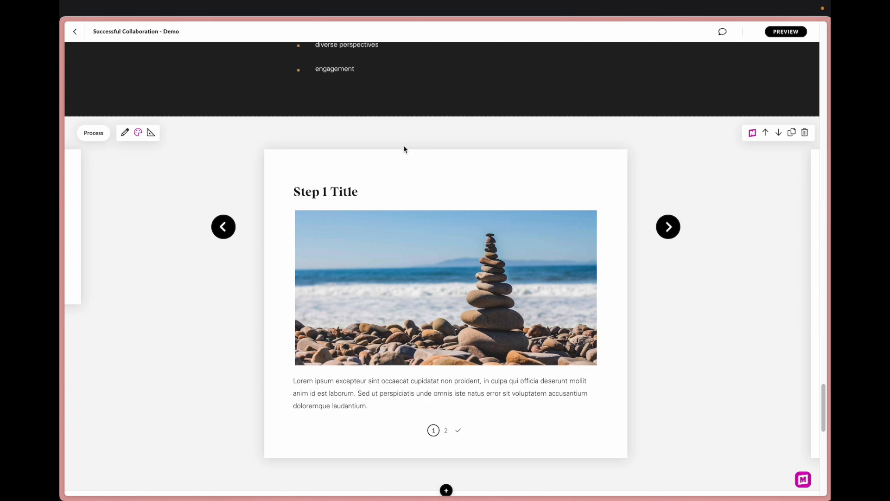
{"action": "mouse_move", "coordinate": [480, 177]}
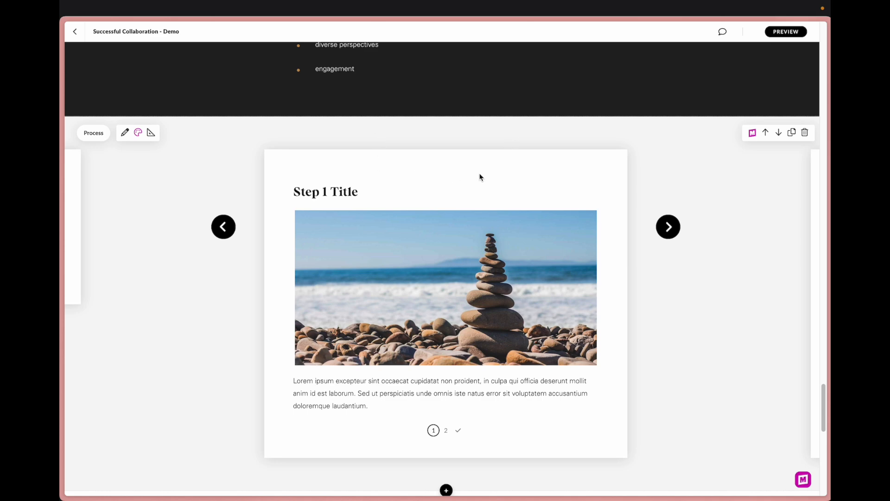
{"action": "mouse_move", "coordinate": [804, 132]}
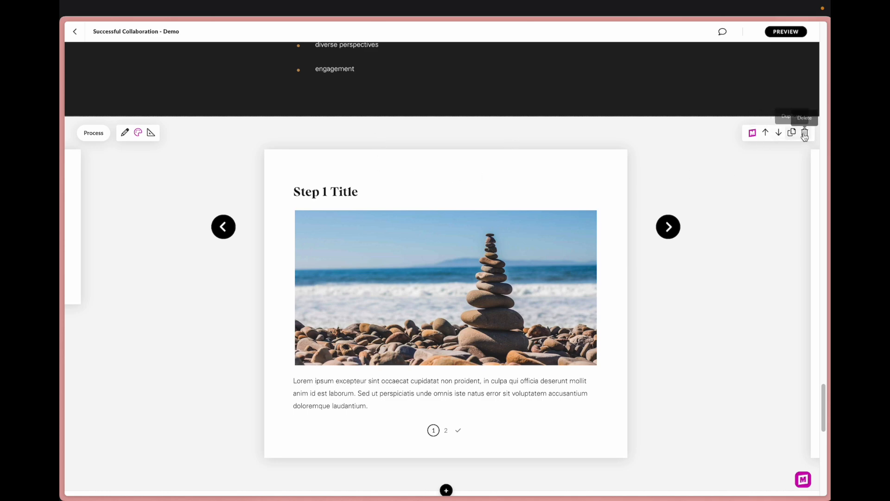
Delete the Process block and turn on Hide character and Remove background blur for the Scenario
{"action": "left_click", "coordinate": [805, 132]}
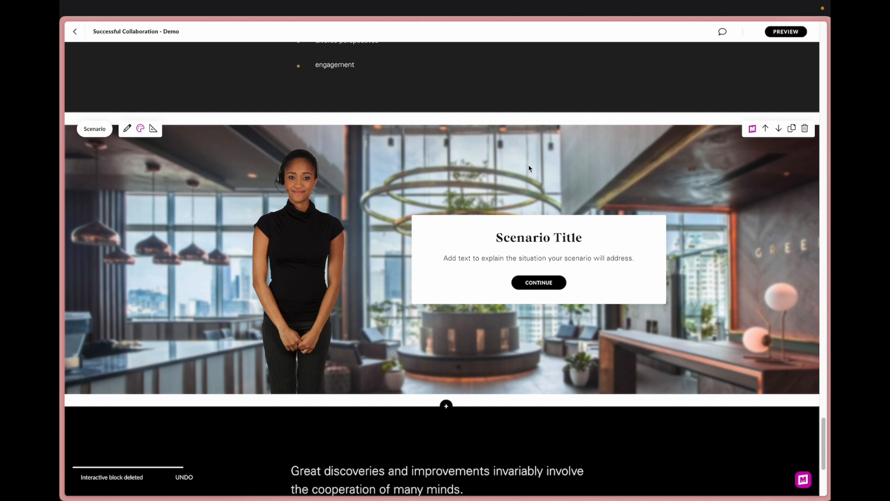
{"action": "mouse_move", "coordinate": [751, 129]}
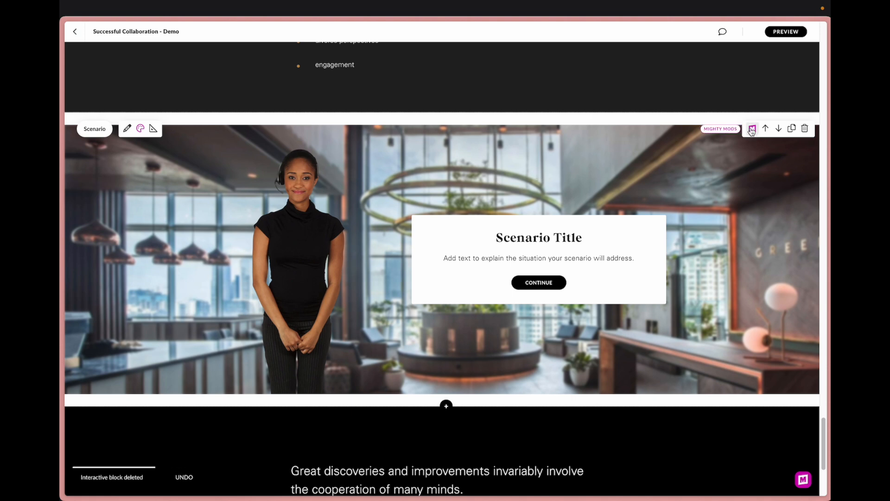
{"action": "left_click", "coordinate": [751, 129]}
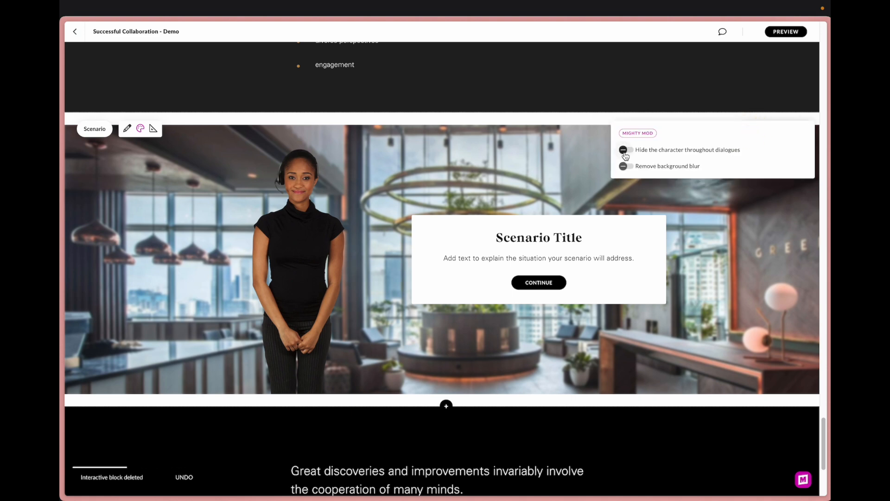
{"action": "left_click", "coordinate": [624, 149]}
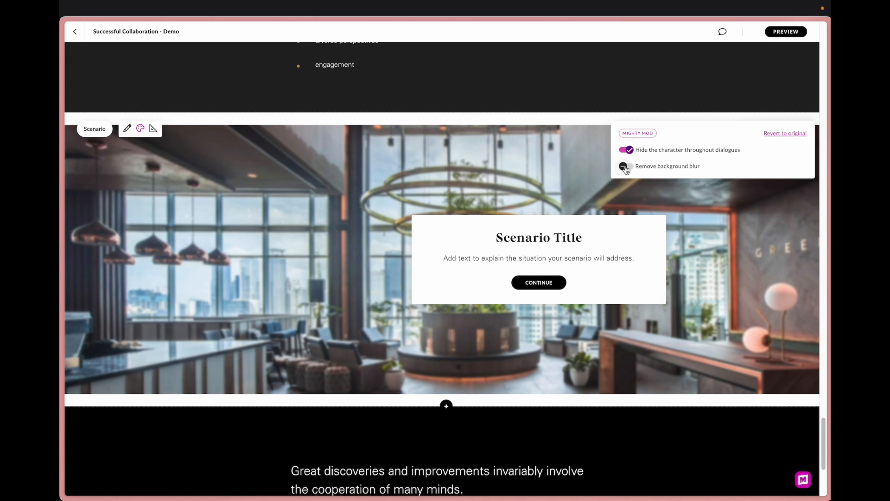
{"action": "left_click", "coordinate": [625, 165]}
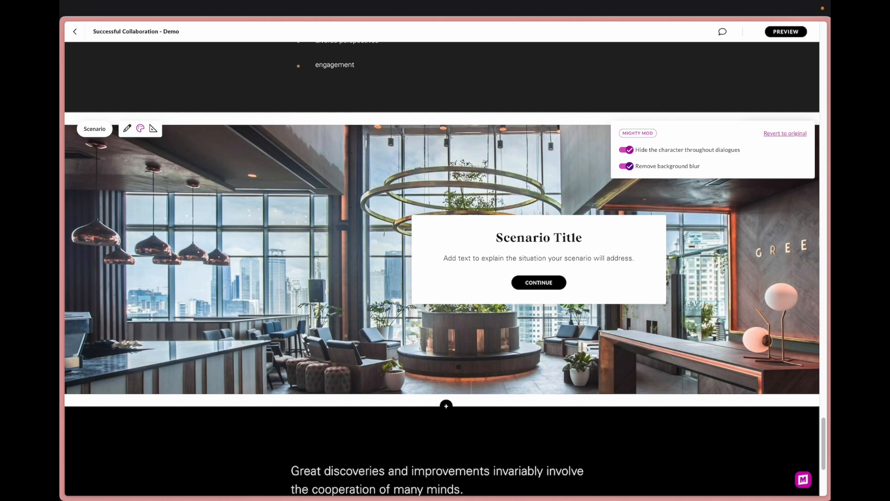
{"action": "mouse_move", "coordinate": [323, 253]}
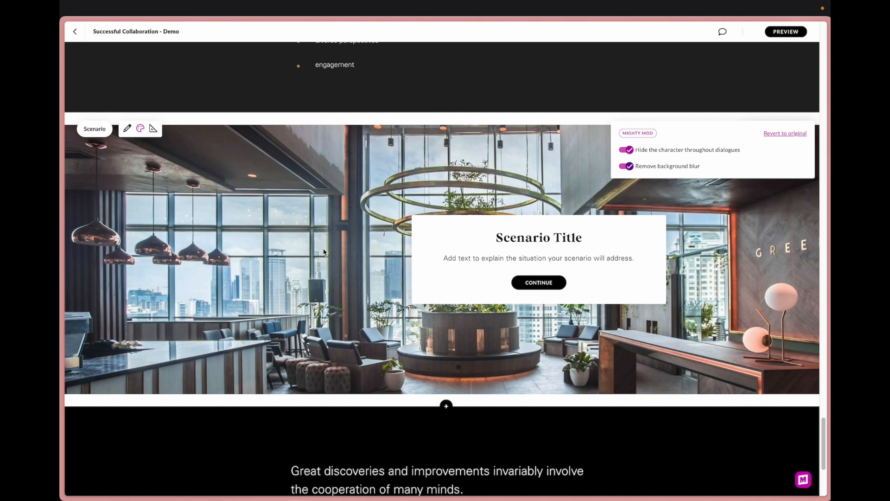
{"action": "mouse_move", "coordinate": [339, 178]}
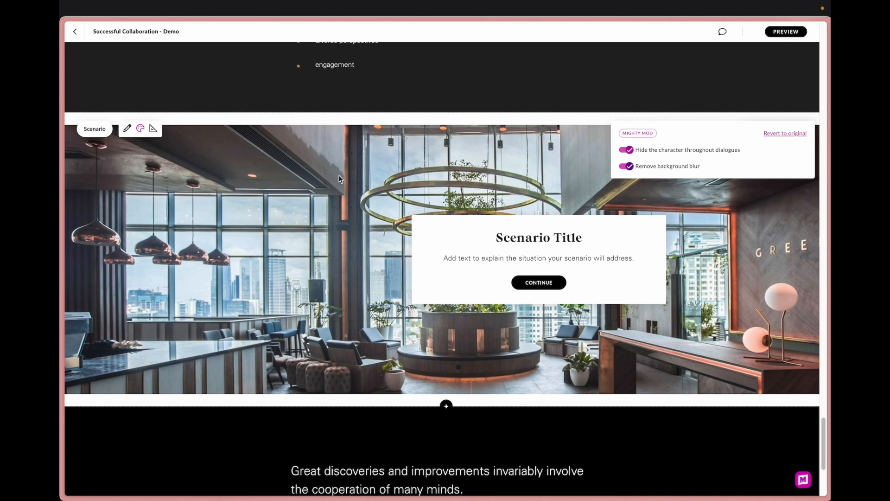
{"action": "mouse_move", "coordinate": [349, 192]}
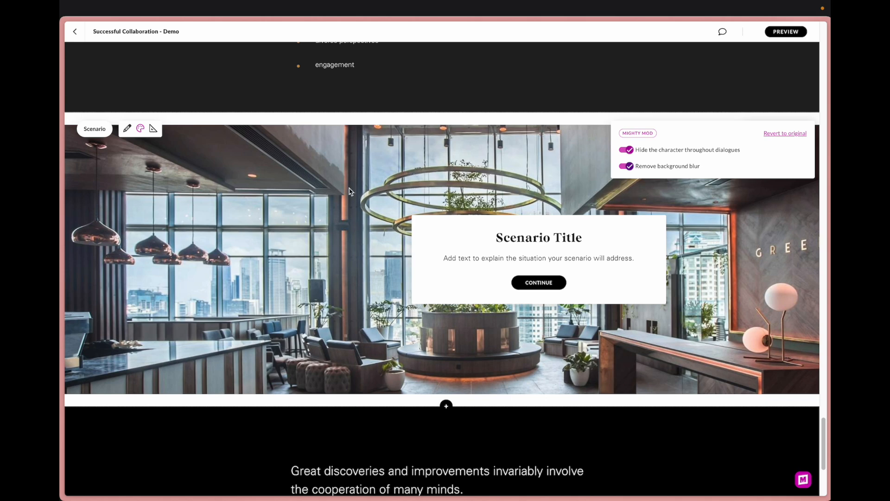
{"action": "mouse_move", "coordinate": [367, 372]}
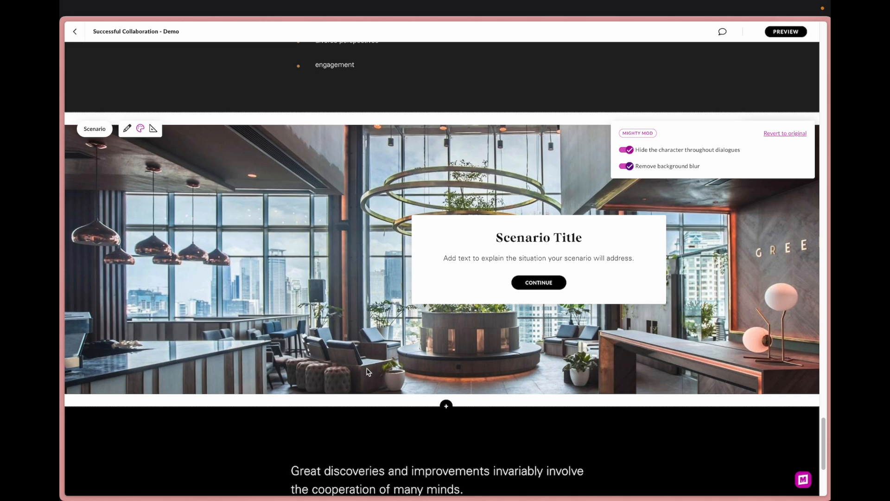
{"action": "mouse_move", "coordinate": [268, 268]}
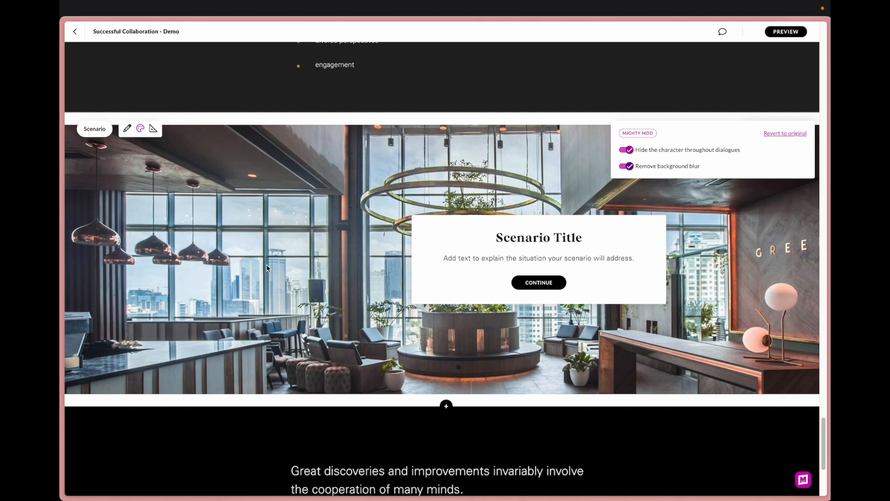
{"action": "mouse_move", "coordinate": [545, 401]}
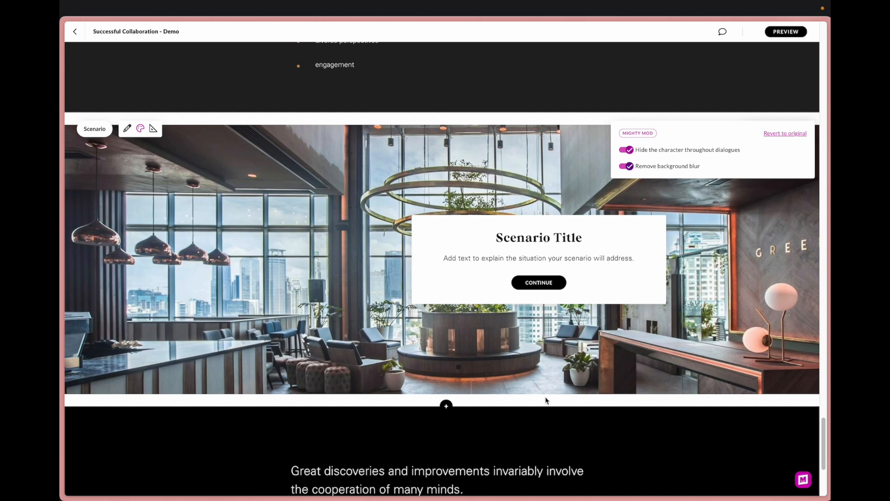
{"action": "mouse_move", "coordinate": [679, 346]}
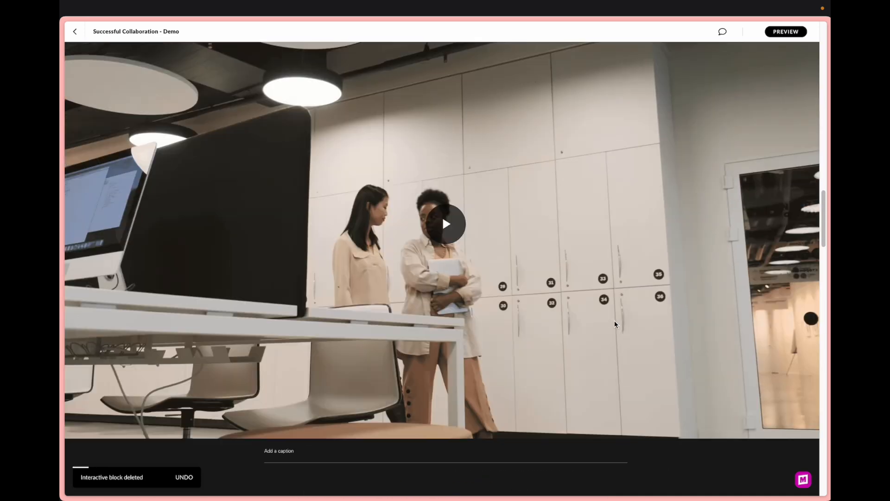
Exit the course preview and return to editing mode
{"action": "scroll", "scroll_direction": "up", "scroll_amount": 3}
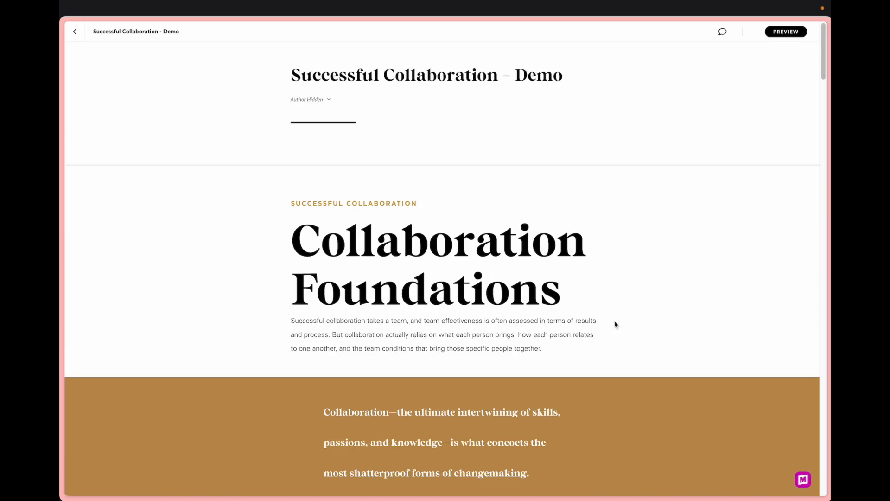
{"action": "mouse_move", "coordinate": [758, 92]}
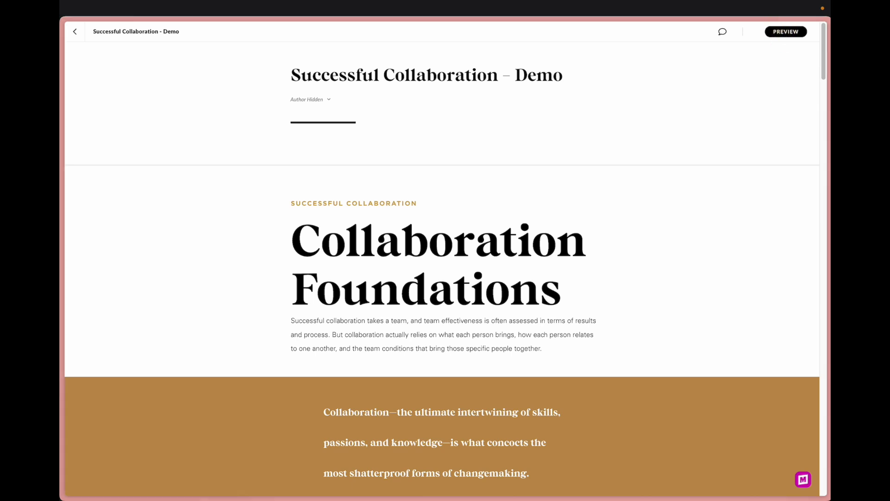
{"action": "left_click", "coordinate": [785, 31]}
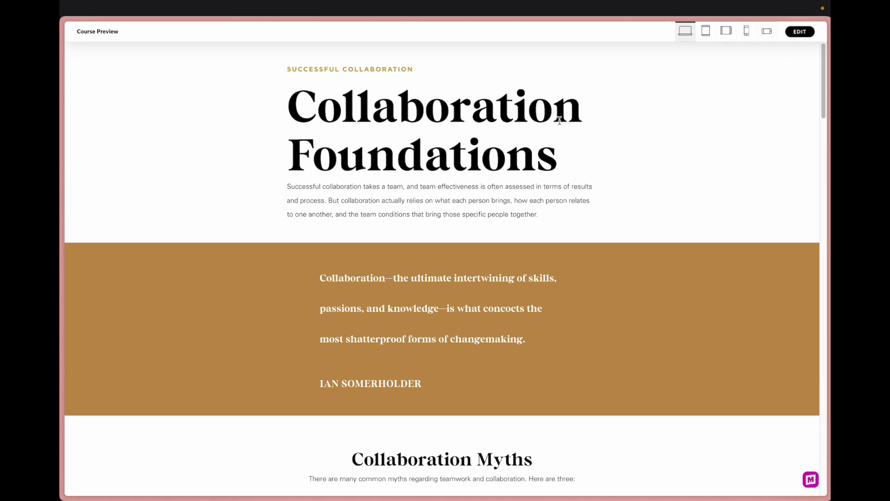
{"action": "mouse_move", "coordinate": [799, 31]}
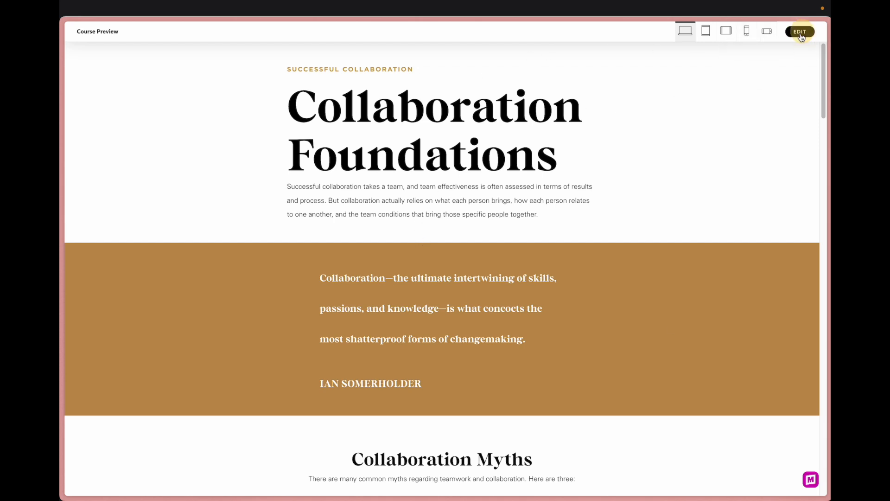
{"action": "left_click", "coordinate": [799, 31]}
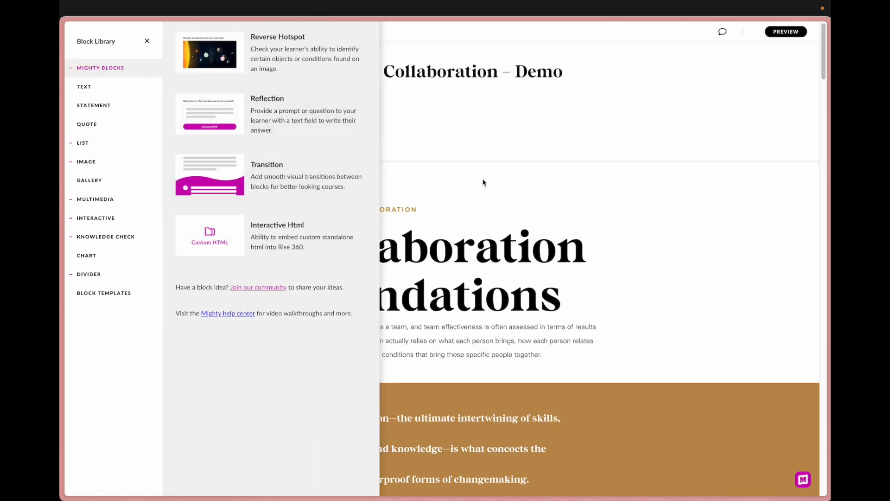
Insert a Mighty Transition above Collaboration Foundations and apply the first, arched Shape preset
{"action": "left_click", "coordinate": [147, 41]}
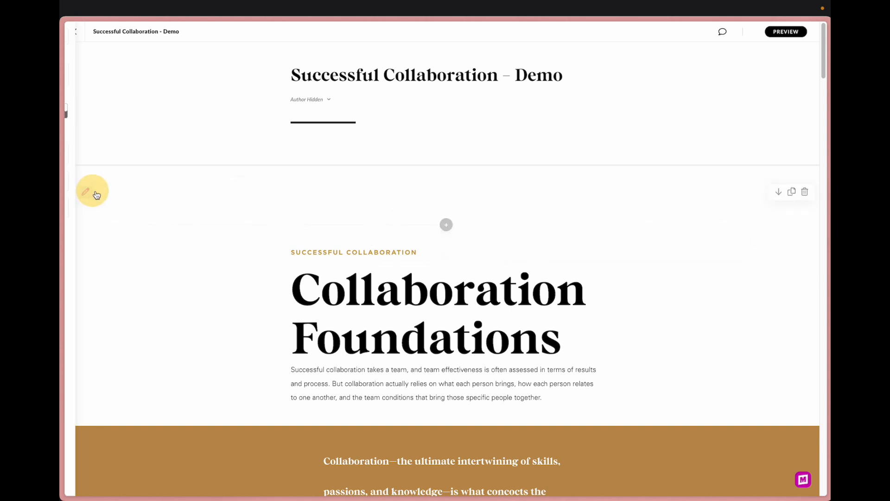
{"action": "left_click", "coordinate": [92, 190]}
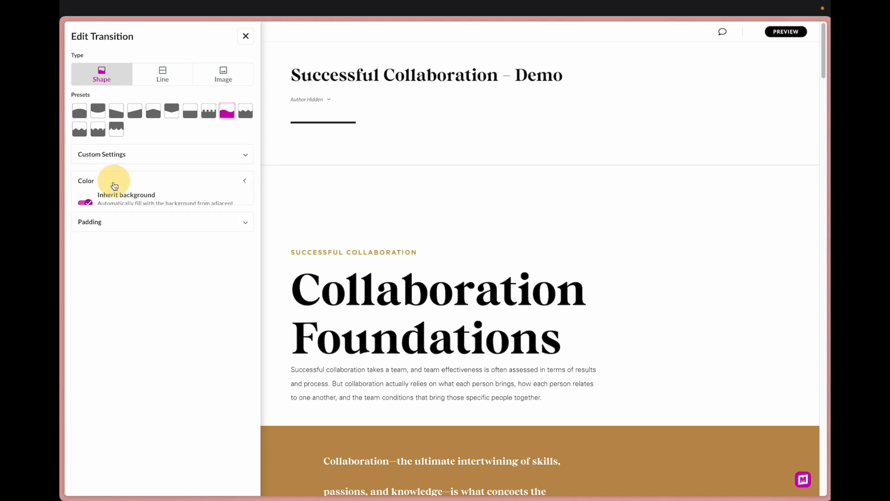
{"action": "left_click", "coordinate": [245, 36]}
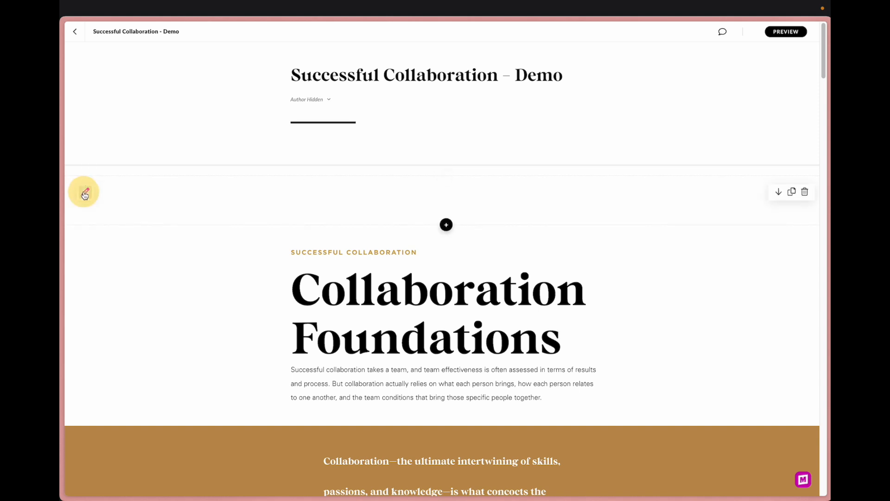
{"action": "left_click", "coordinate": [83, 192]}
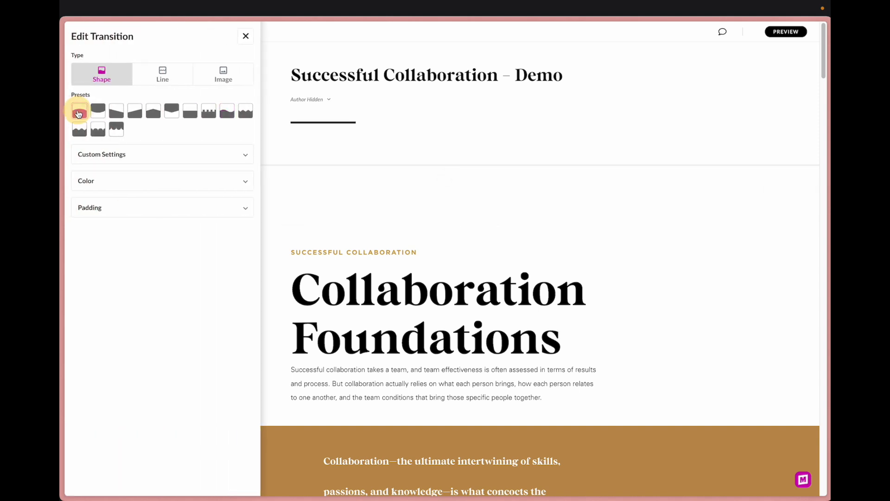
{"action": "left_click", "coordinate": [79, 111]}
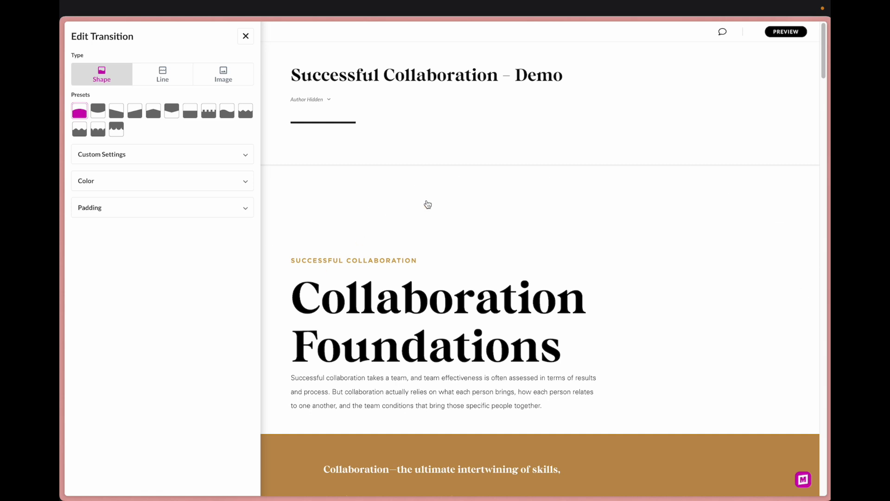
{"action": "left_click", "coordinate": [245, 35]}
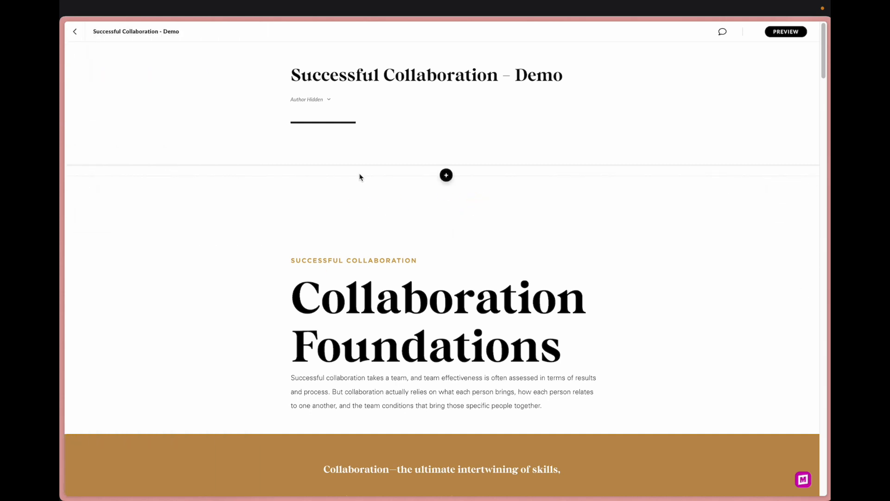
Insert a Spacer block and set its background to forma_header png from ATD Chicago Assets
{"action": "left_click", "coordinate": [446, 175]}
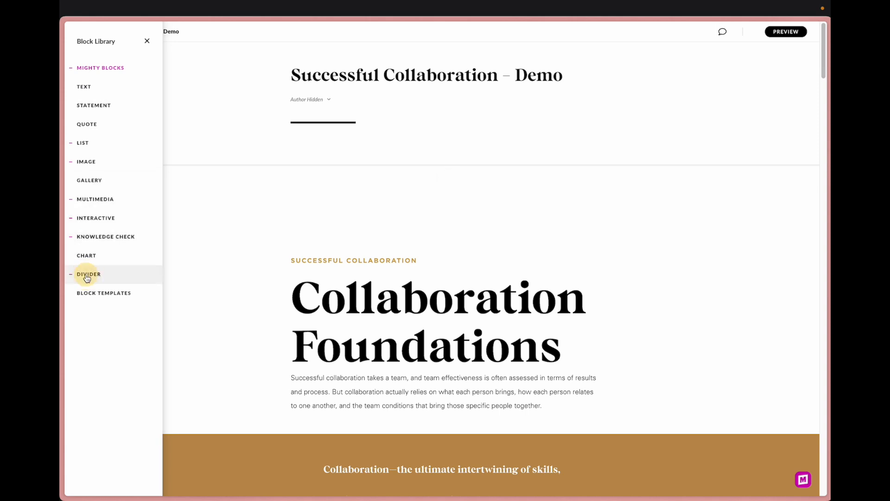
{"action": "left_click", "coordinate": [89, 274]}
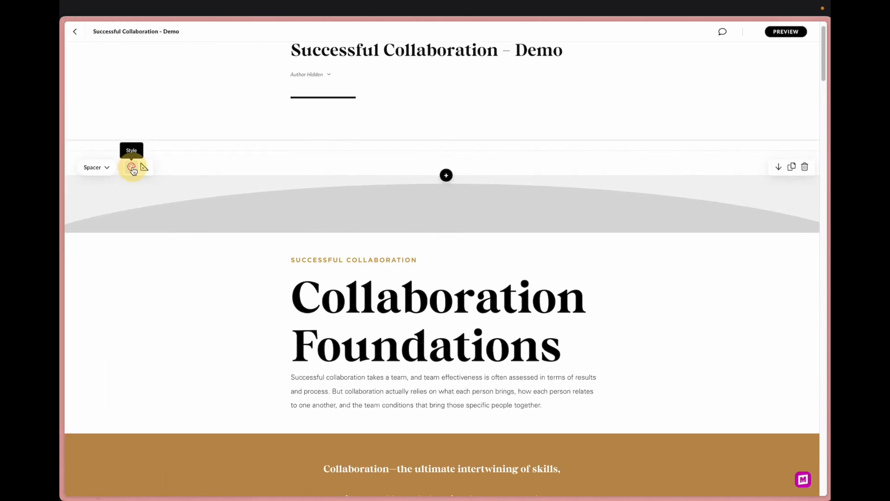
{"action": "left_click", "coordinate": [131, 166]}
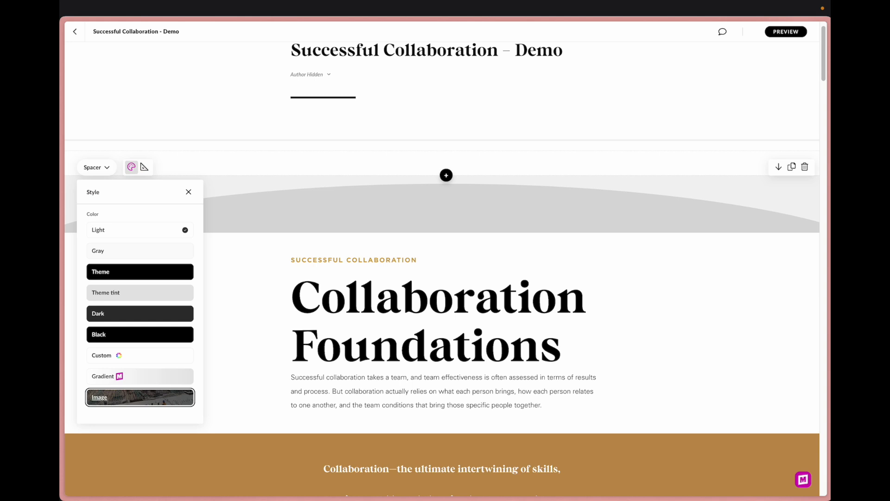
{"action": "left_click", "coordinate": [139, 396]}
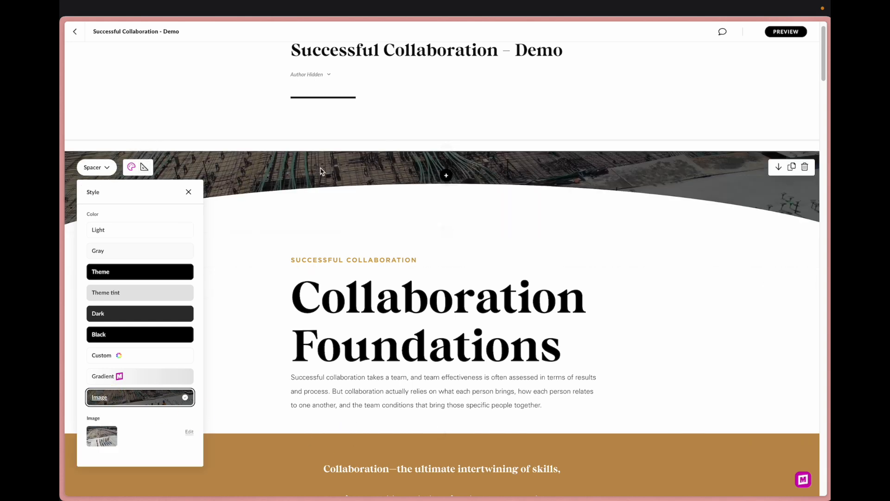
{"action": "mouse_move", "coordinate": [192, 424]}
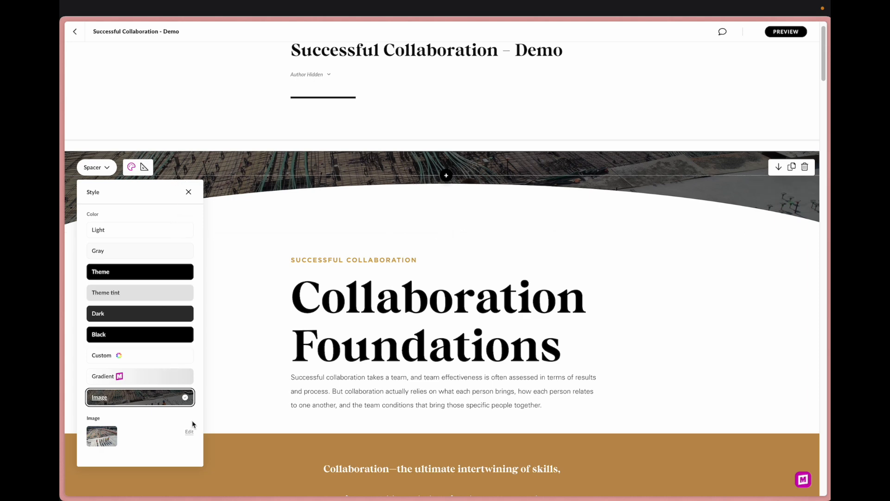
{"action": "left_click", "coordinate": [189, 431]}
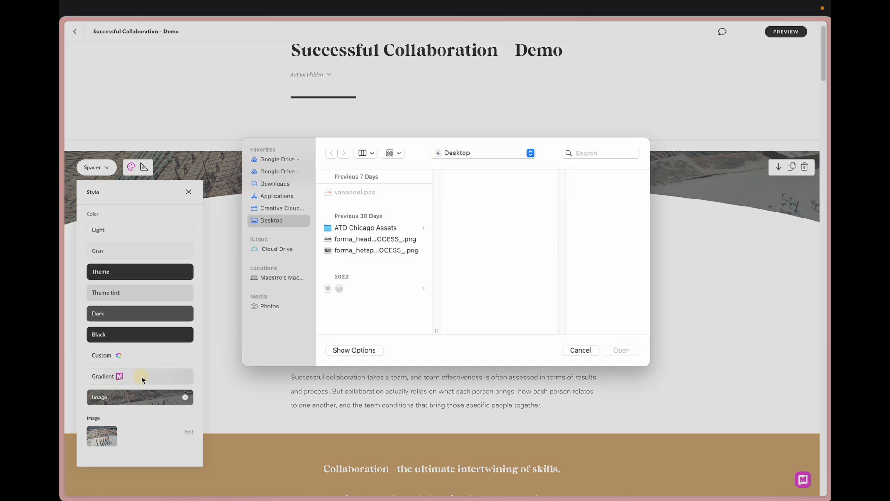
{"action": "left_click", "coordinate": [365, 234]}
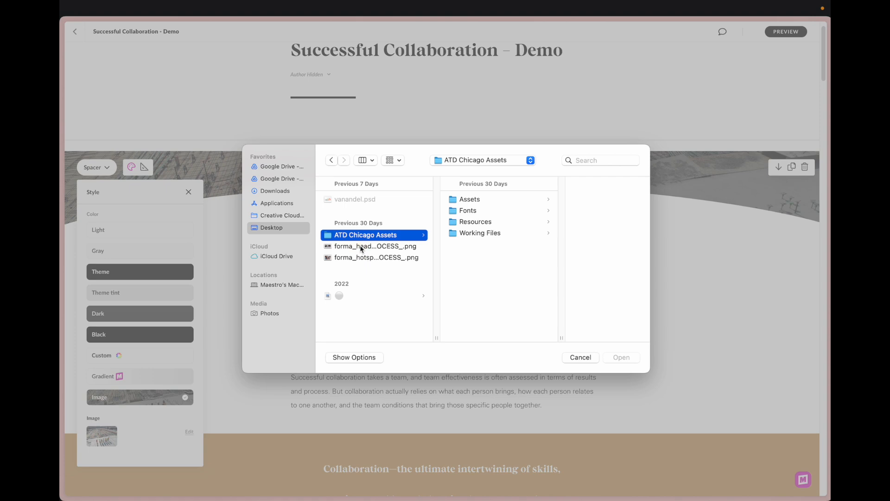
{"action": "left_click", "coordinate": [620, 357]}
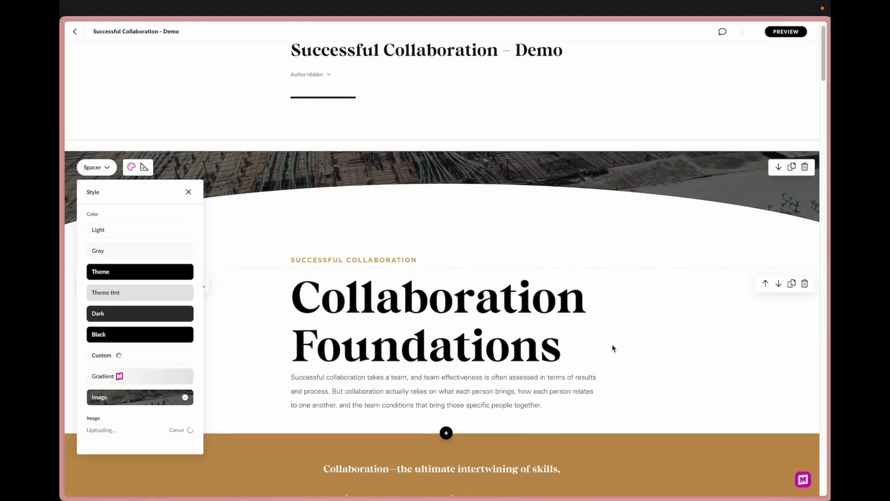
{"action": "mouse_move", "coordinate": [627, 302]}
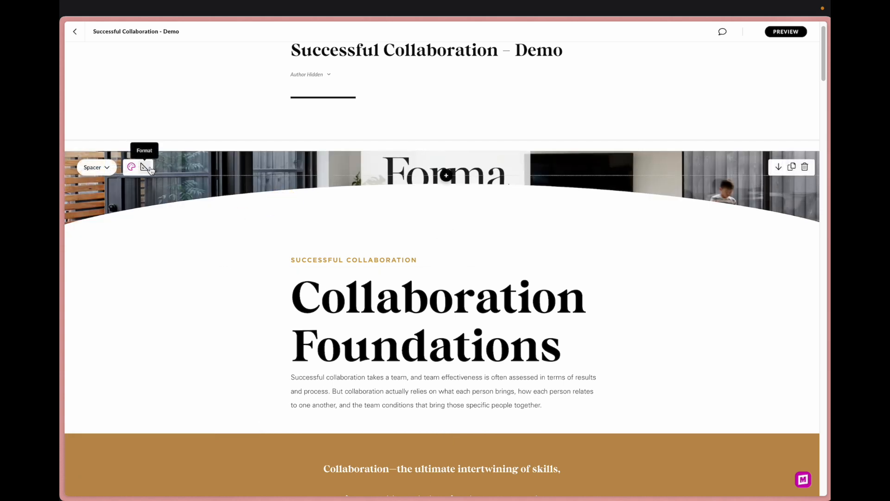
Give the Forma spacer 200 top and bottom padding, keep the arch preset, then preview the course
{"action": "left_click", "coordinate": [131, 166]}
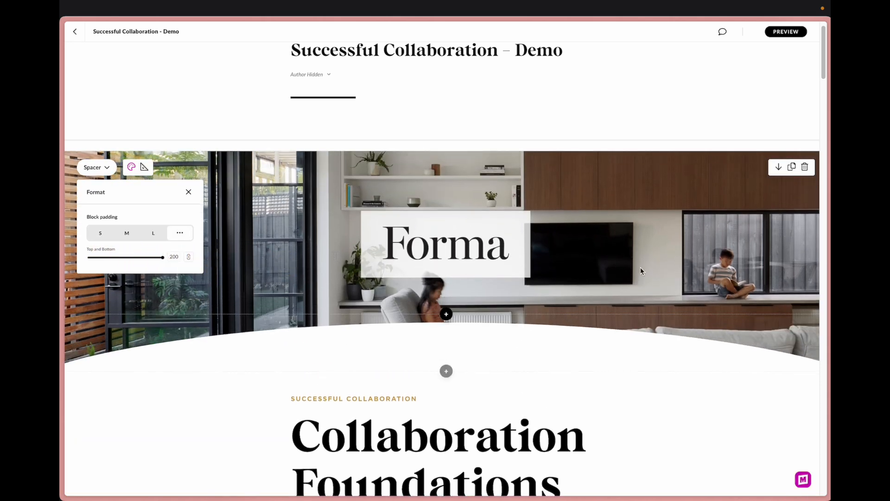
{"action": "mouse_move", "coordinate": [522, 196]}
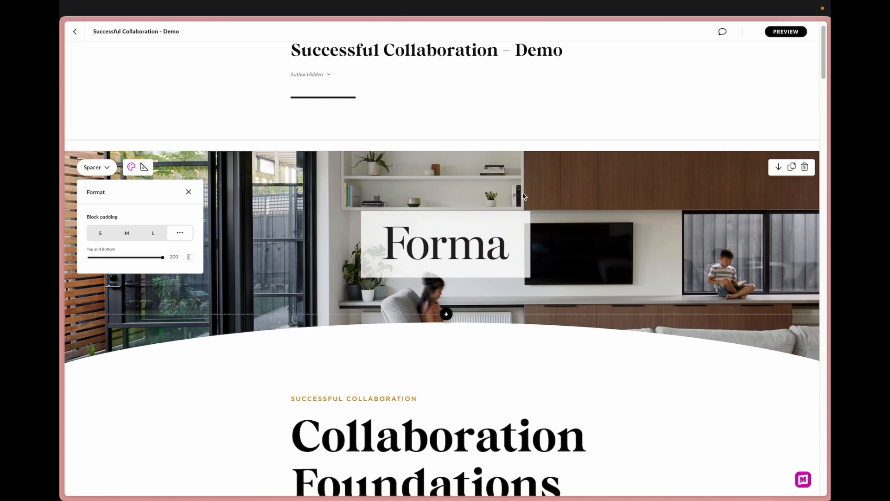
{"action": "scroll", "scroll_direction": "down", "scroll_amount": 3}
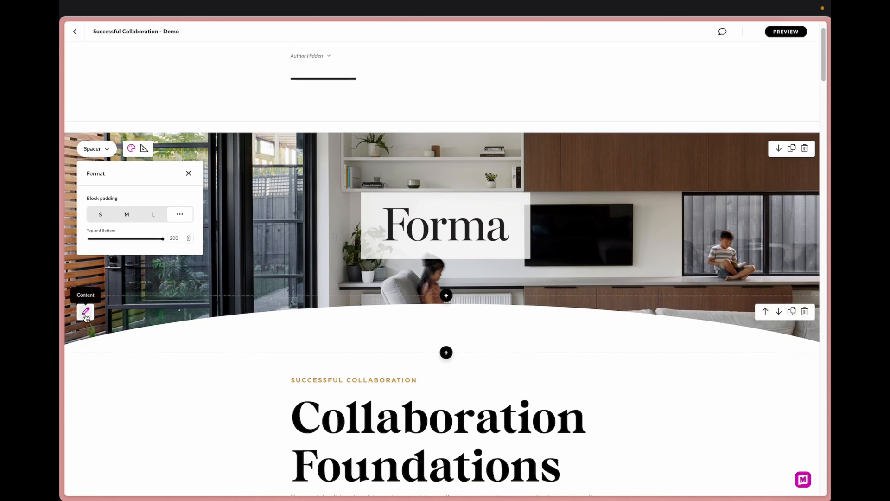
{"action": "left_click", "coordinate": [85, 311]}
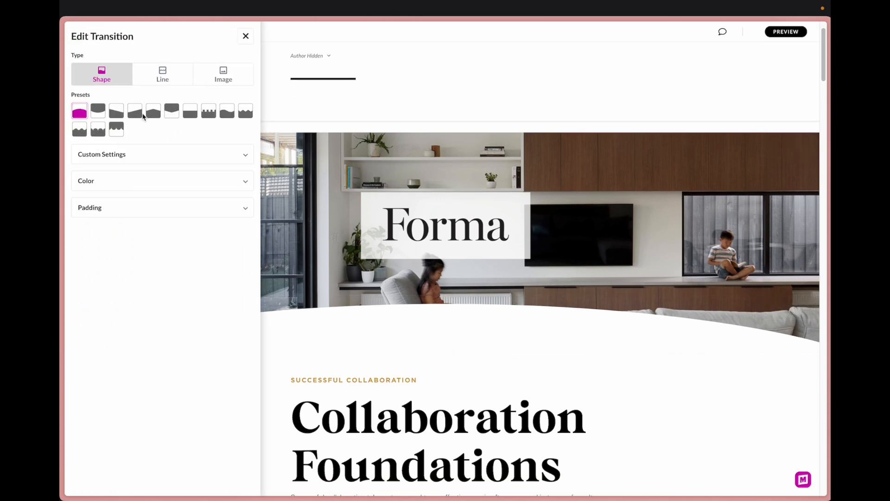
{"action": "left_click", "coordinate": [97, 111]}
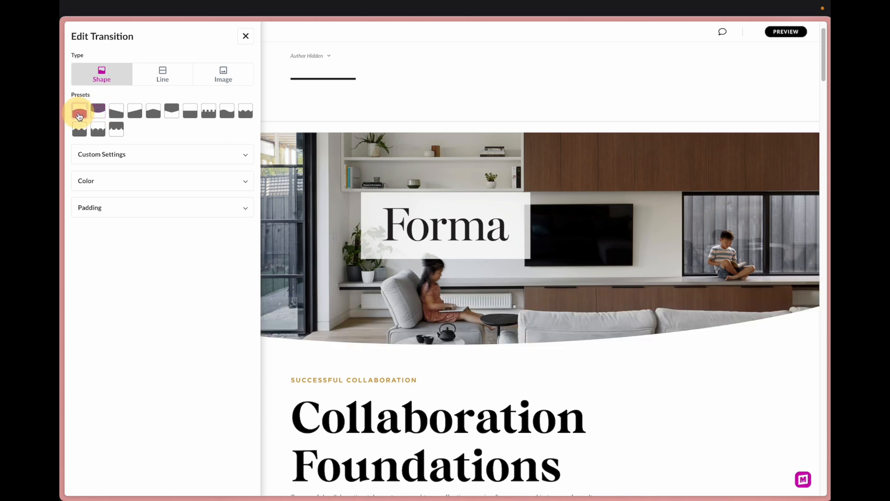
{"action": "left_click", "coordinate": [245, 36]}
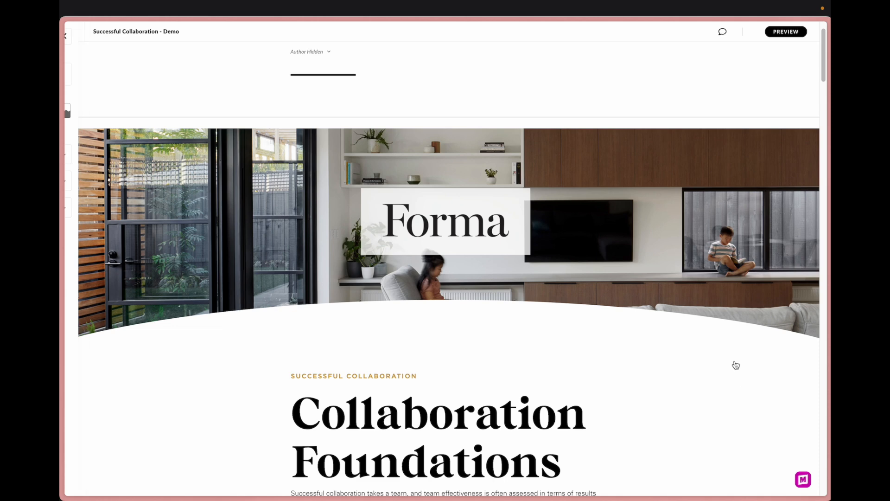
{"action": "left_click", "coordinate": [785, 31]}
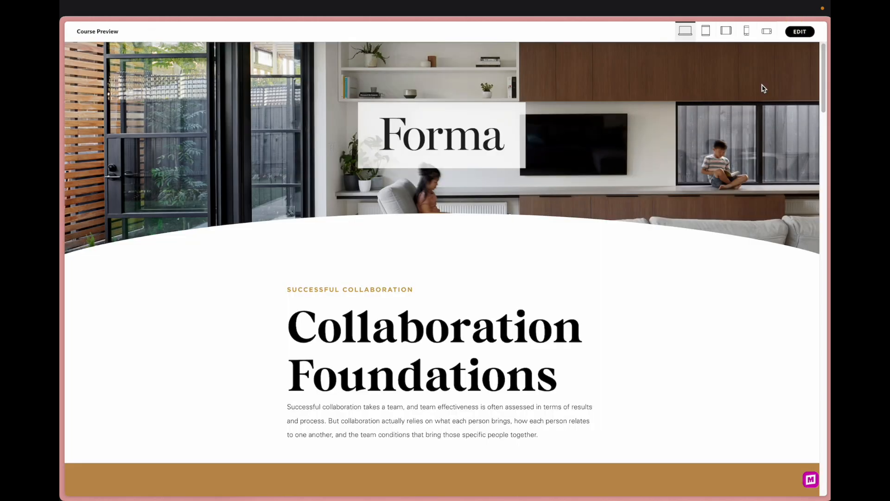
{"action": "mouse_move", "coordinate": [581, 124]}
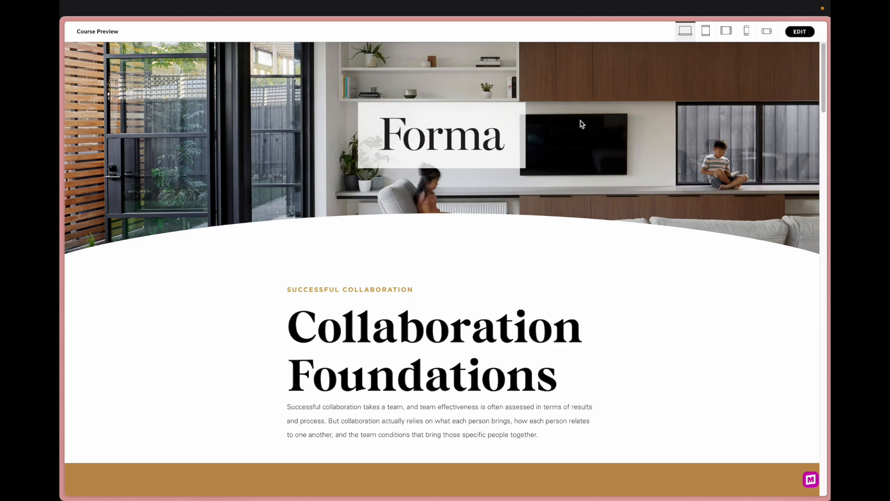
{"action": "scroll", "scroll_direction": "down", "scroll_amount": 3}
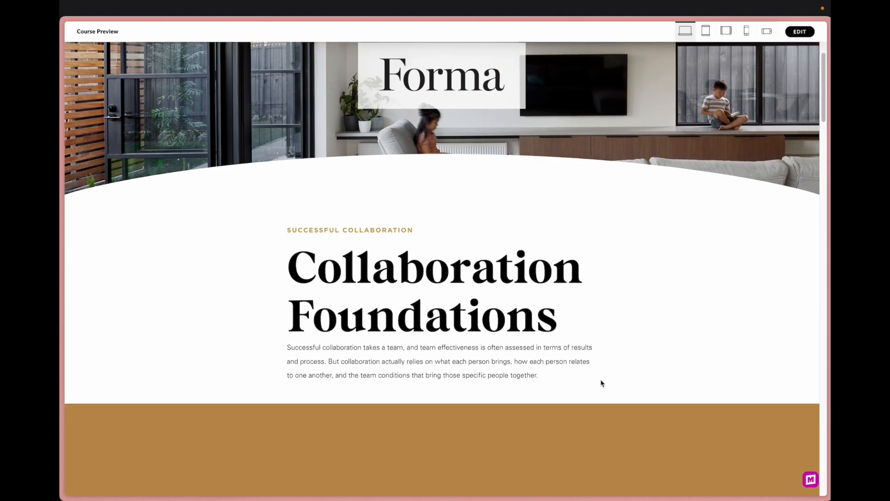
{"action": "scroll", "scroll_direction": "down", "scroll_amount": 3}
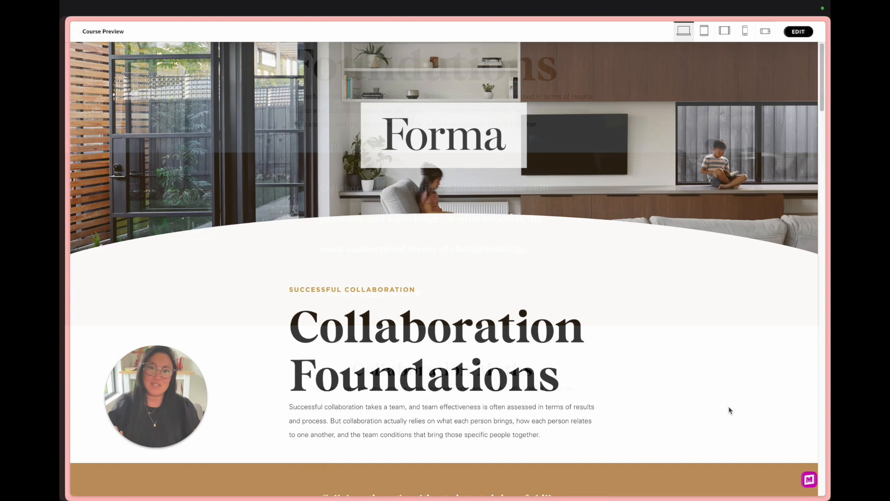